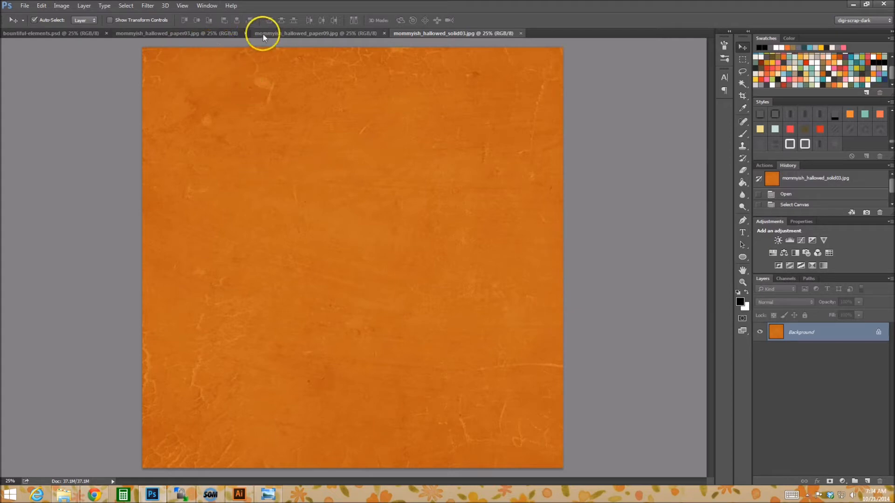
Copy the whole dark floral paper onto the orange paper and commit it scaled to about 95%
left_click(311, 33)
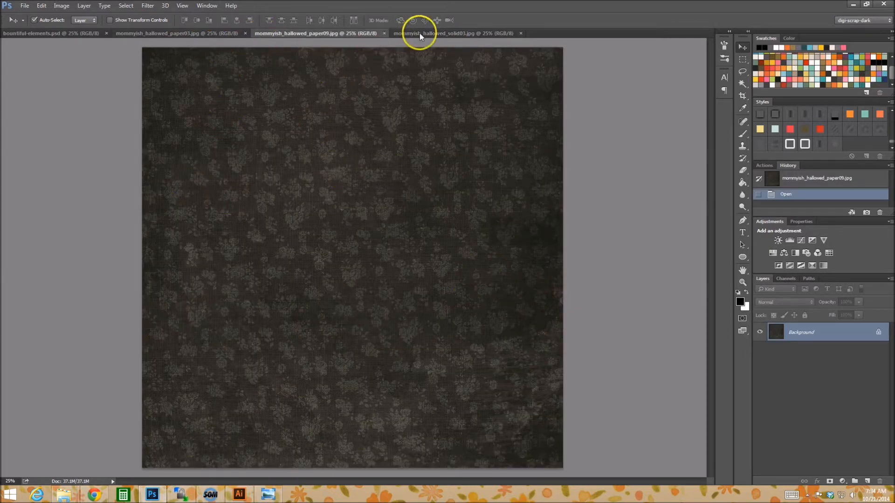
key("Ctrl+A")
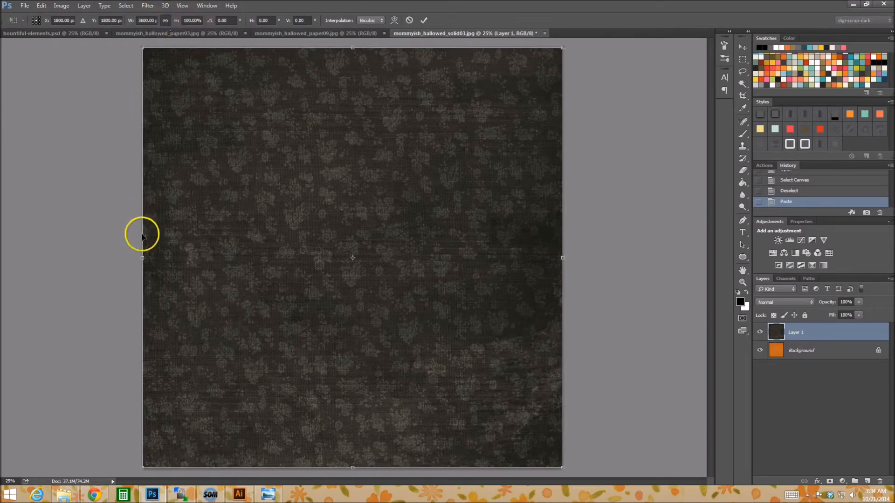
mouse_move(166, 21)
type("95")
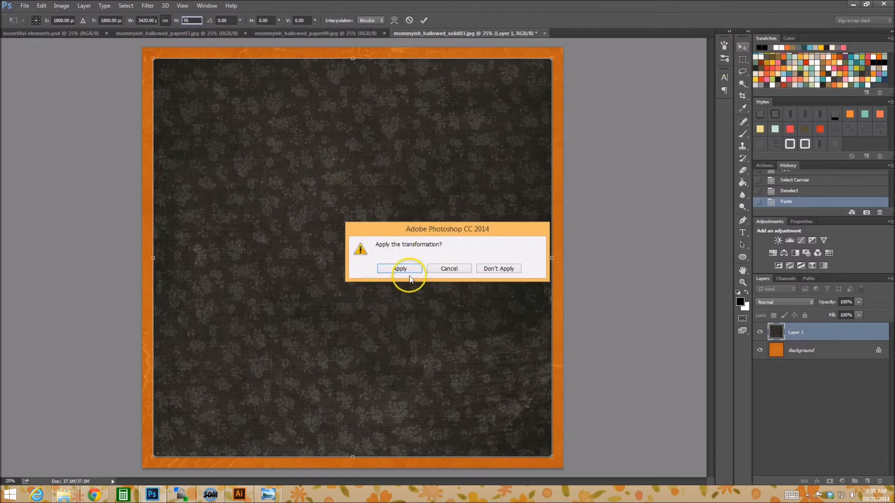
left_click(399, 268)
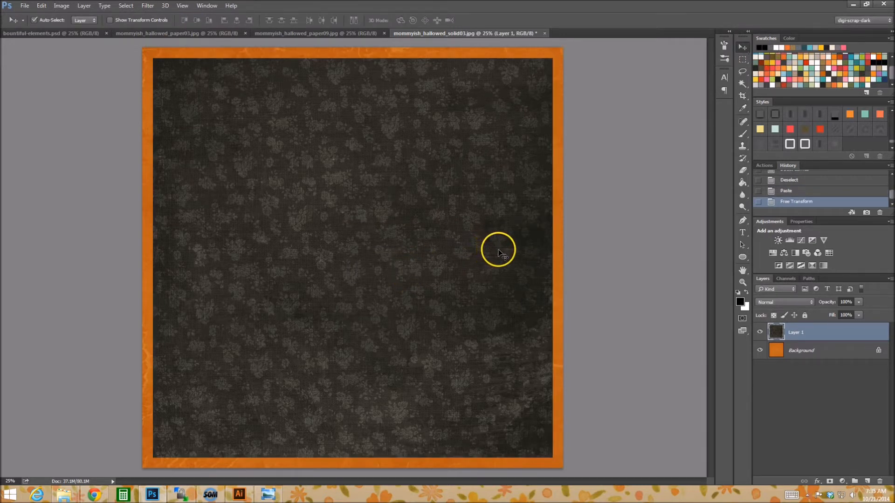
mouse_move(158, 64)
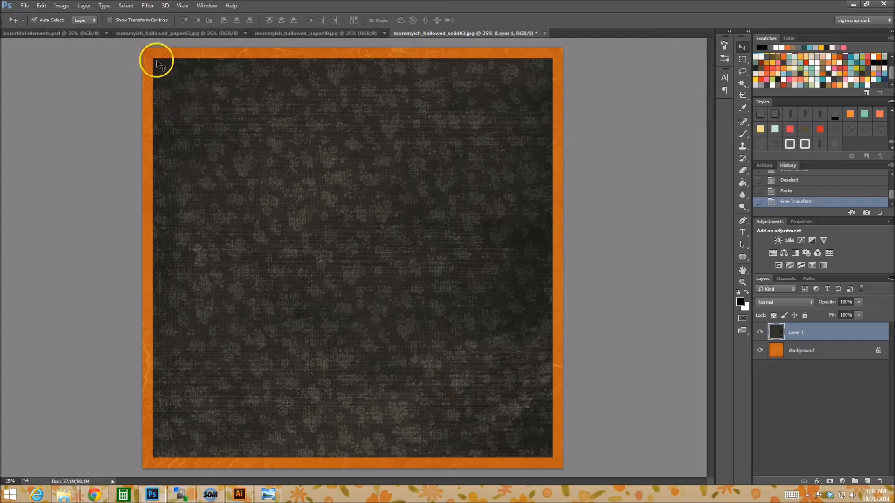
mouse_move(256, 161)
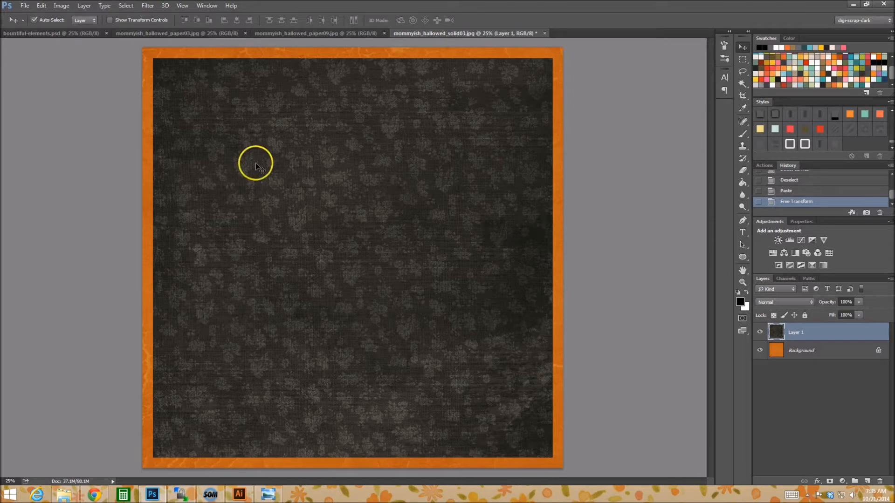
mouse_move(634, 127)
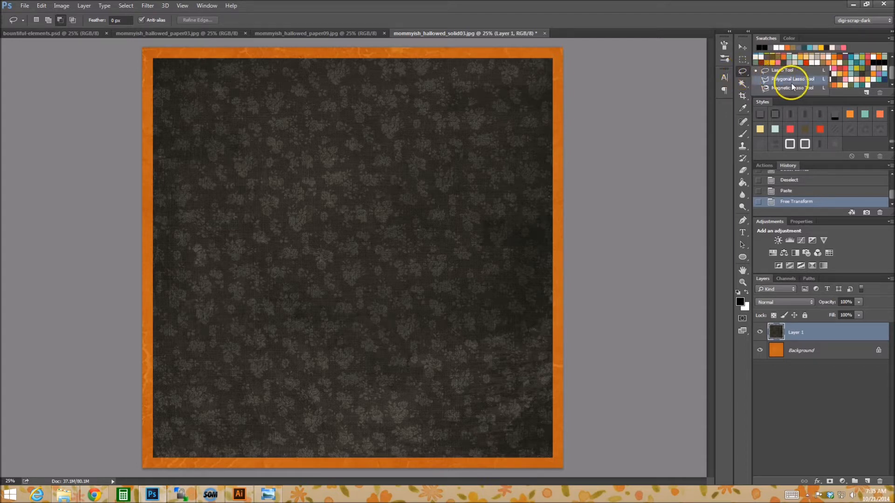
Switch to the Polygonal Lasso to cut a triangle off the top-left corner
left_click(790, 78)
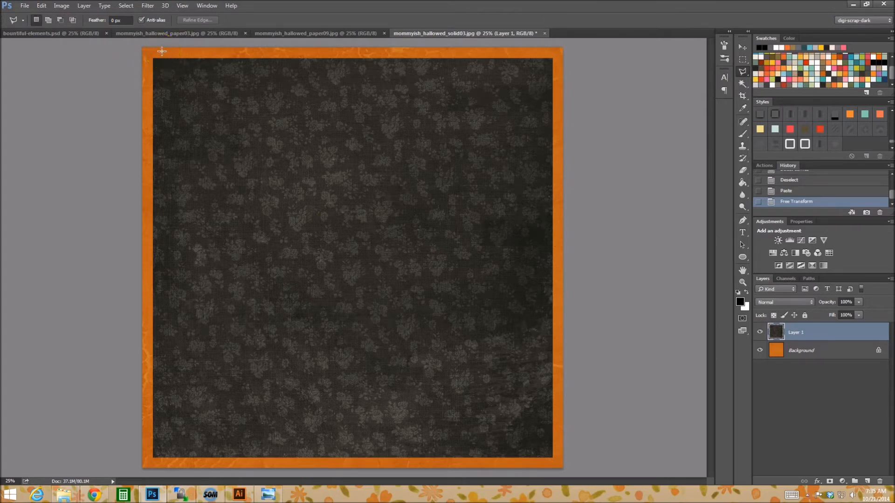
mouse_move(119, 47)
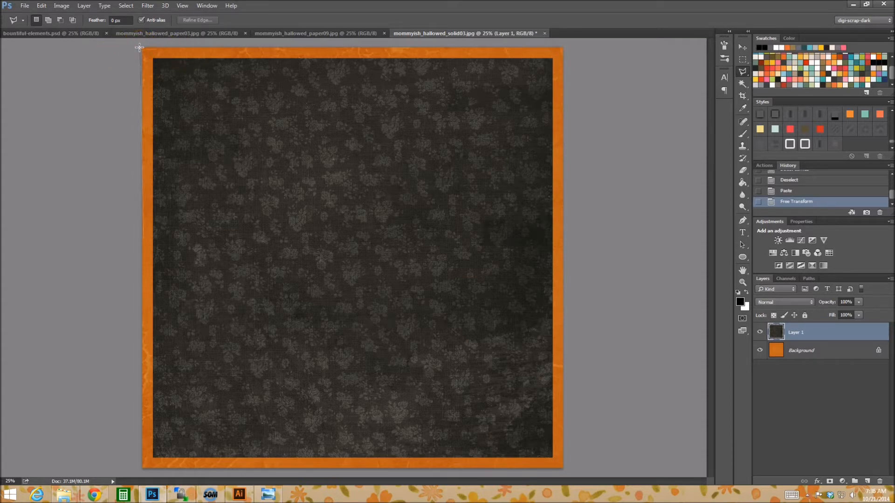
mouse_move(143, 149)
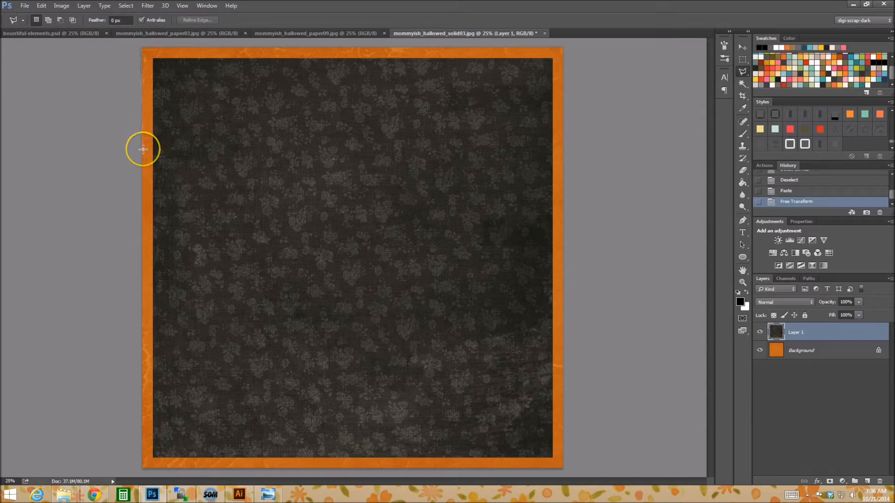
mouse_move(142, 159)
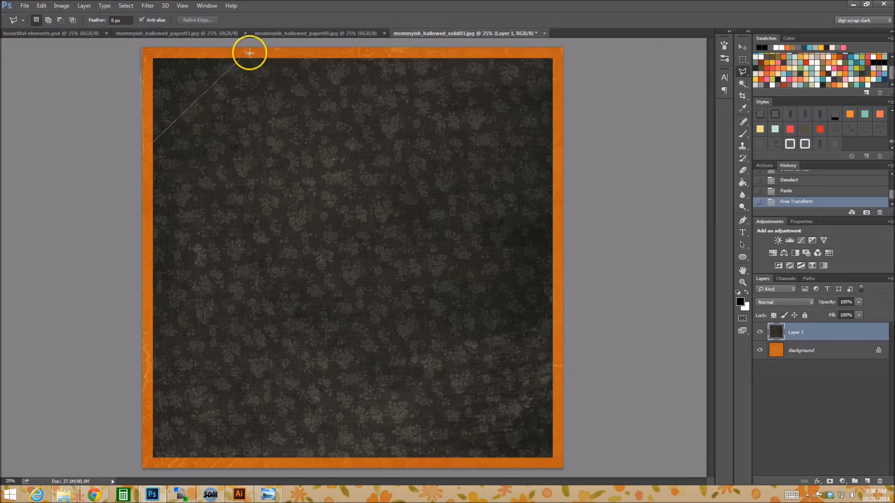
mouse_move(236, 57)
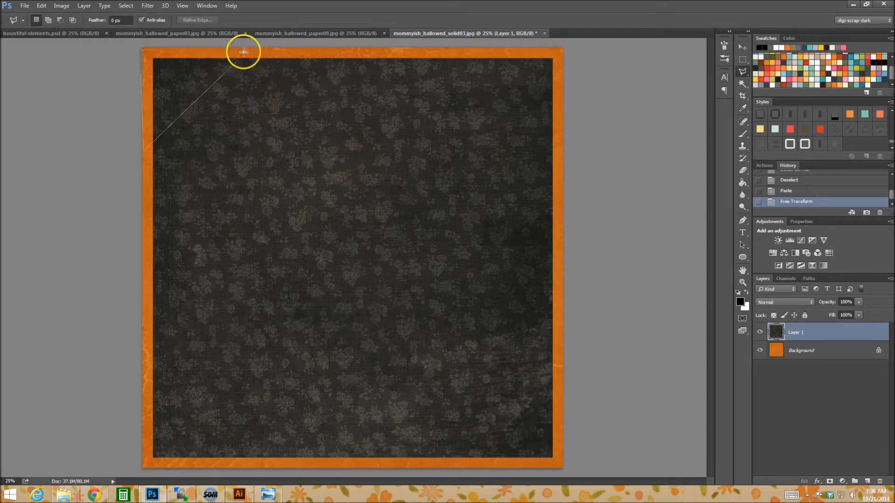
mouse_move(258, 56)
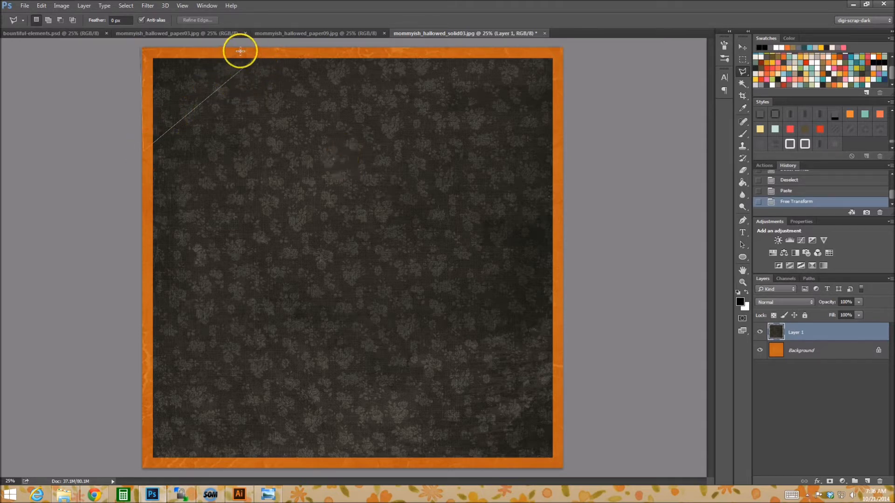
mouse_move(137, 49)
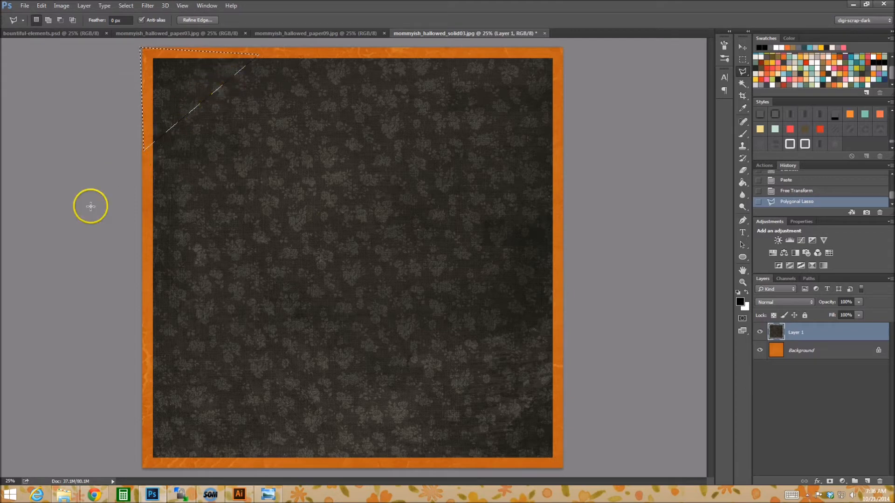
mouse_move(360, 116)
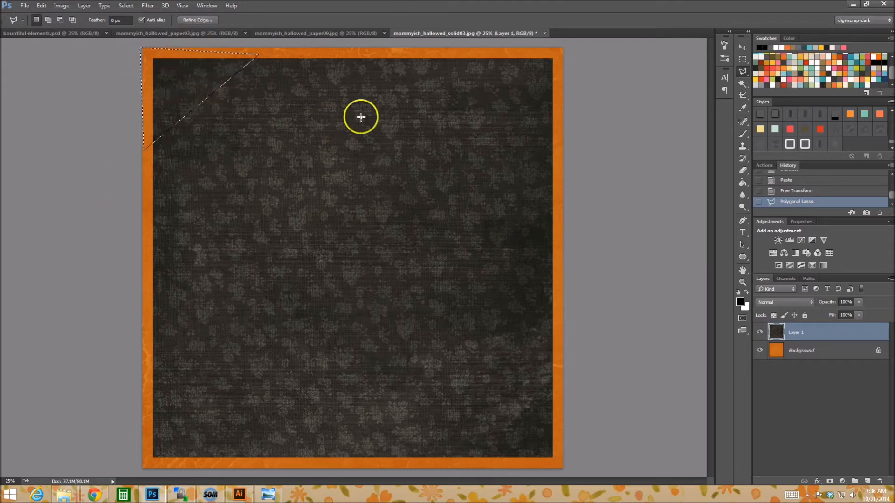
mouse_move(258, 190)
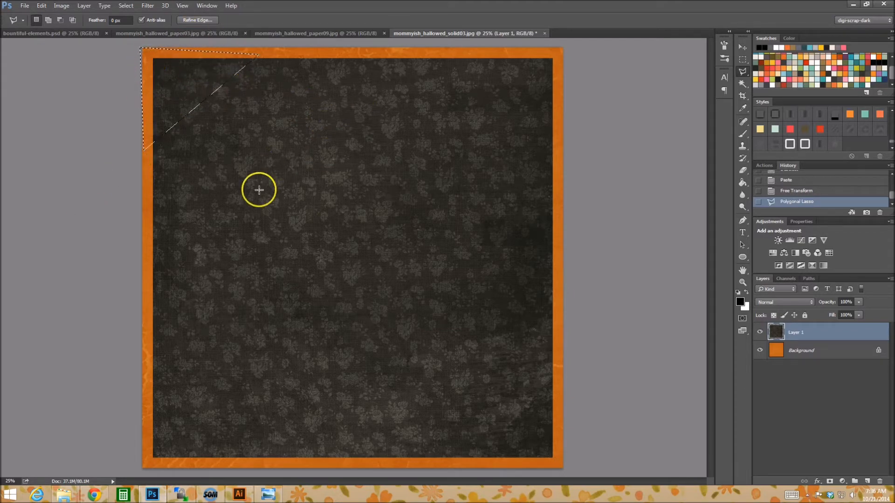
mouse_move(238, 146)
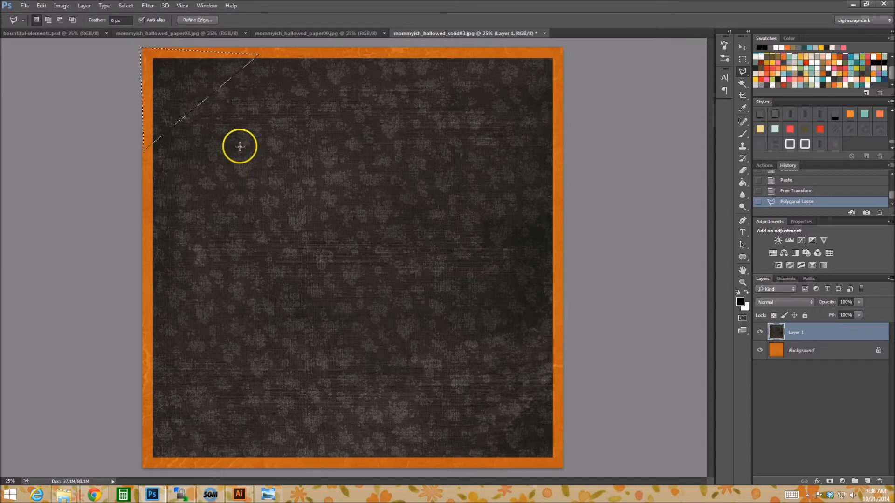
mouse_move(236, 154)
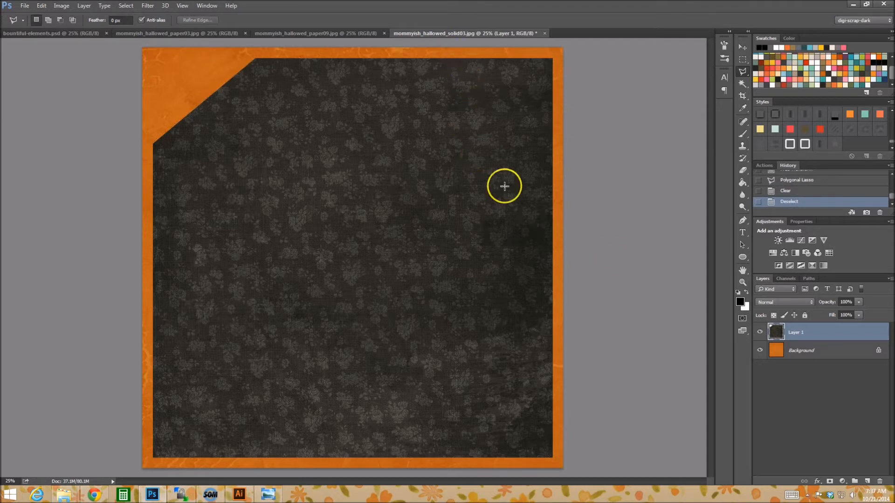
mouse_move(645, 288)
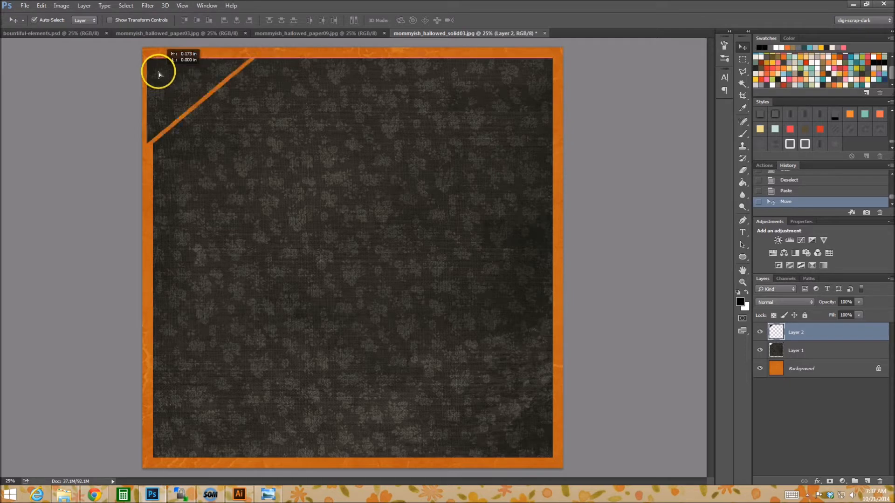
Move the corner piece to the top-left corner and flip it vertically
left_click_drag(159, 75, 159, 78)
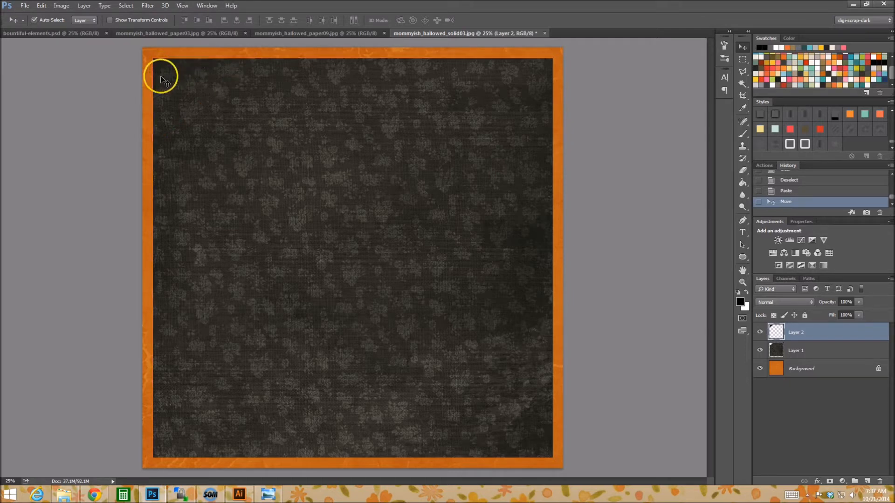
left_click(41, 6)
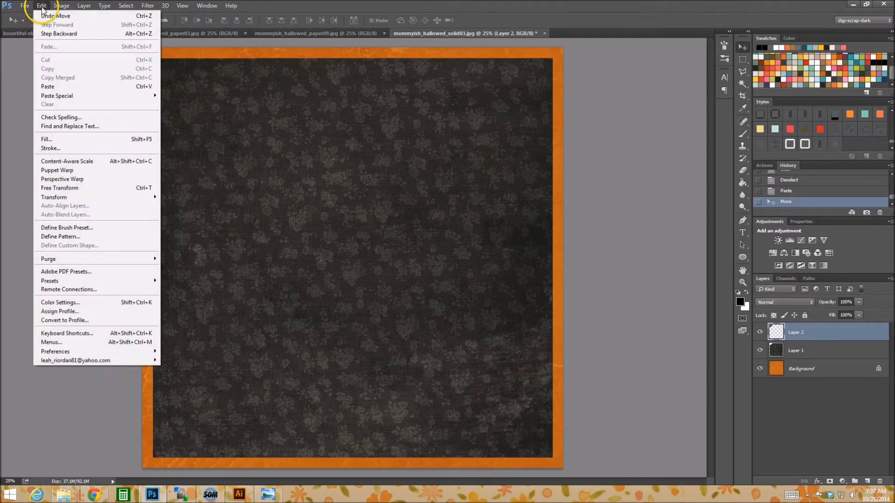
left_click(62, 5)
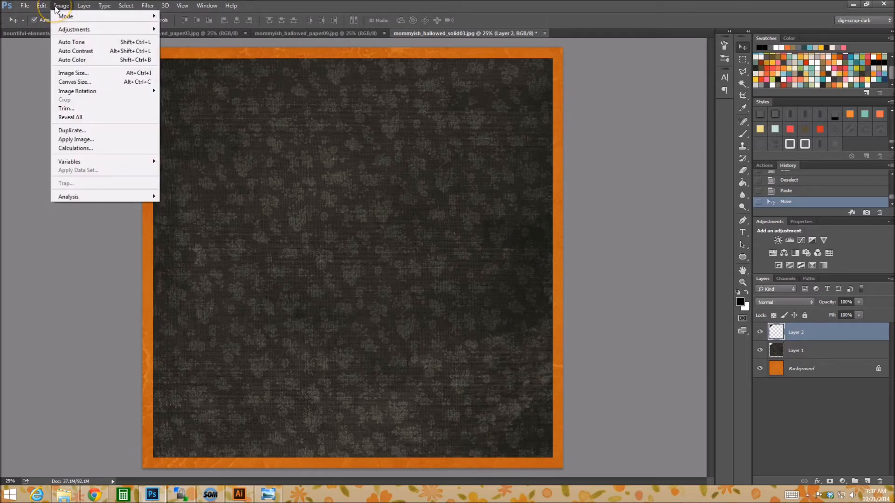
left_click(38, 6)
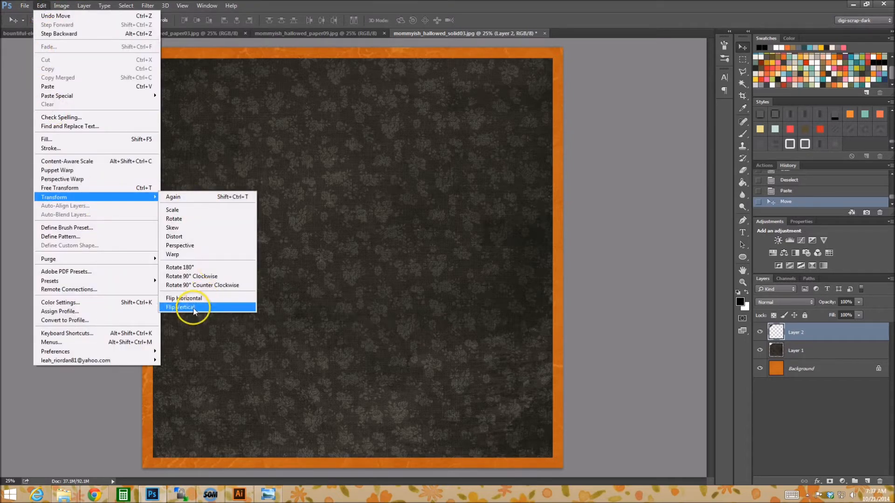
left_click(181, 308)
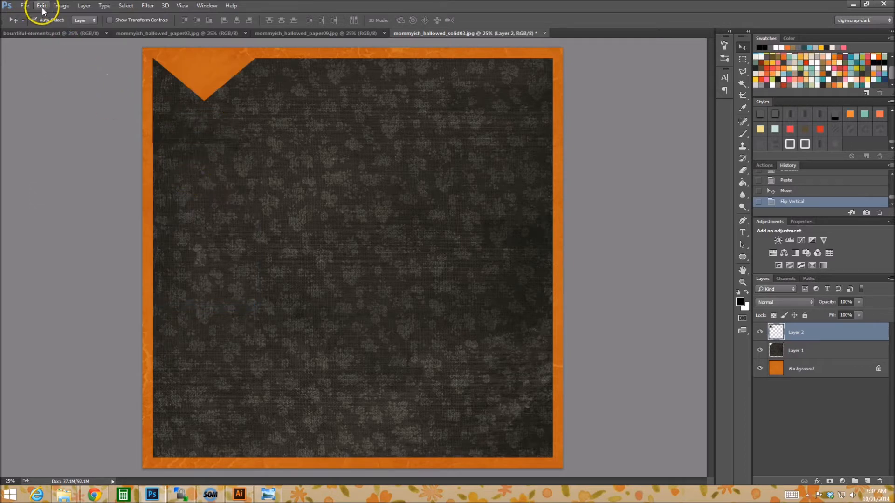
Flip the corner piece horizontally so it sits as the folded flap
left_click(41, 5)
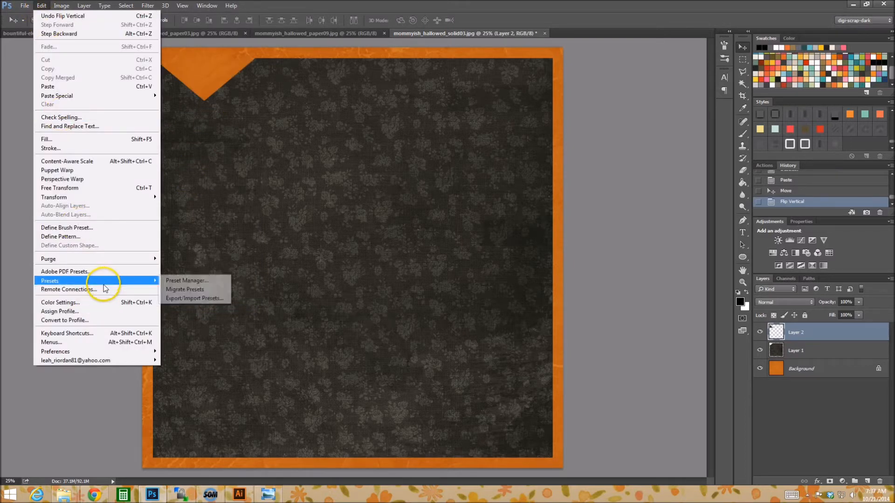
left_click(65, 6)
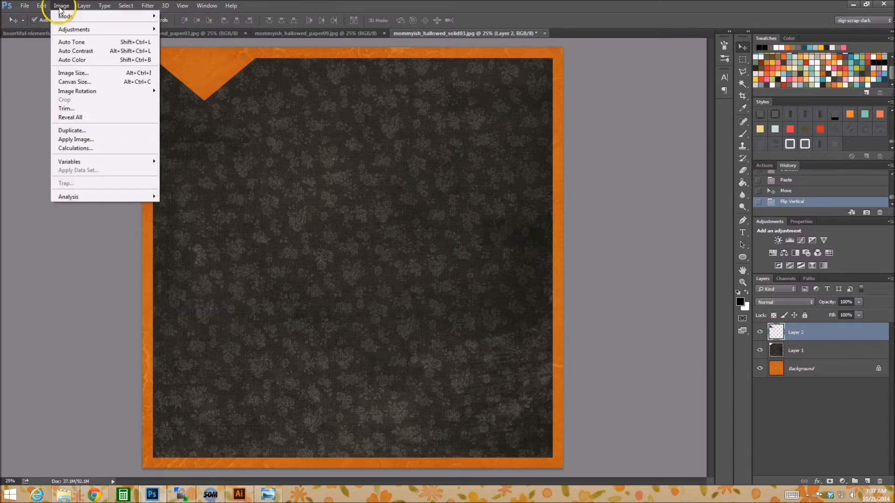
left_click(40, 4)
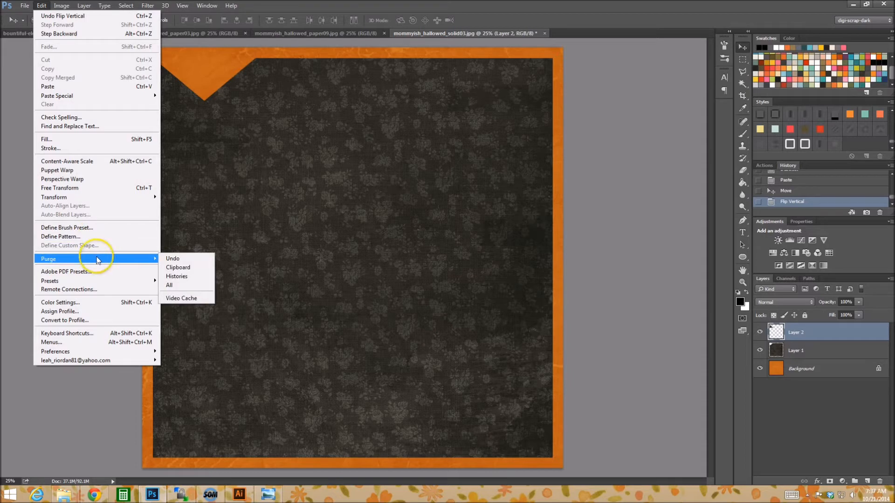
mouse_move(54, 198)
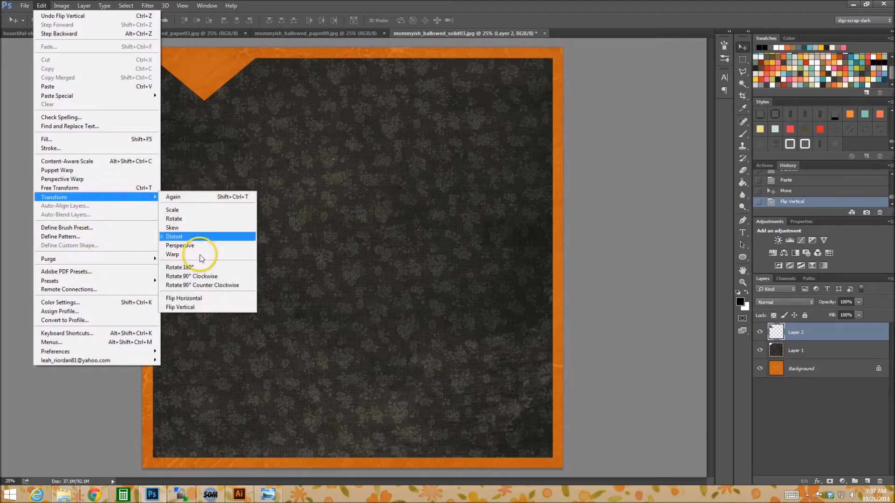
mouse_move(195, 299)
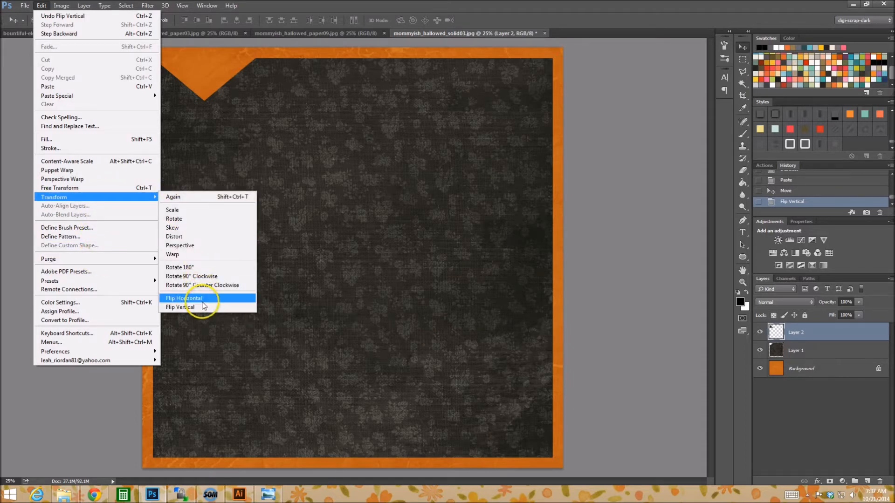
left_click(183, 298)
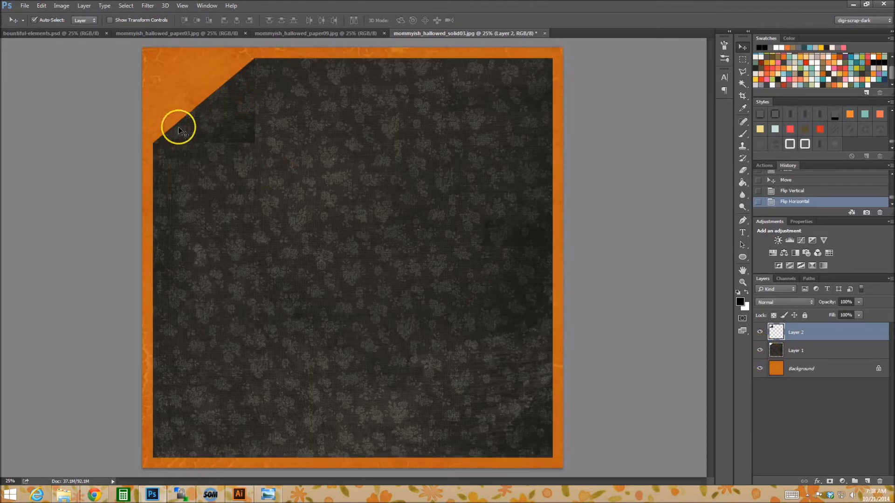
mouse_move(198, 245)
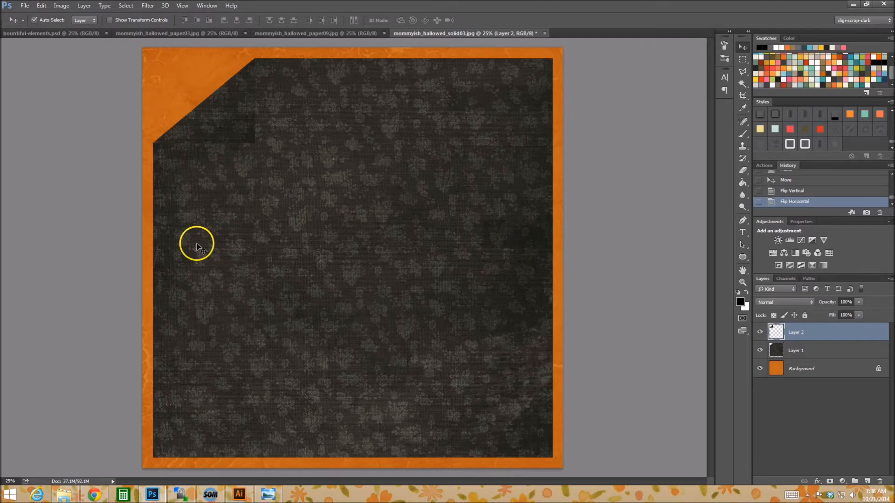
mouse_move(381, 137)
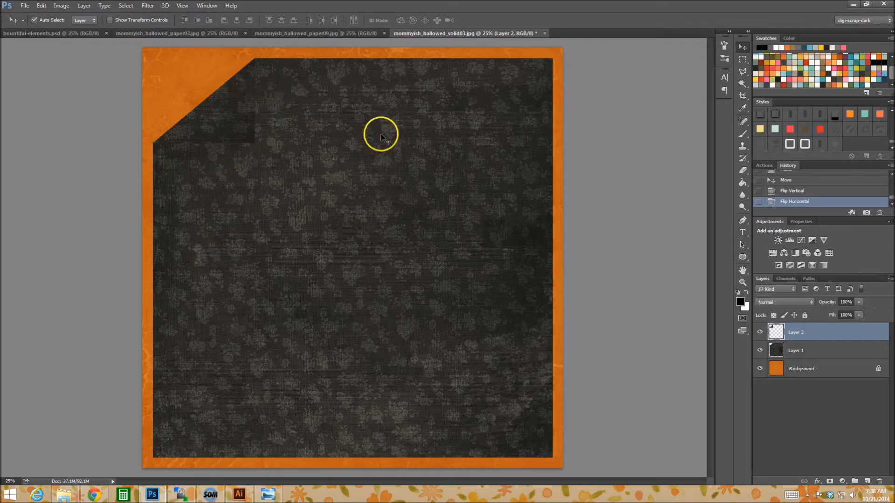
mouse_move(216, 154)
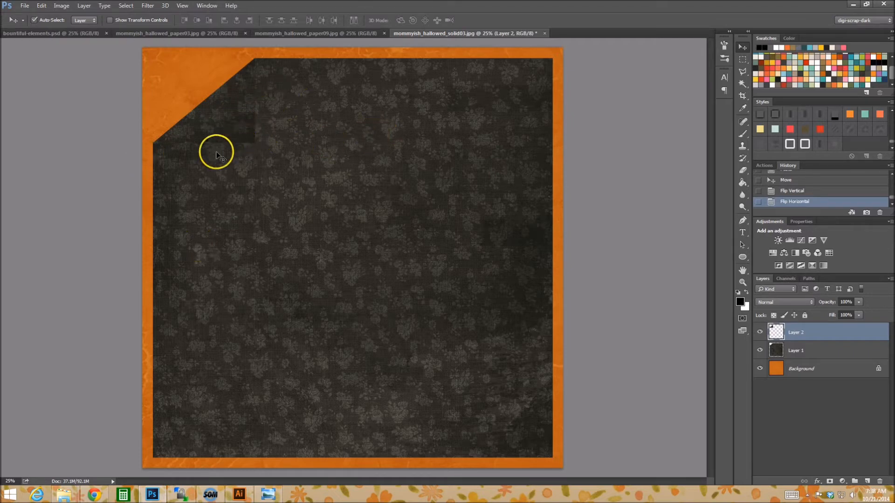
mouse_move(276, 75)
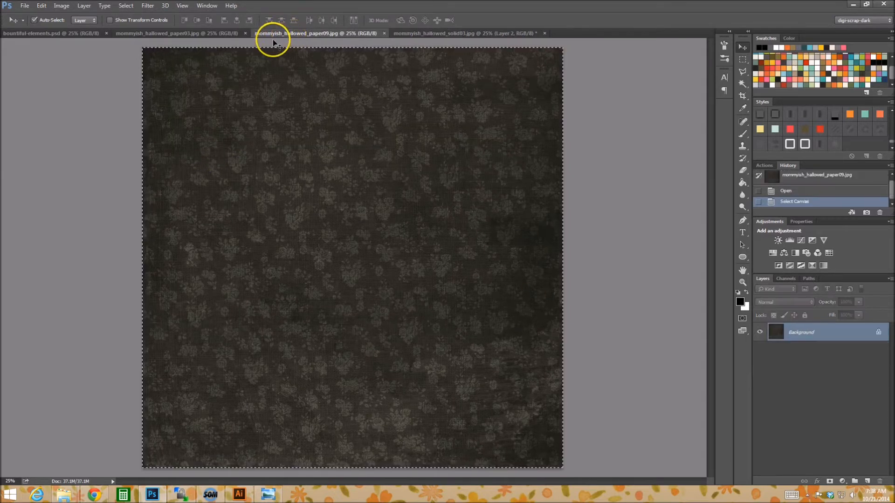
Copy the whole paper03 damask, return to solid03 and start renaming the flap layer
left_click(172, 33)
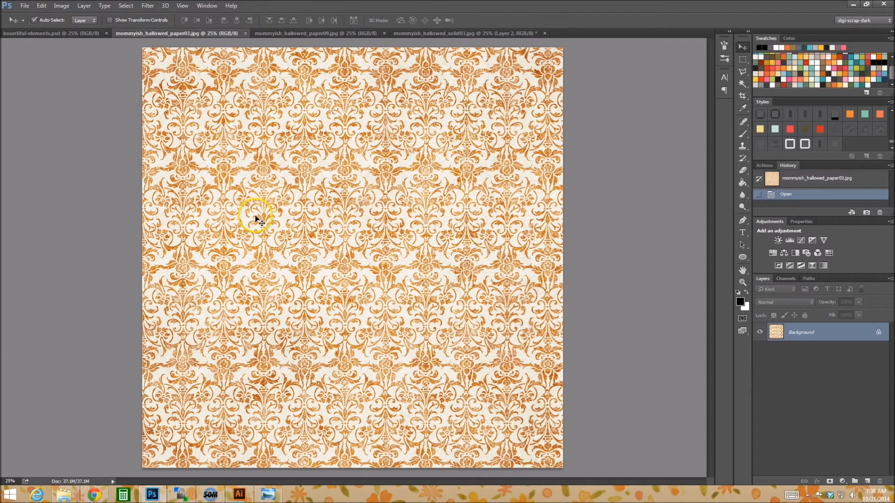
left_click(421, 104)
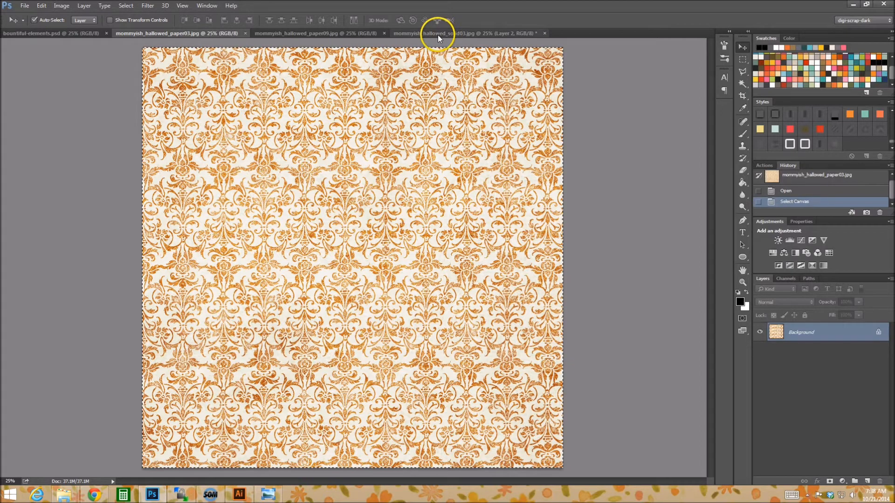
left_click(444, 33)
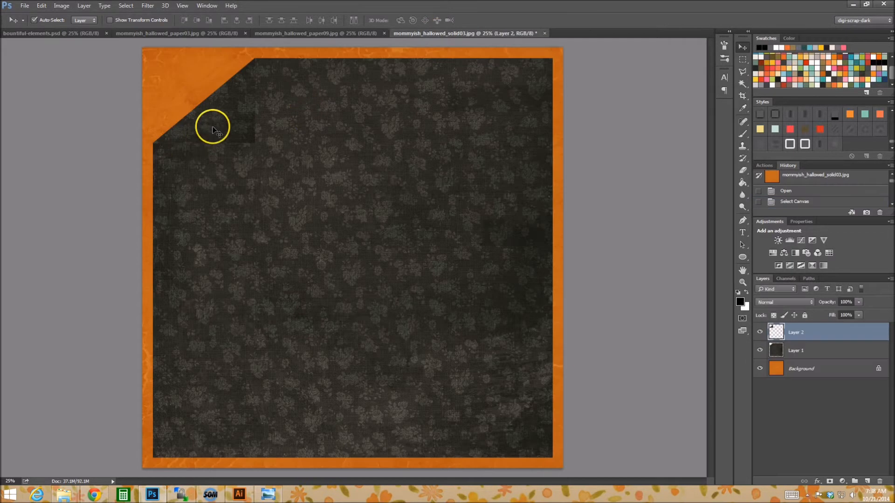
mouse_move(205, 139)
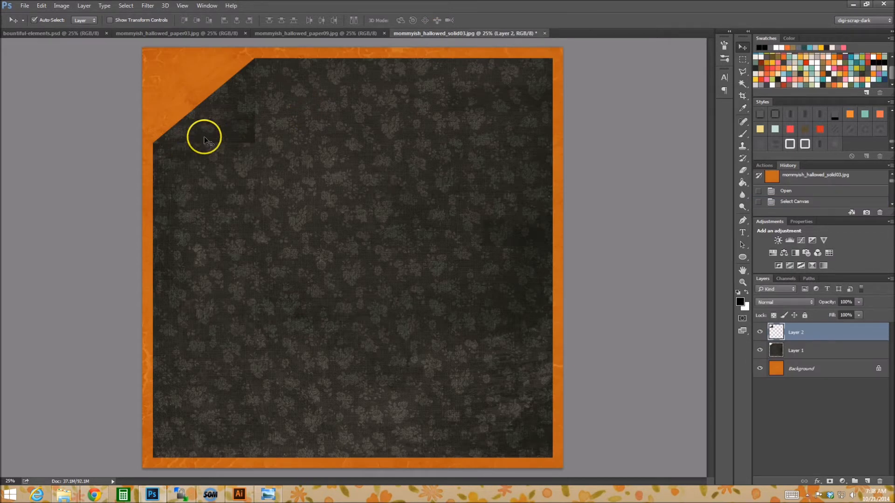
double_click(797, 332)
type("fold")
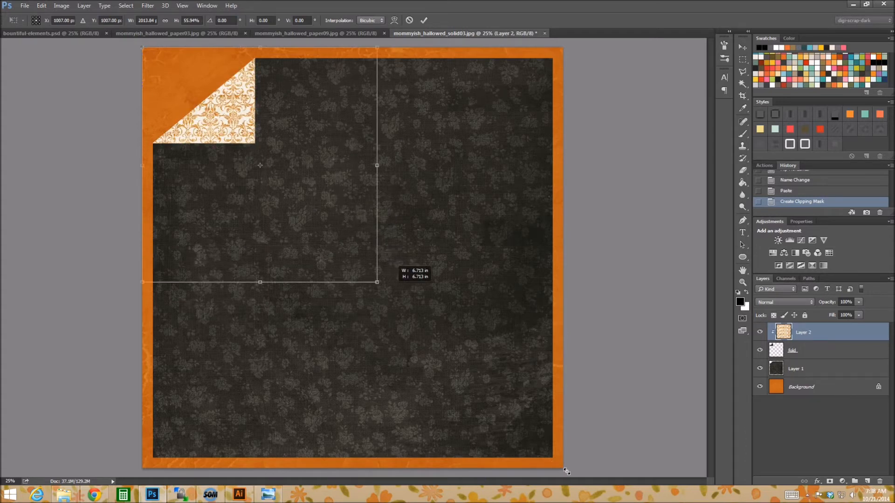
Enlarge the clipped damask and rotate it about 58° so the pattern runs diagonally
left_click_drag(375, 282, 403, 307)
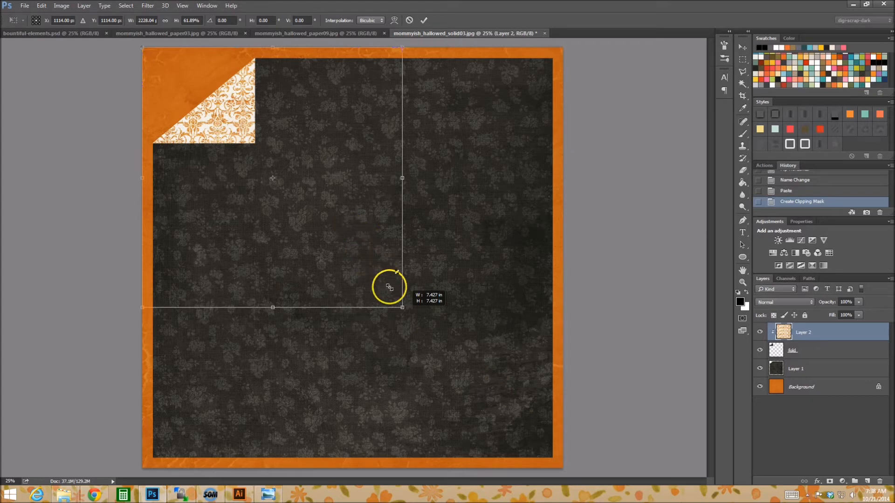
mouse_move(423, 303)
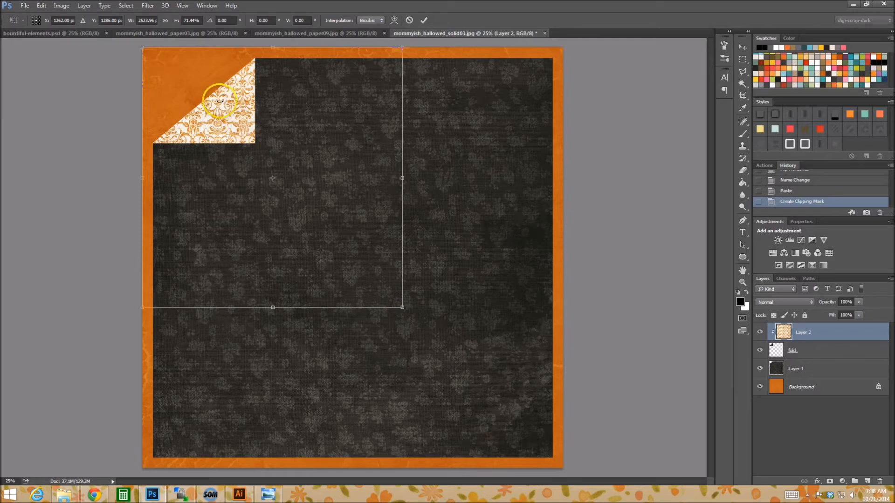
mouse_move(263, 103)
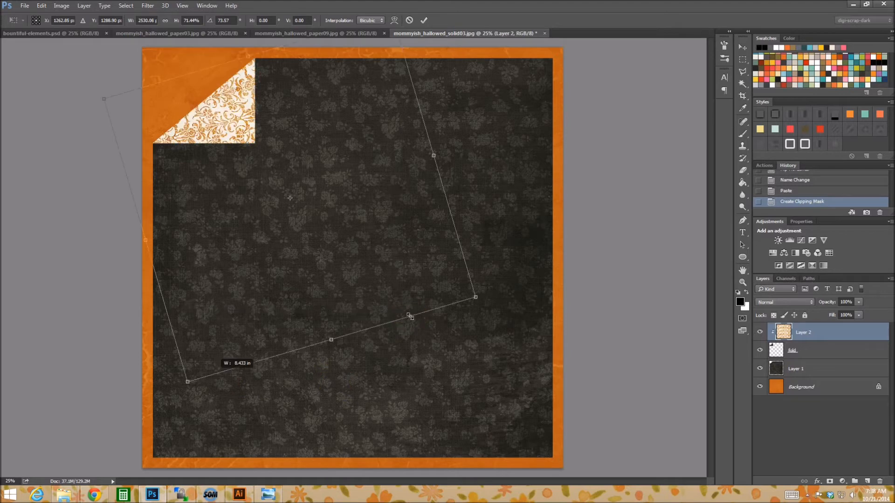
left_click_drag(410, 316, 309, 377)
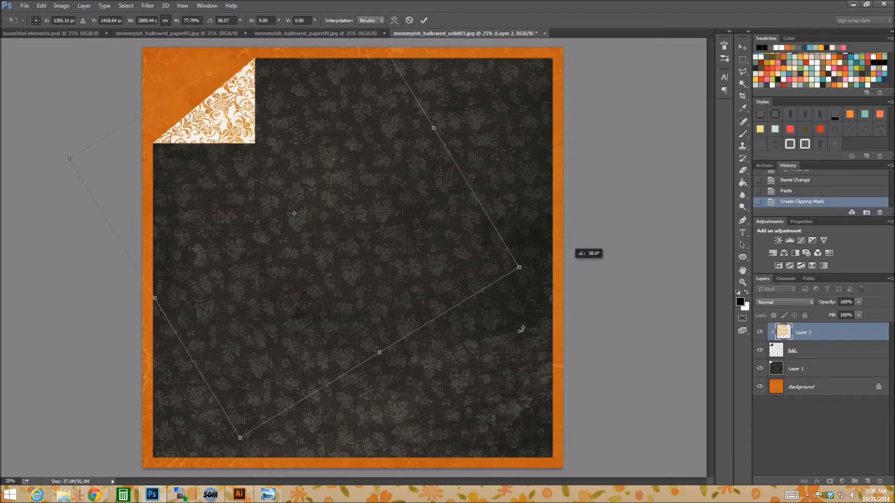
mouse_move(567, 264)
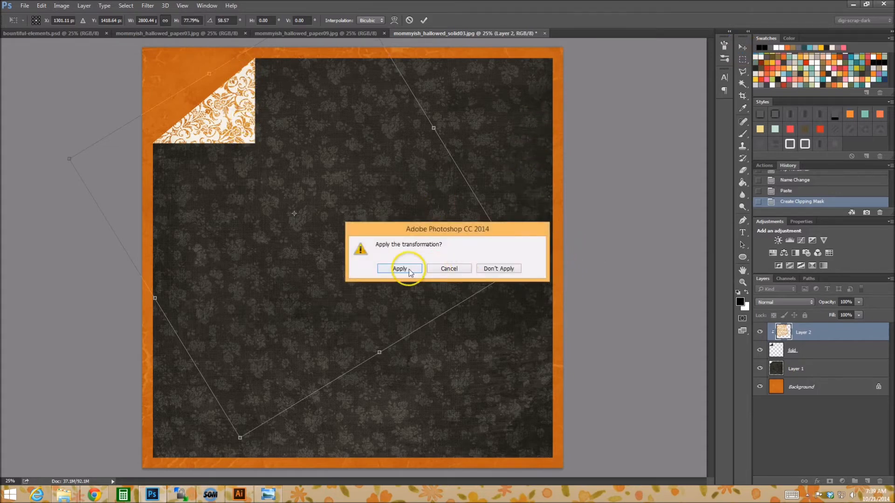
Commit the damask transform and select the fold layer for a closer look
left_click(400, 268)
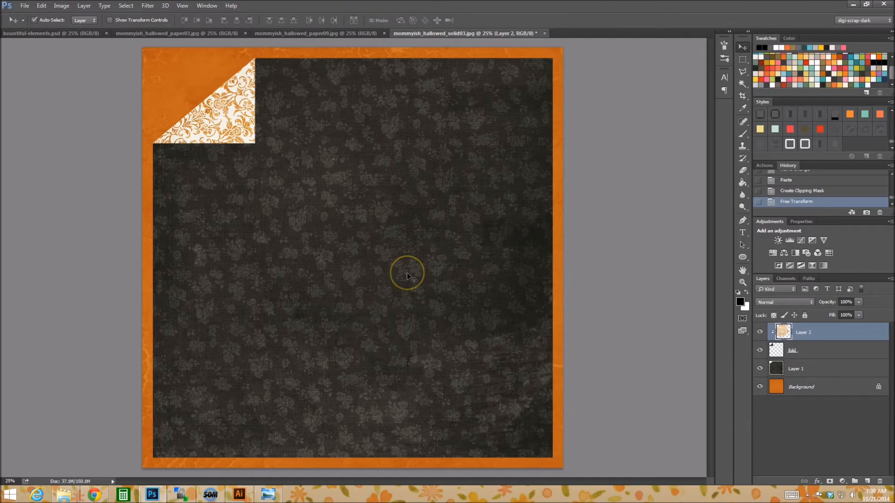
mouse_move(417, 270)
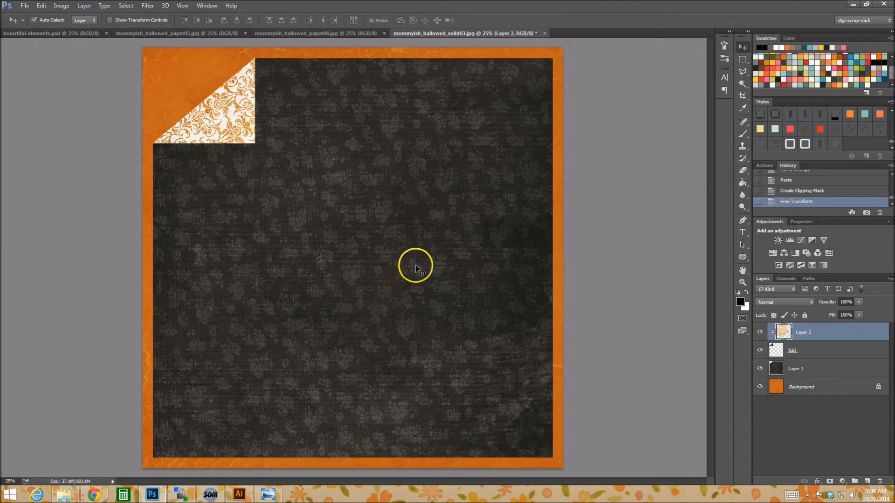
mouse_move(422, 272)
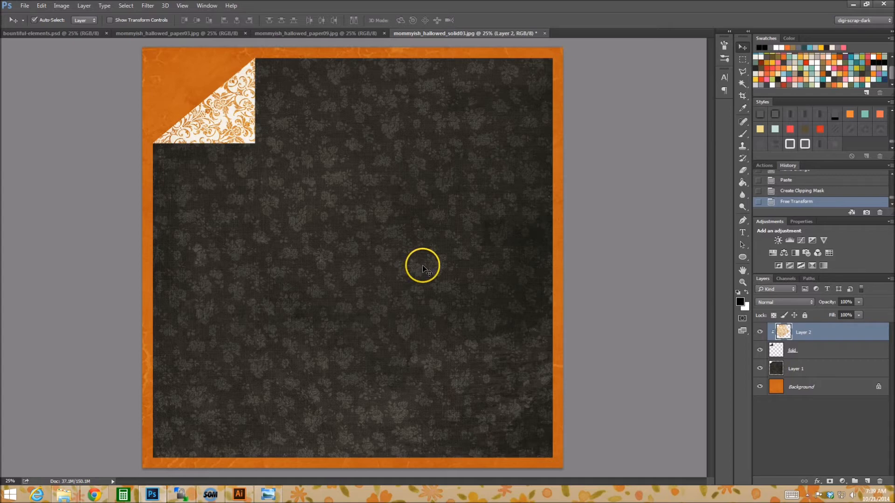
mouse_move(742, 282)
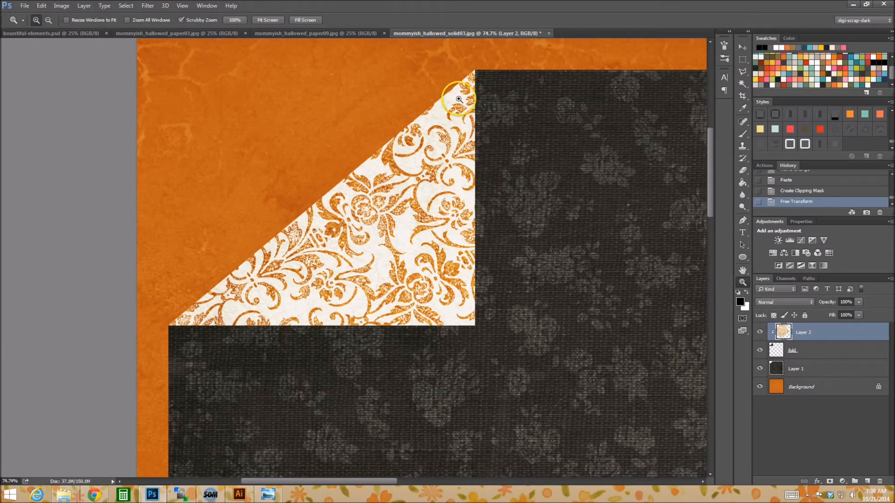
mouse_move(534, 251)
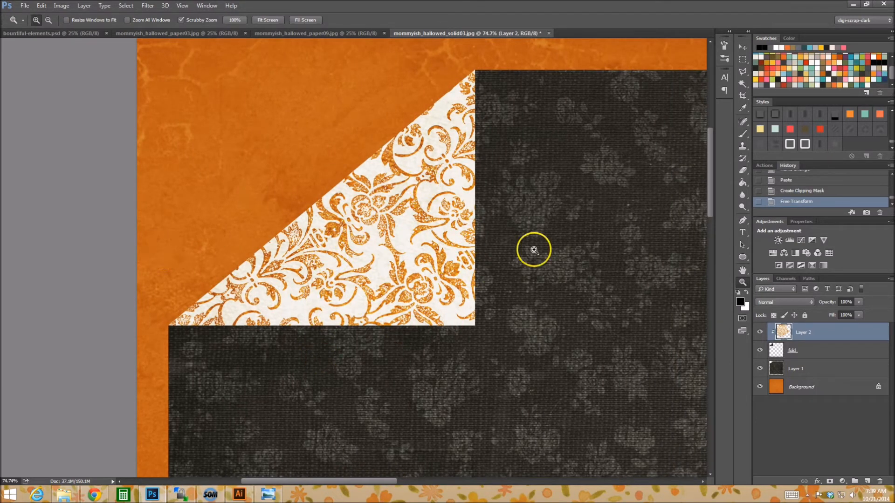
left_click(792, 349)
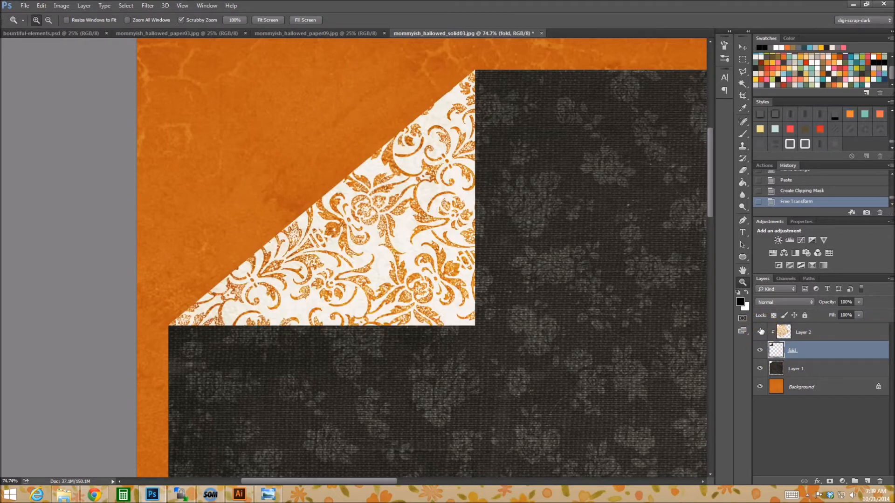
left_click(795, 370)
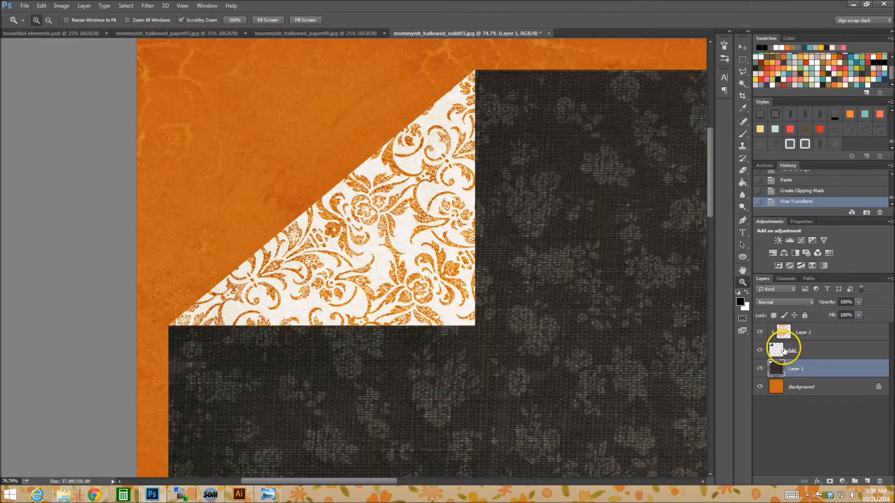
Duplicate the fold layer, re-clip the damask to the upper copy and name the lower one tab-shadow
left_click(818, 351)
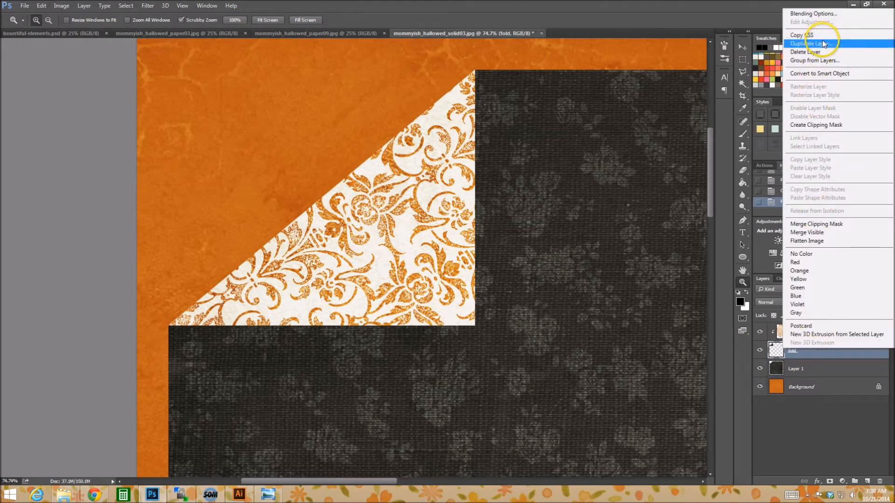
left_click(811, 43)
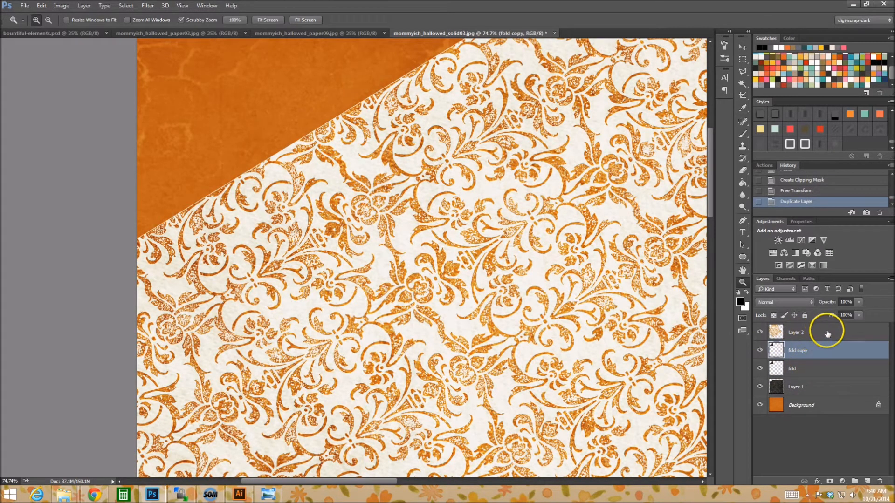
left_click(814, 332)
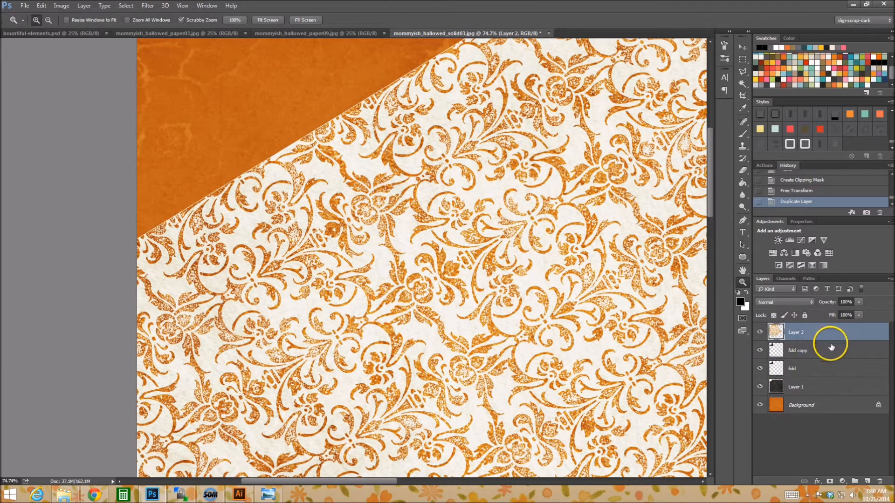
mouse_move(824, 358)
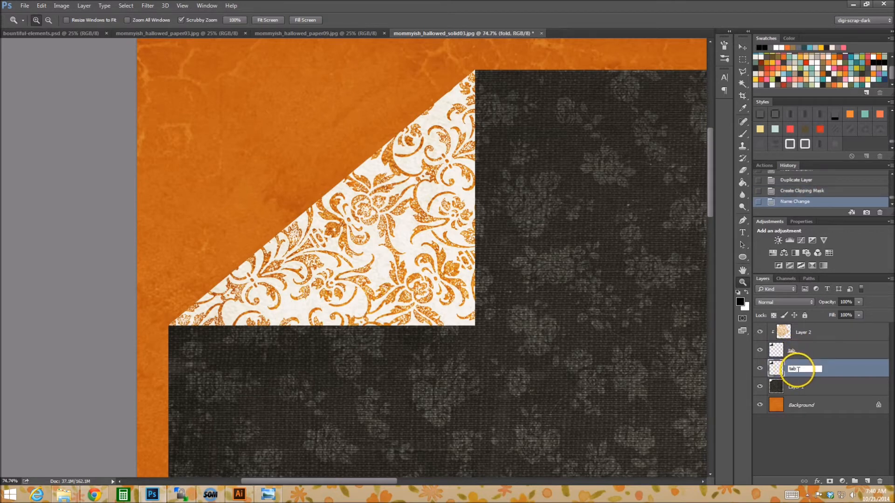
type("-shadow")
key("Enter")
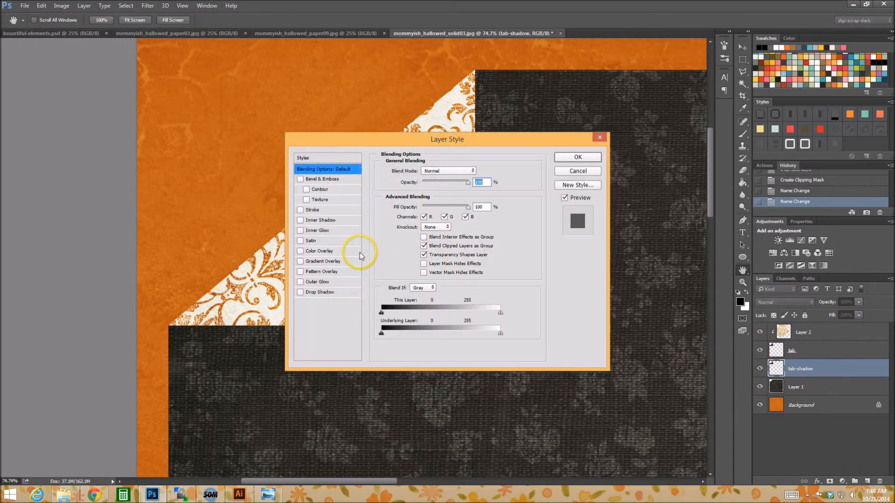
Add a Color Overlay to tab-shadow and rasterize the layer style
left_click(577, 157)
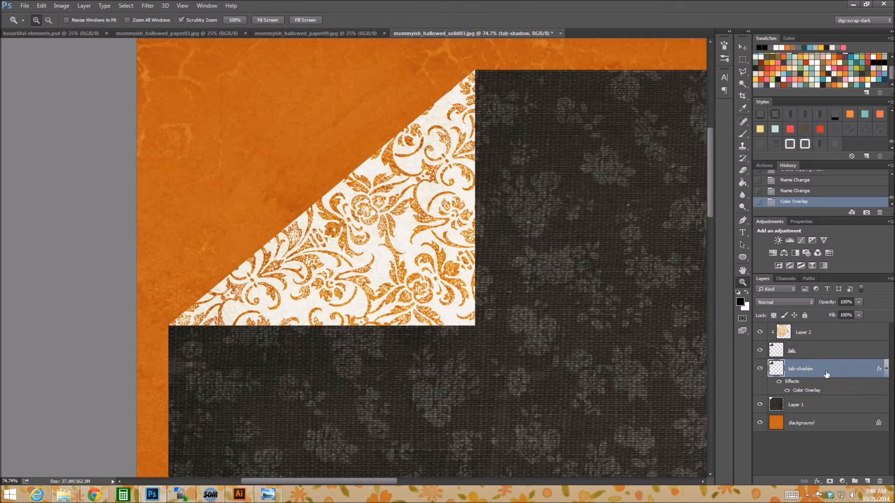
right_click(826, 375)
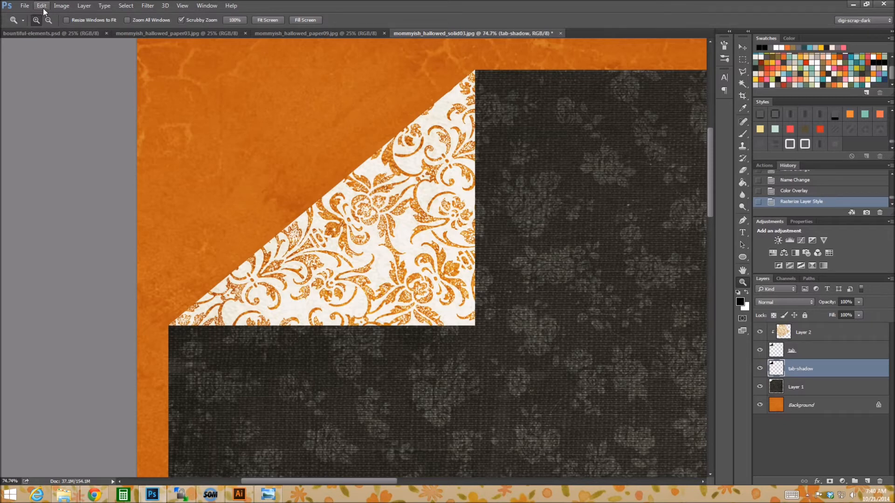
mouse_move(120, 3)
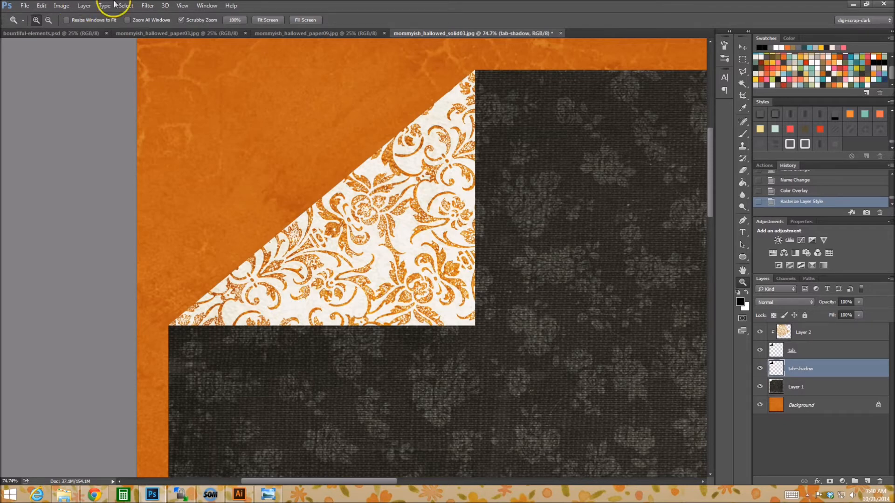
mouse_move(84, 7)
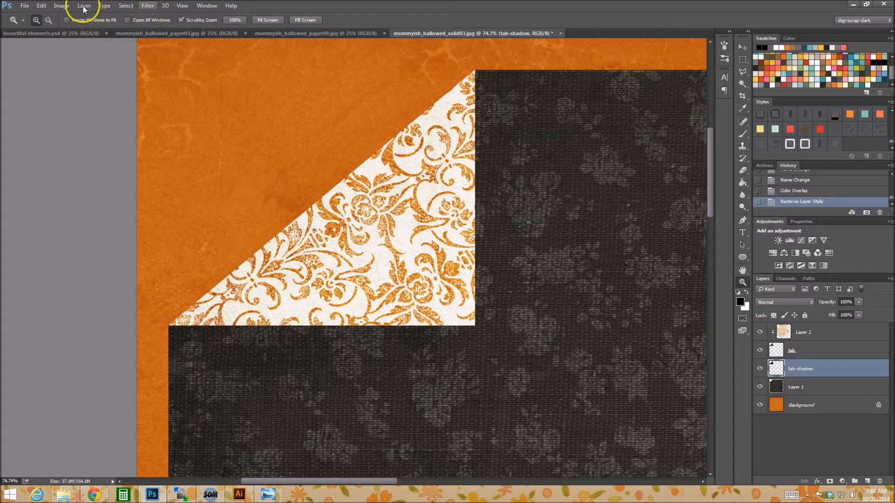
Start an Edit > Transform > Warp and pull the shadow's lower right corner down and out
left_click(41, 6)
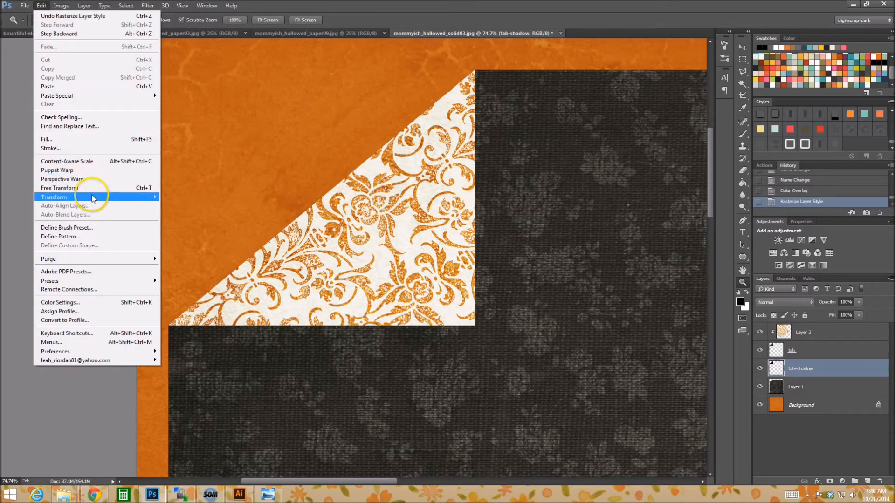
mouse_move(173, 254)
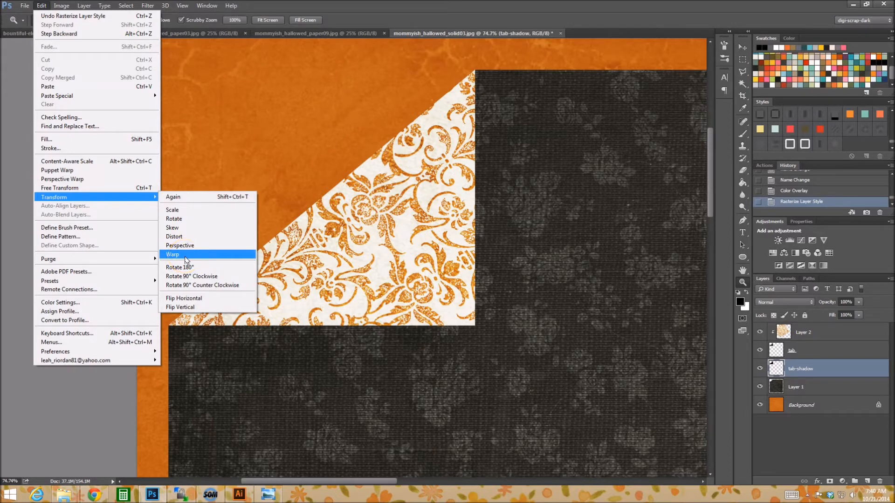
left_click(172, 253)
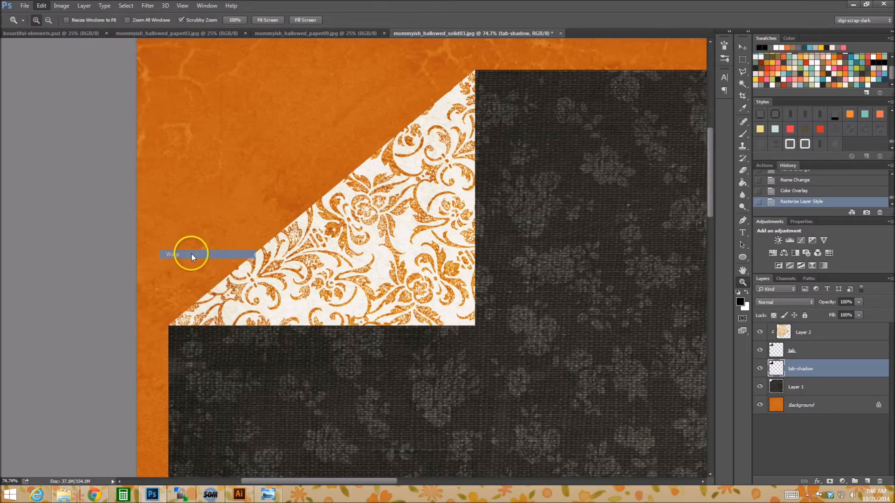
left_click(172, 254)
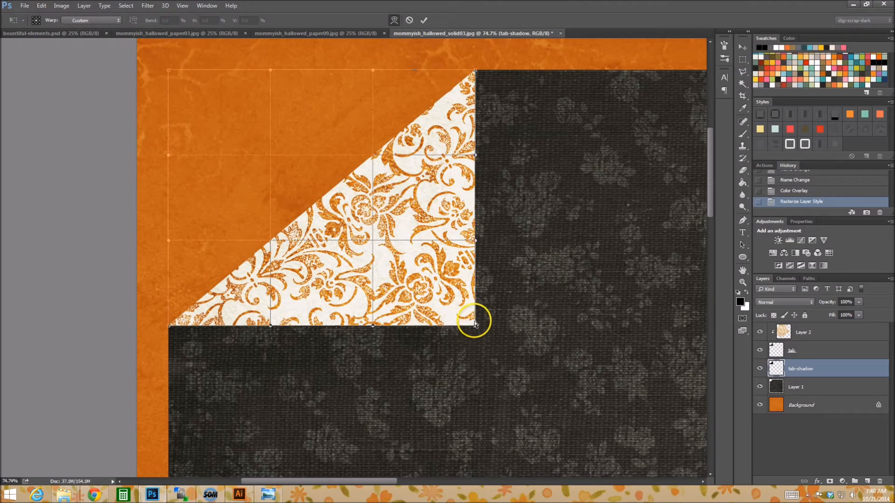
left_click_drag(476, 324, 476, 347)
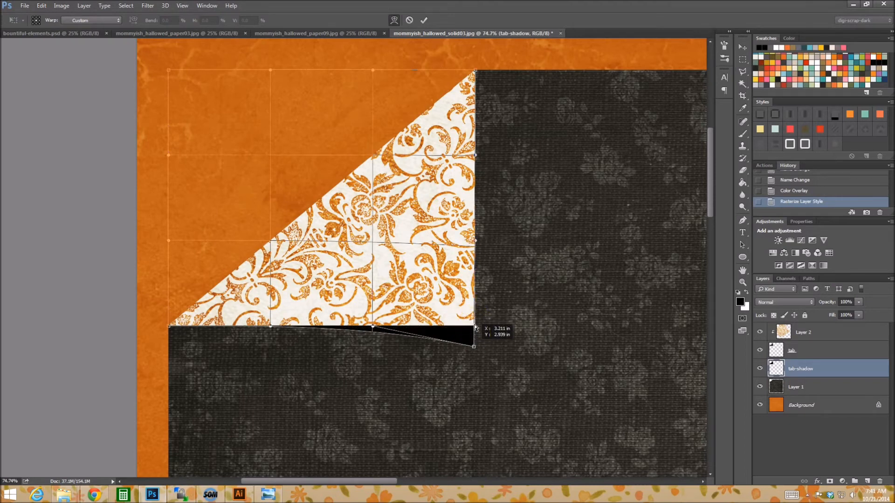
left_click_drag(475, 328, 466, 361)
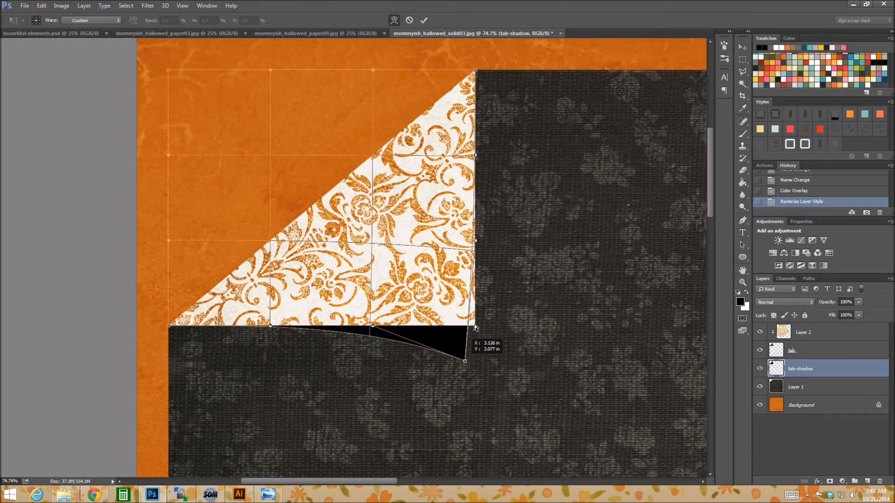
left_click_drag(464, 362, 468, 342)
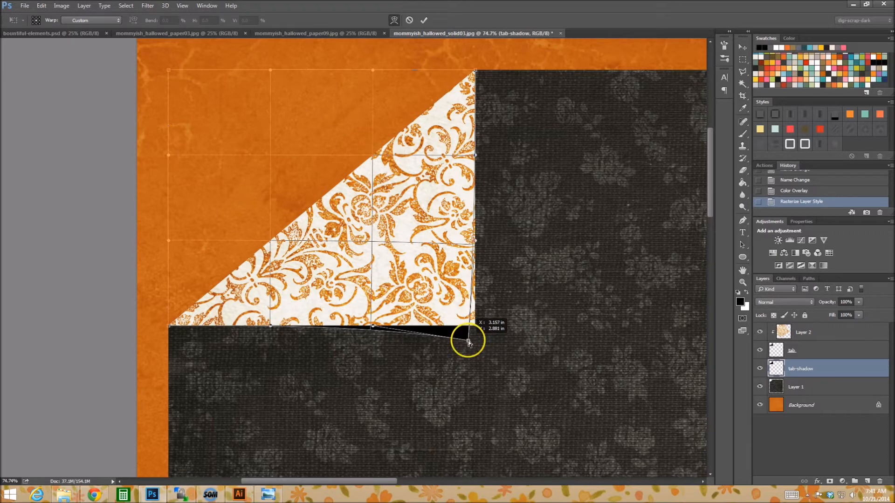
Curve the shadow's bottom edge so it bows below the folded corner
left_click_drag(468, 342, 468, 352)
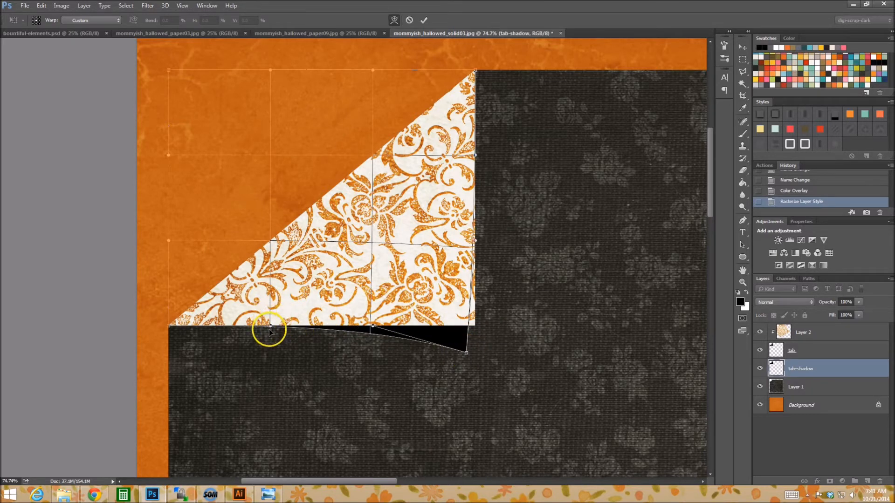
left_click_drag(271, 333, 271, 341)
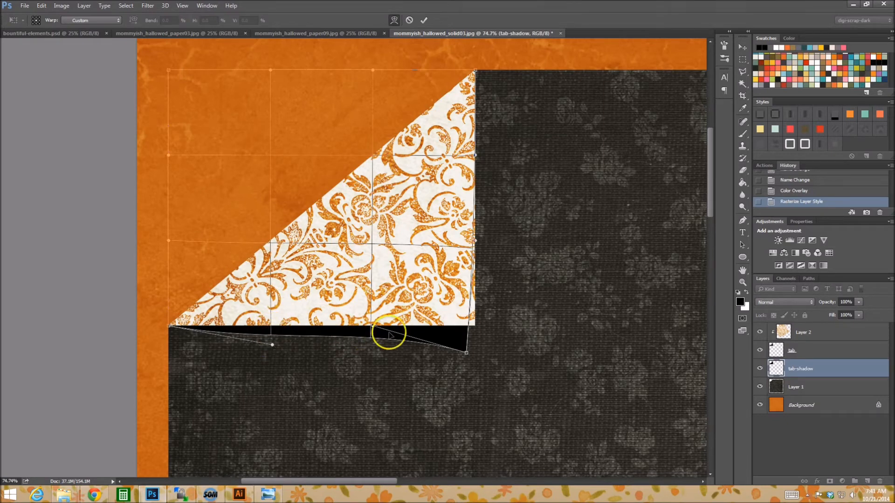
left_click_drag(391, 334, 288, 342)
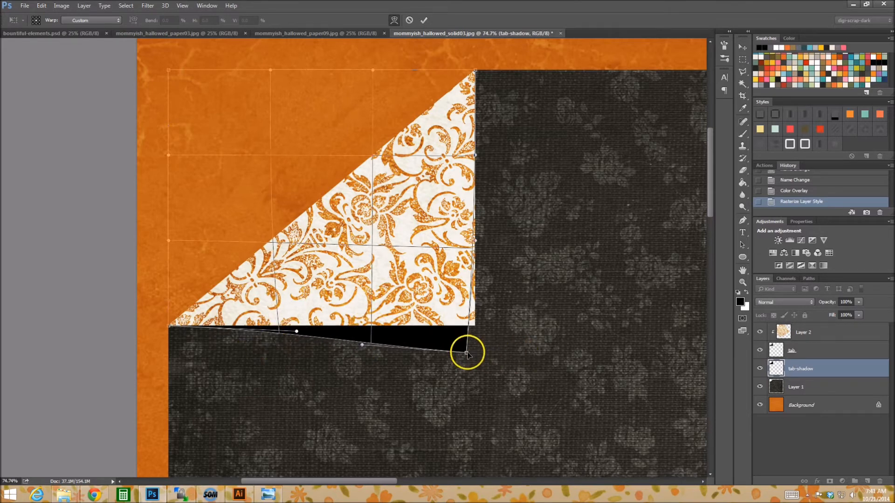
left_click_drag(467, 352, 280, 328)
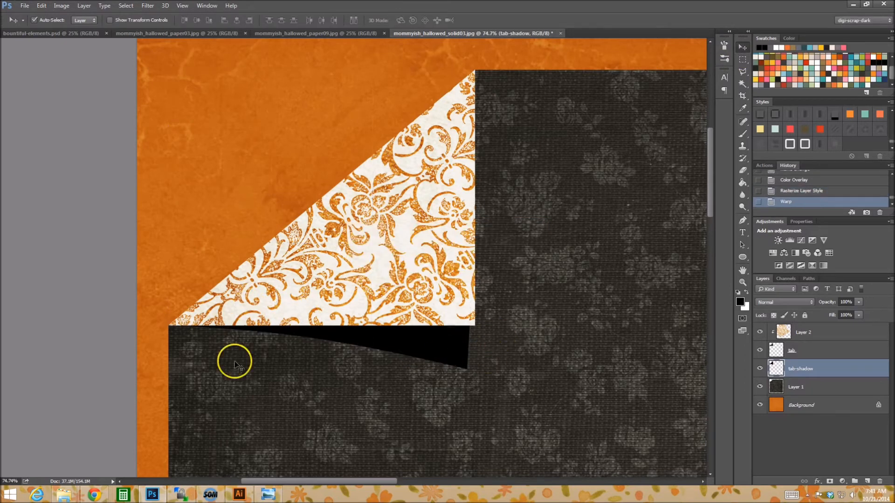
mouse_move(593, 347)
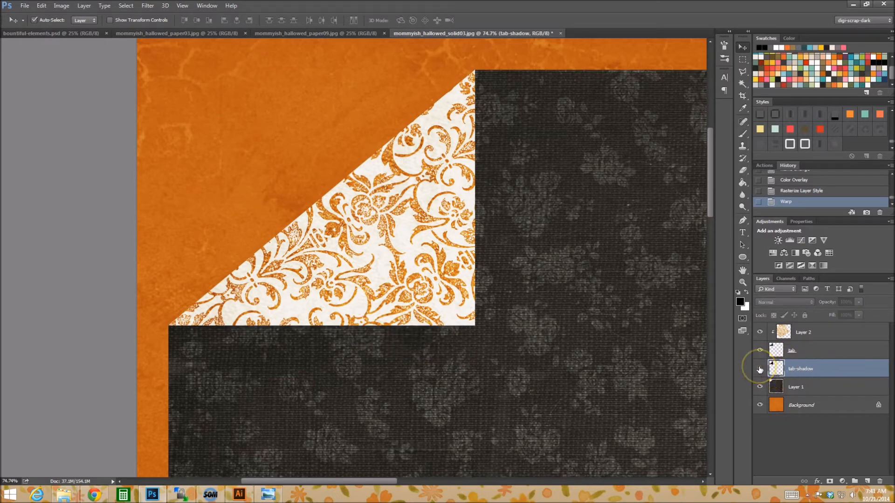
Show the tab shadow again and soften it with a Gaussian Blur
left_click(760, 370)
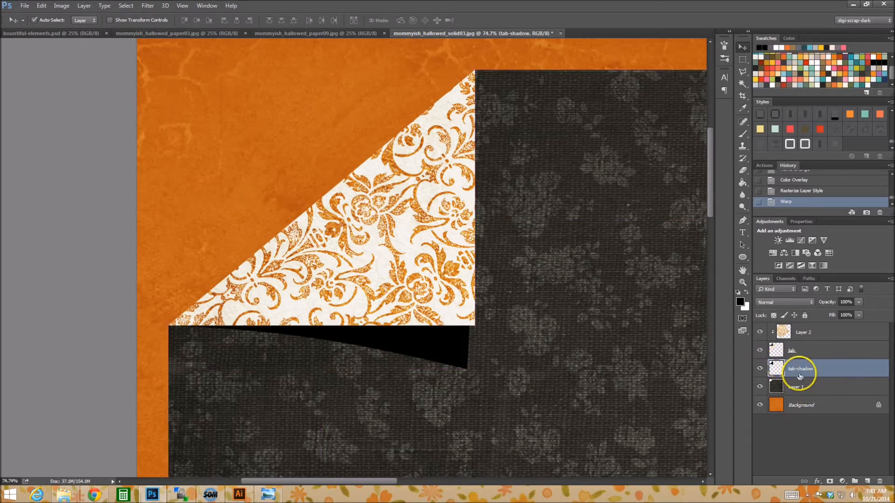
left_click(147, 5)
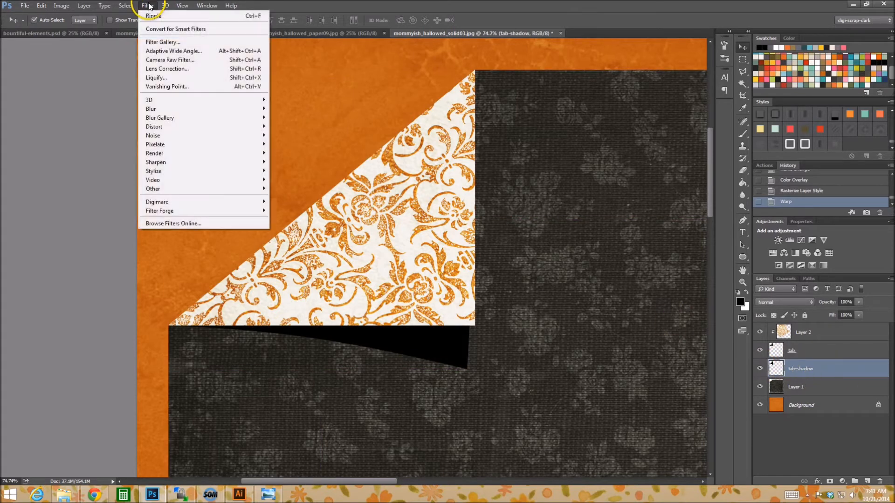
mouse_move(151, 108)
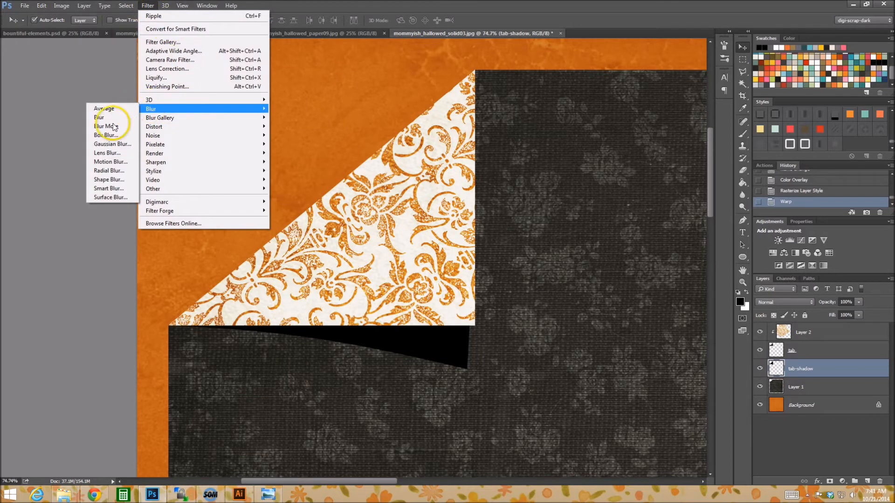
left_click(113, 143)
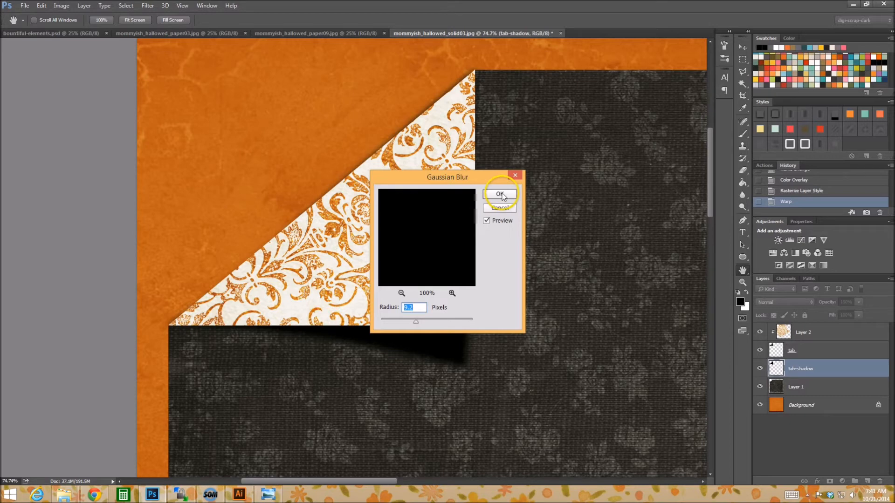
left_click(500, 194)
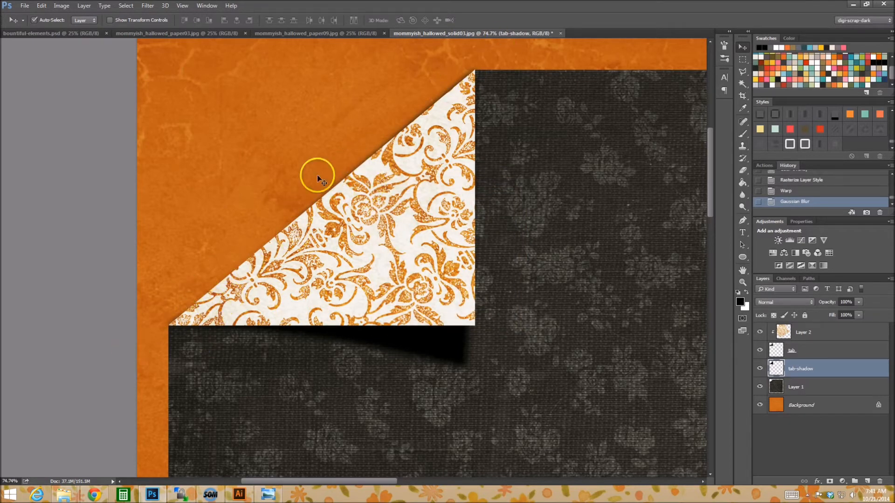
mouse_move(376, 157)
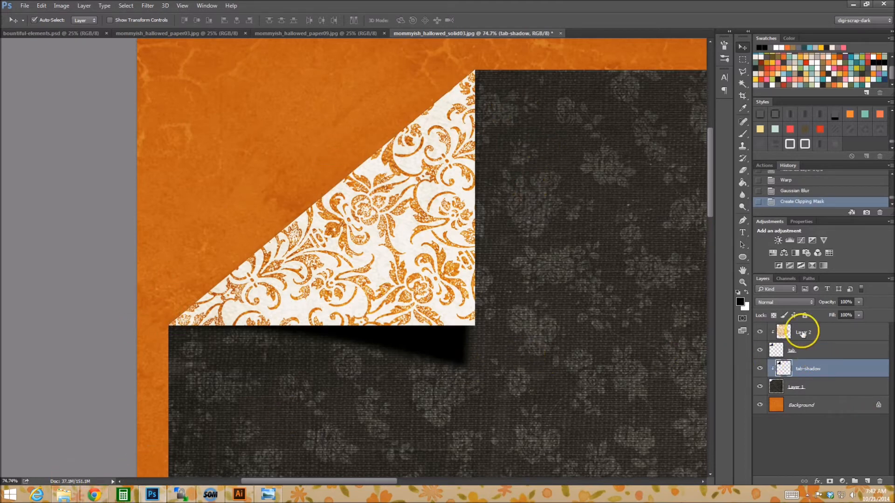
Set the clipped shadow to Linear Burn blending at 50% opacity
left_click(785, 302)
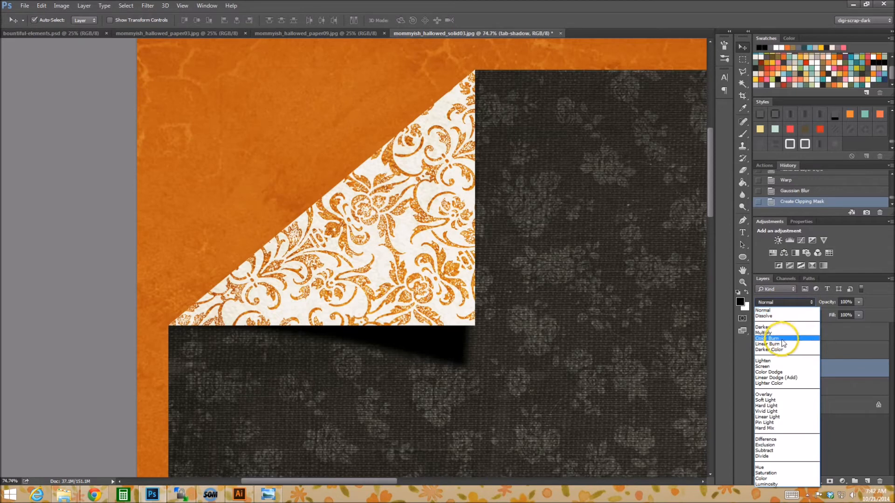
left_click(770, 344)
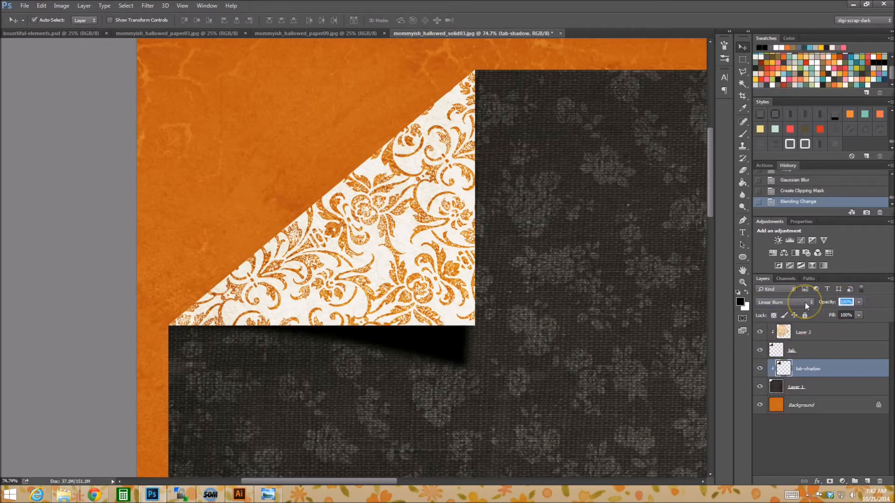
type("50")
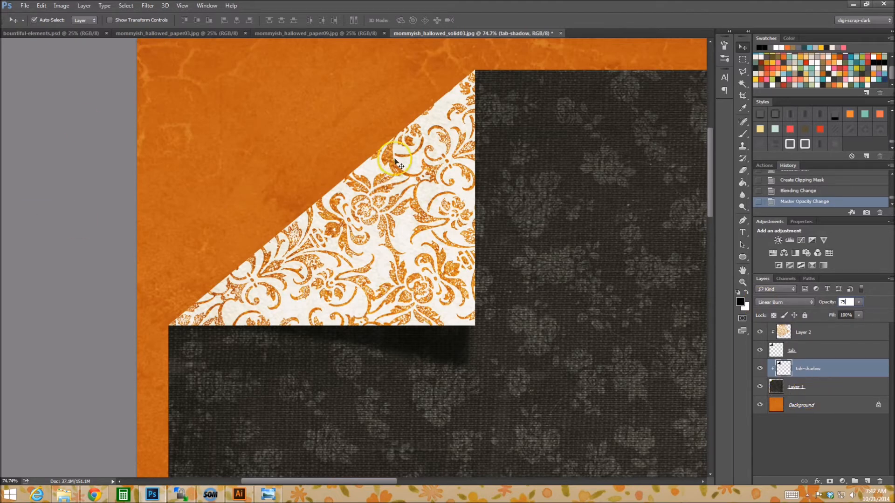
mouse_move(477, 248)
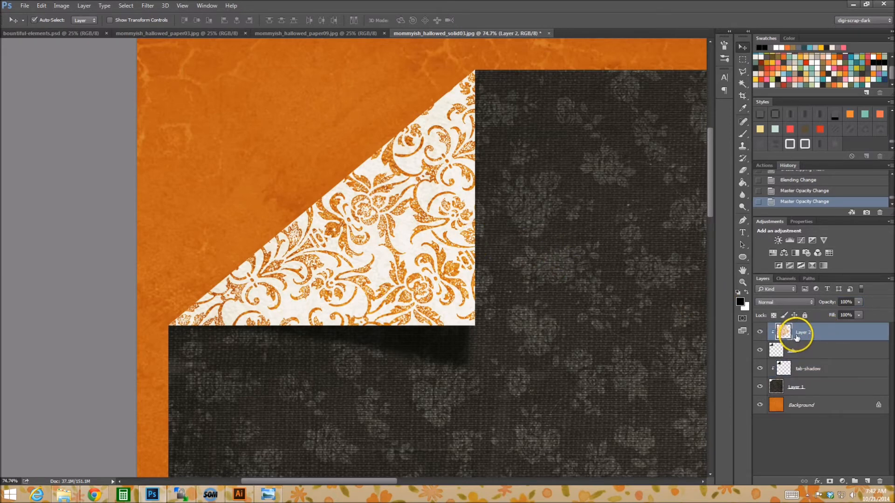
Rename Layer 2 to paperb and add a new empty layer above it for lighting
double_click(803, 331)
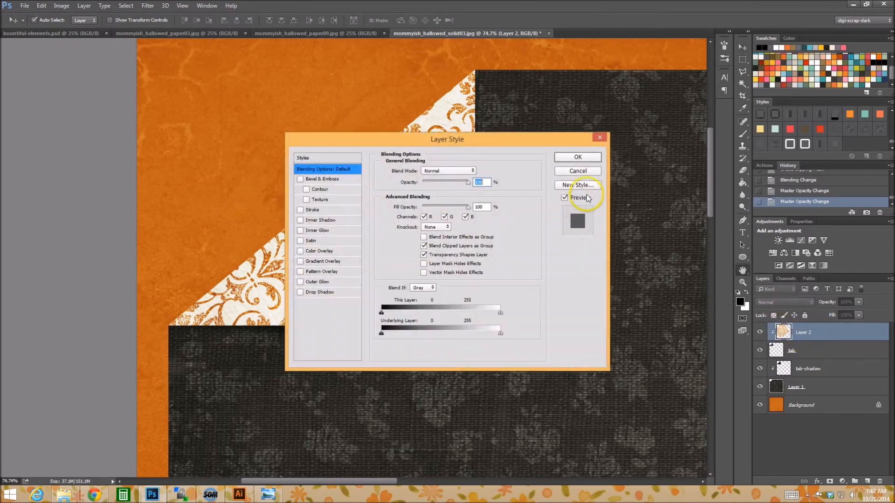
left_click(578, 157)
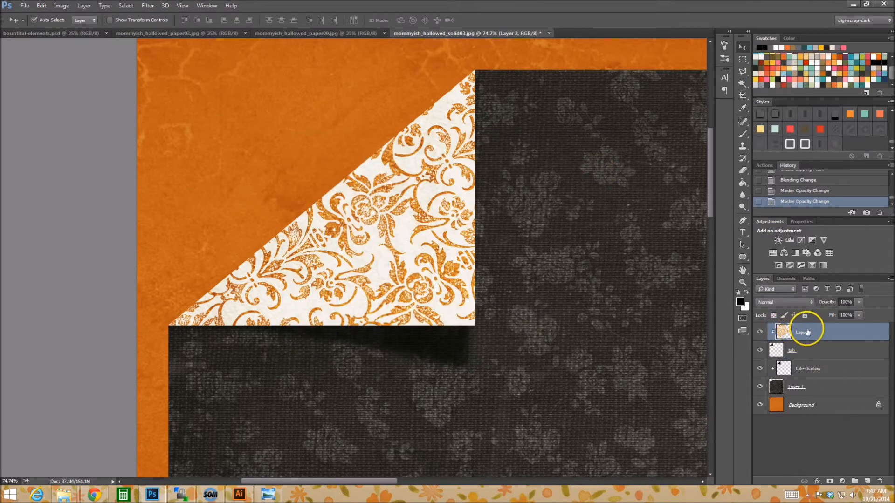
double_click(802, 331)
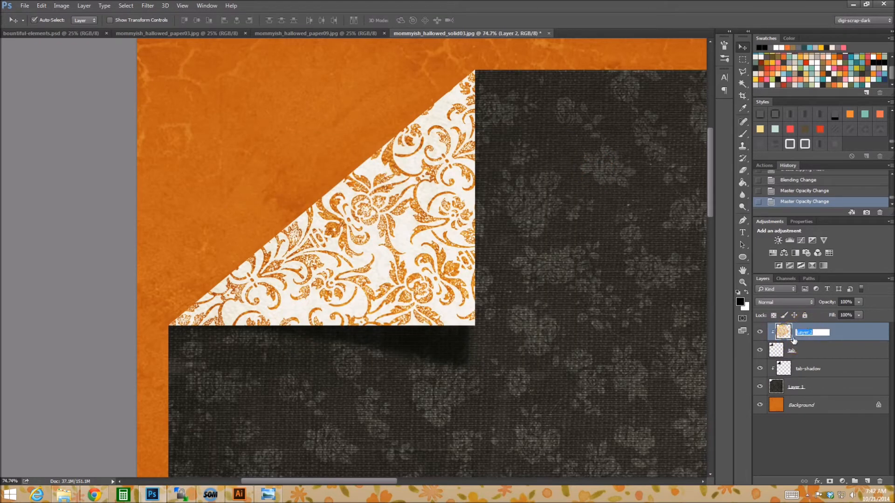
type("paperb")
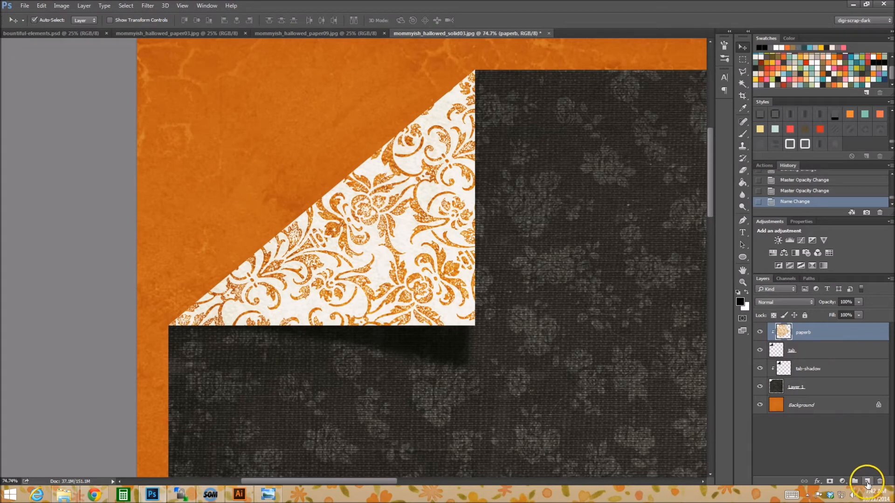
left_click(867, 482)
type("lighting")
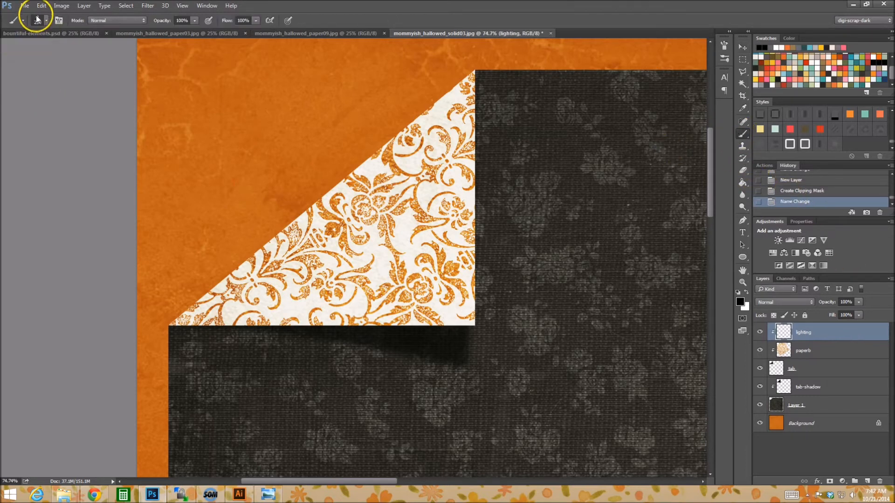
Paint a black diagonal brush stroke across the fold, then switch the foreground to white for highlights
left_click(41, 21)
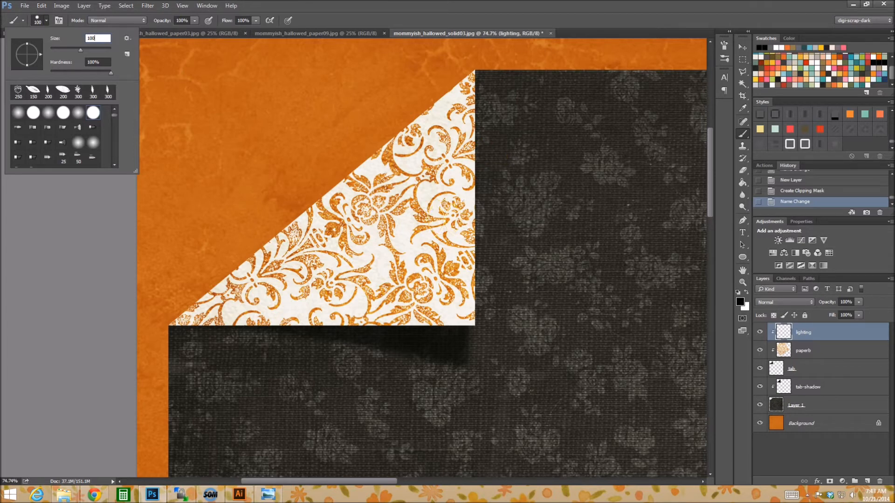
mouse_move(500, 141)
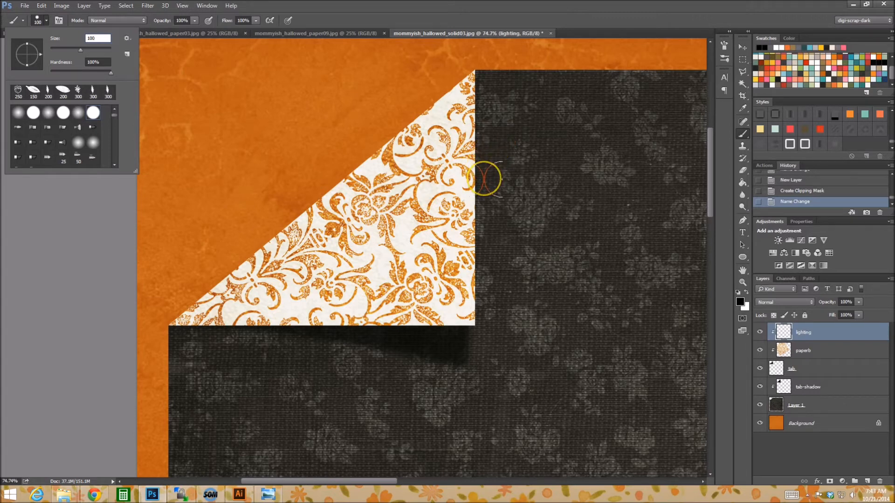
mouse_move(612, 170)
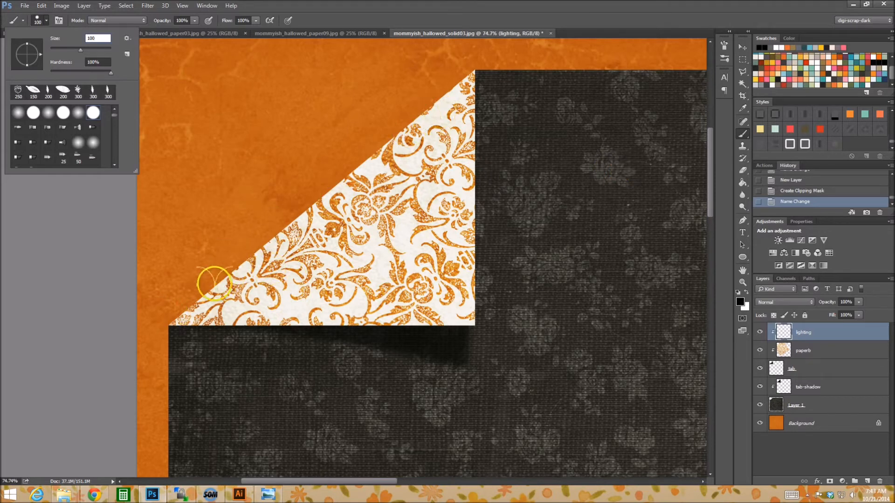
mouse_move(358, 73)
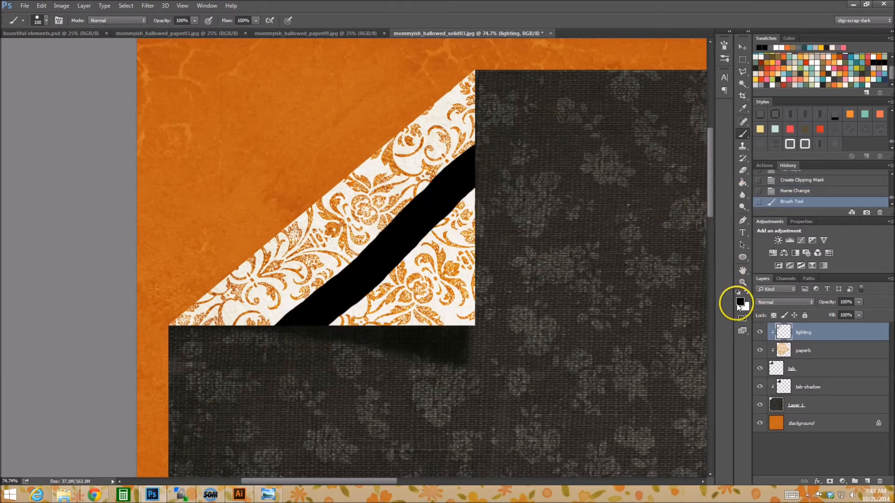
left_click(740, 300)
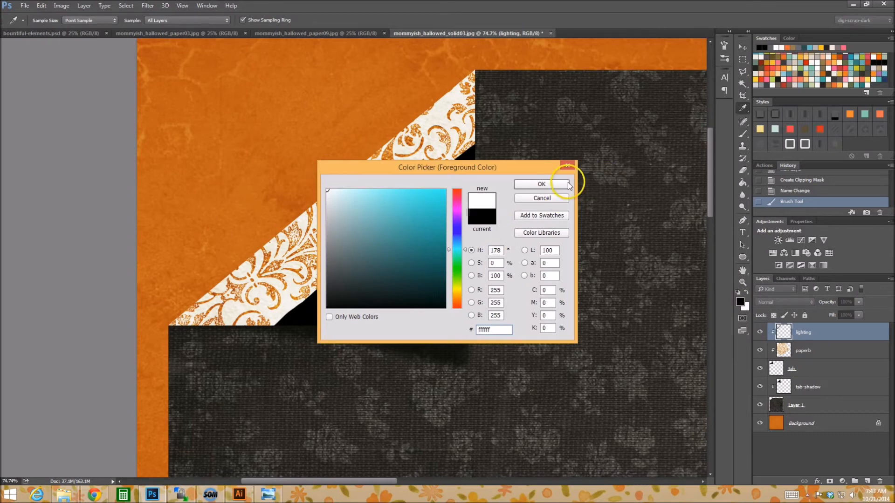
left_click(541, 184)
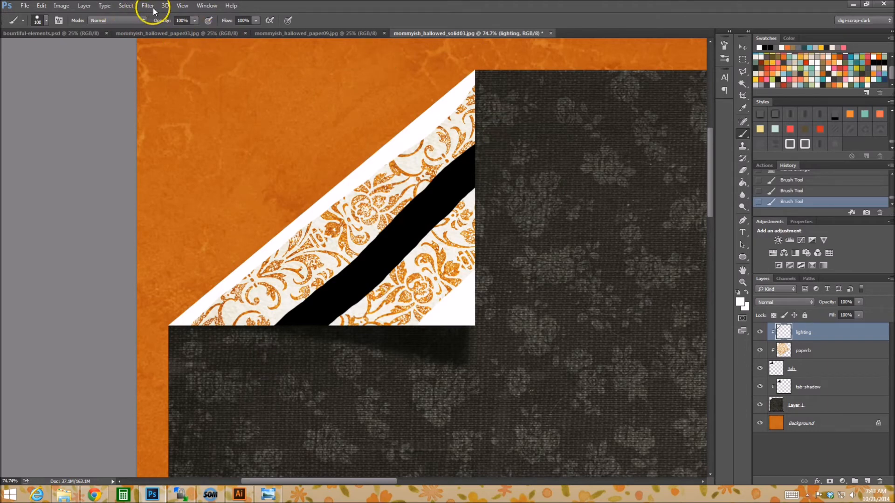
Apply a large-radius Gaussian Blur to the lighting strokes for soft shading
left_click(147, 5)
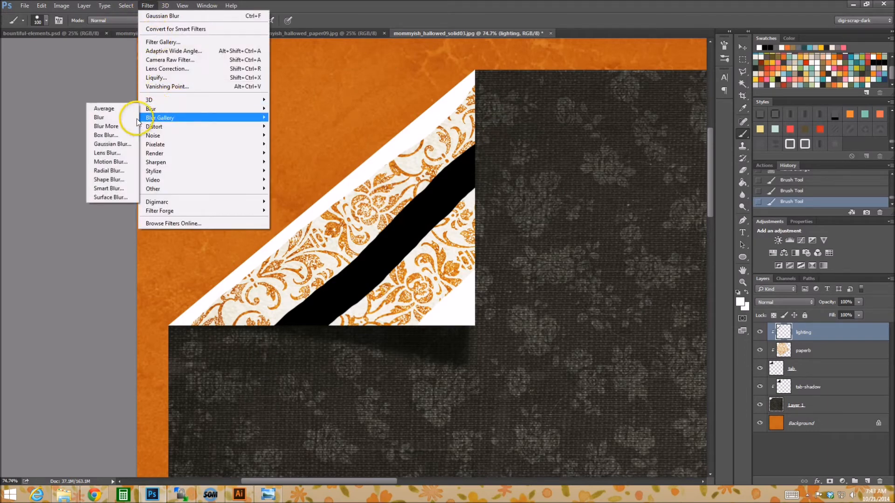
left_click(113, 143)
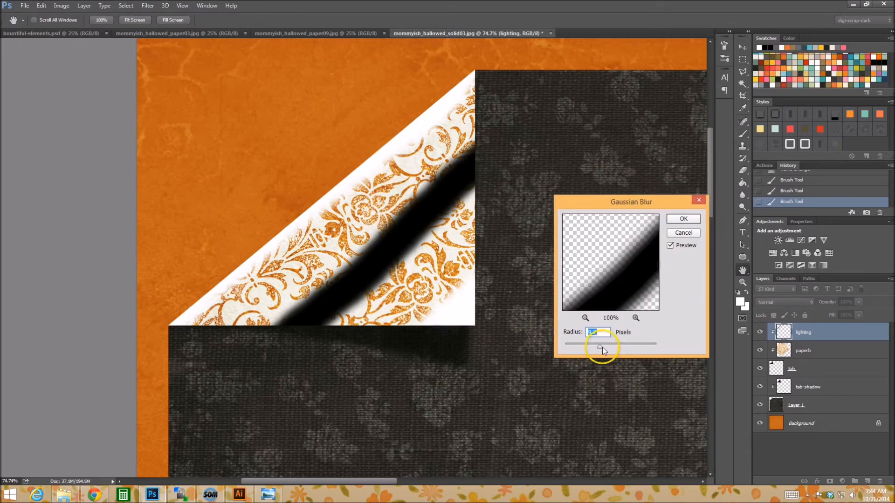
left_click_drag(594, 344, 618, 346)
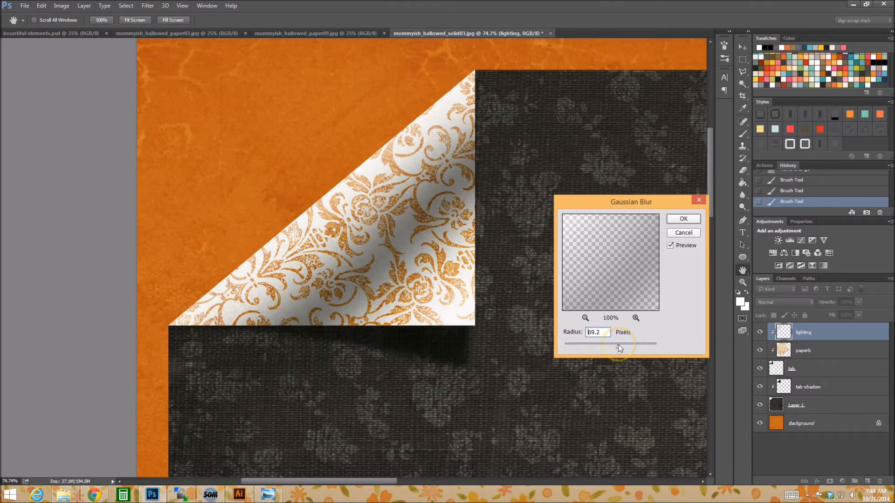
left_click_drag(619, 344, 584, 344)
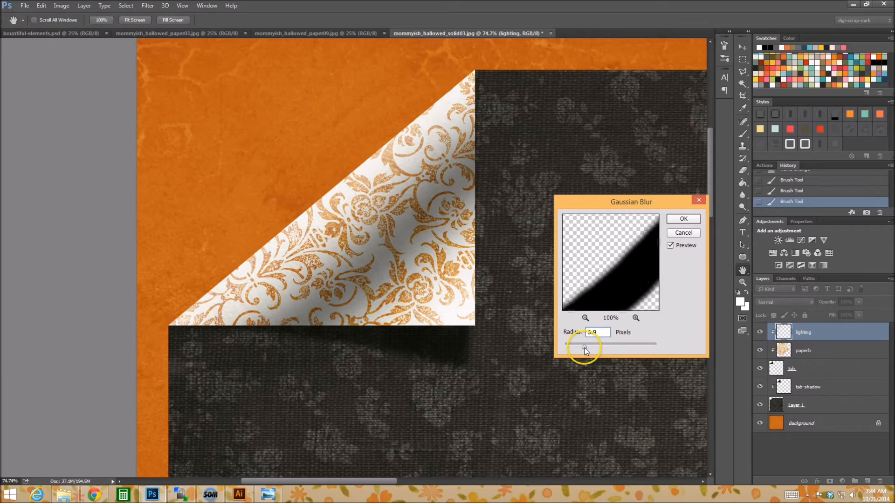
left_click_drag(581, 344, 611, 344)
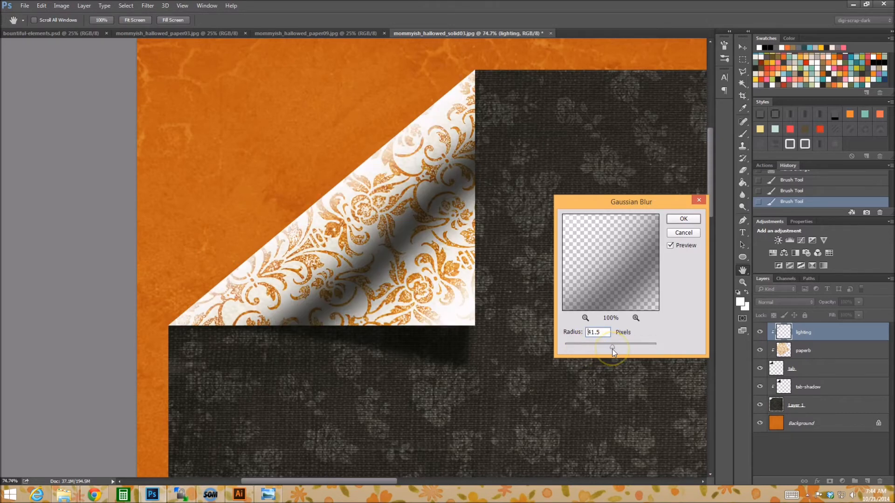
left_click_drag(612, 349, 619, 348)
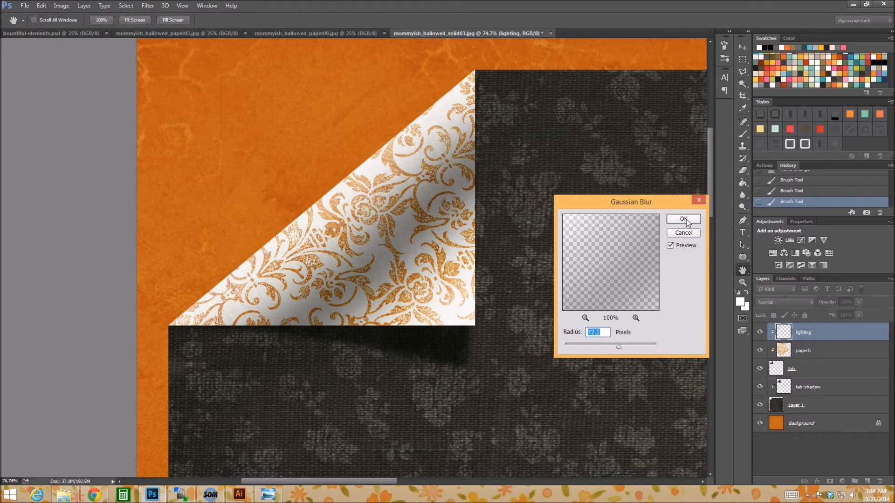
left_click(685, 219)
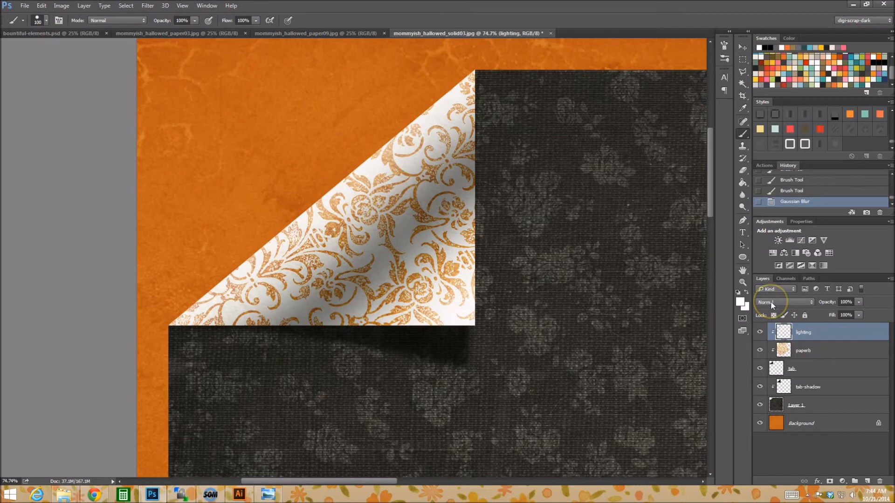
Set the lighting layer to Linear Light at about 55% opacity
left_click(781, 302)
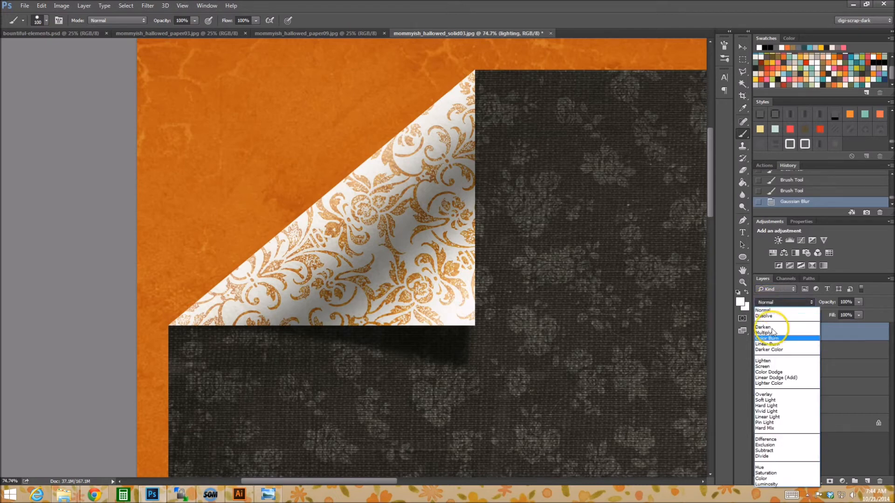
mouse_move(781, 416)
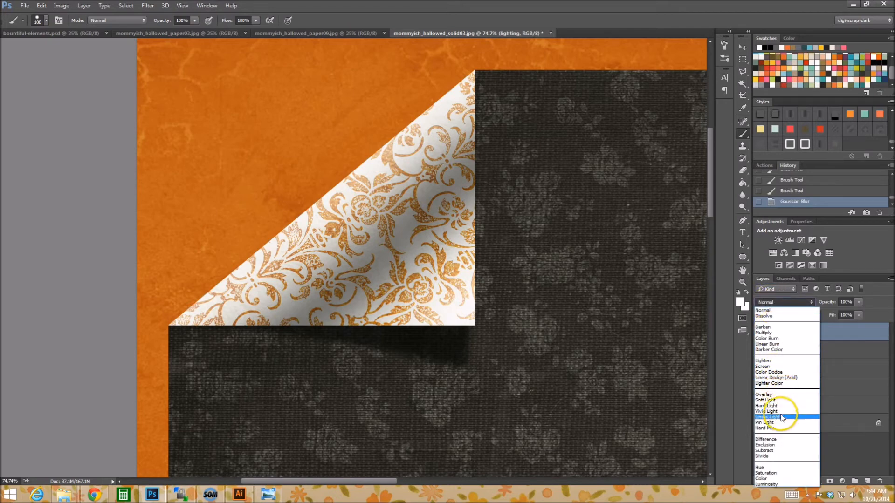
left_click(766, 417)
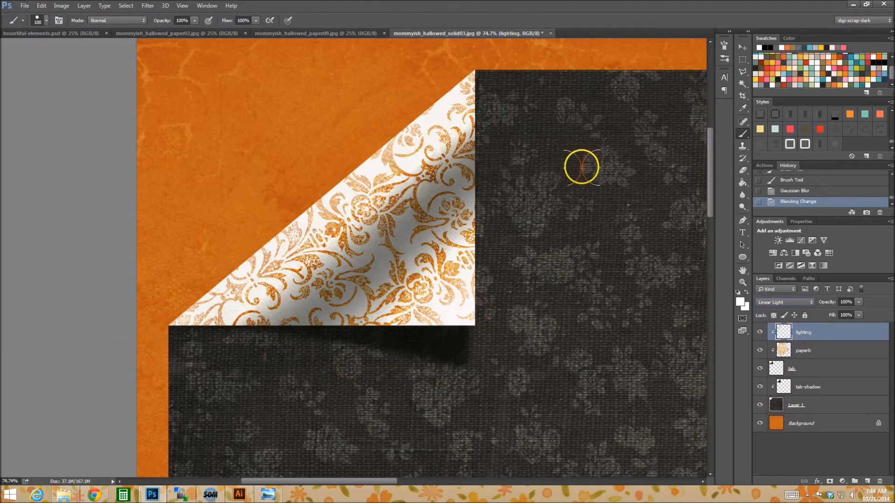
mouse_move(867, 374)
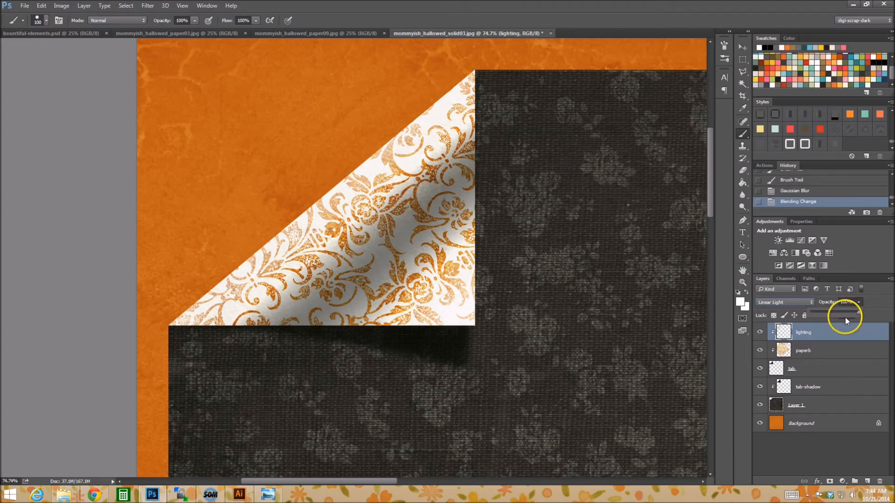
left_click_drag(848, 314, 839, 314)
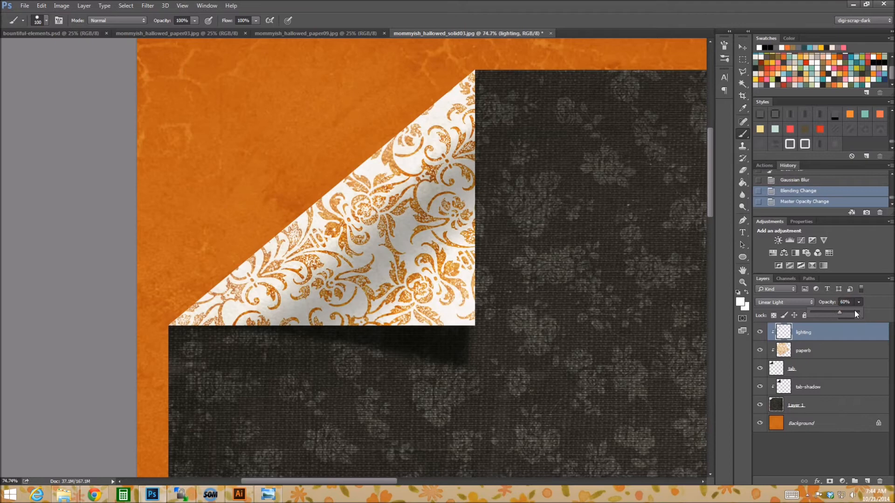
left_click_drag(839, 313, 838, 312)
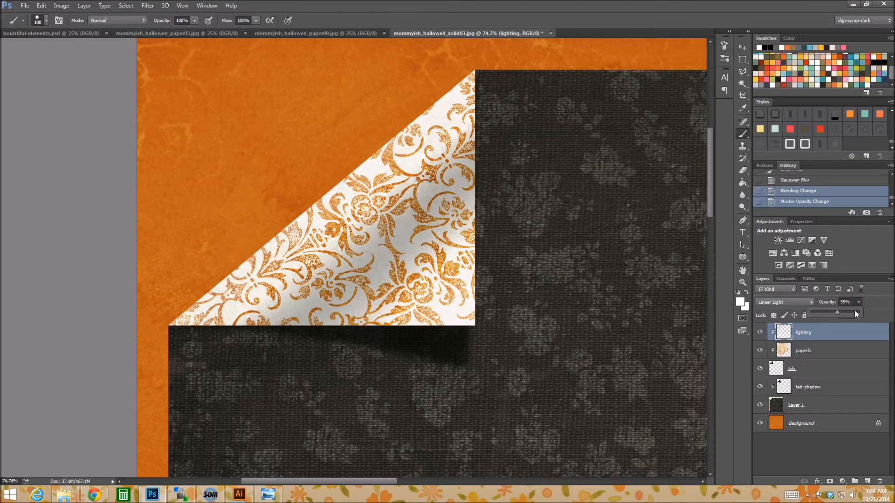
left_click(804, 201)
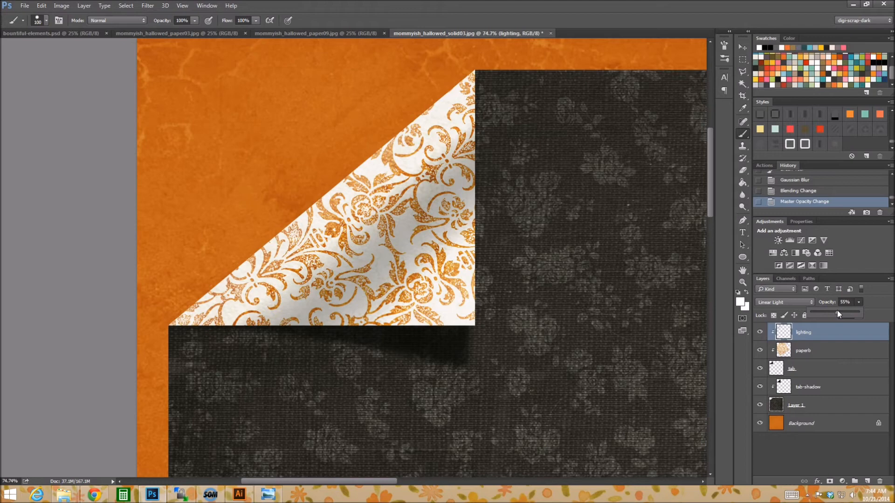
mouse_move(349, 154)
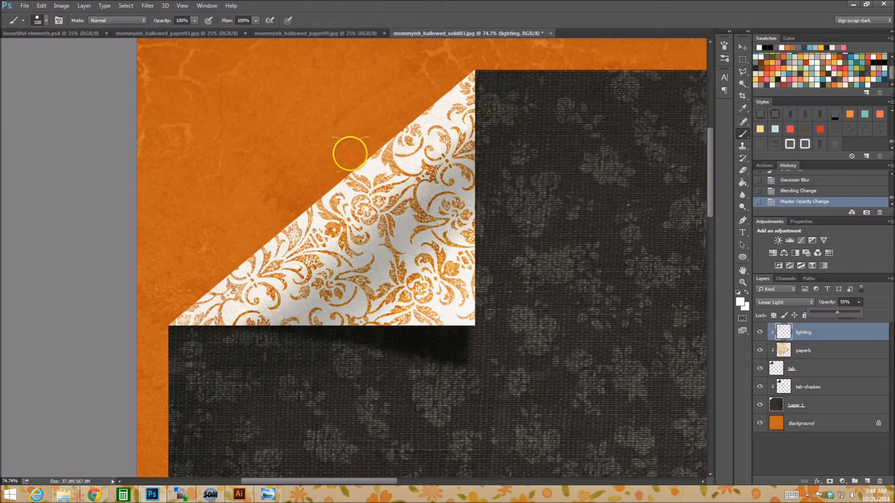
mouse_move(360, 143)
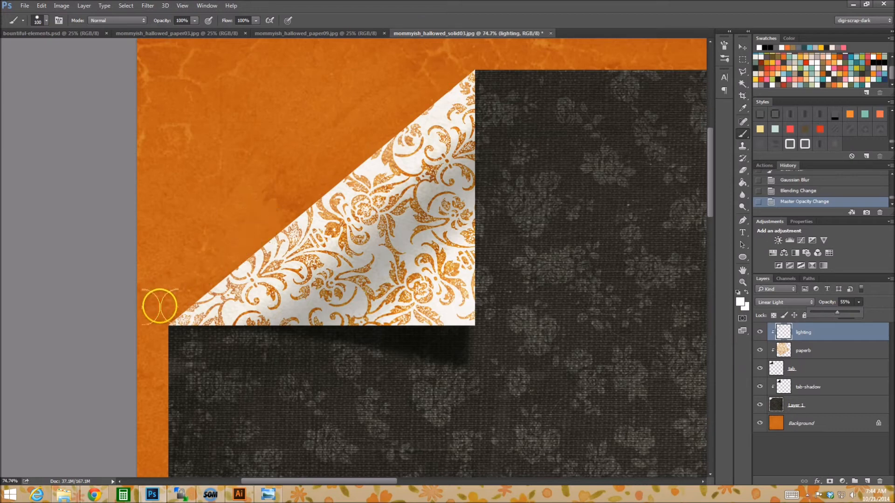
mouse_move(447, 76)
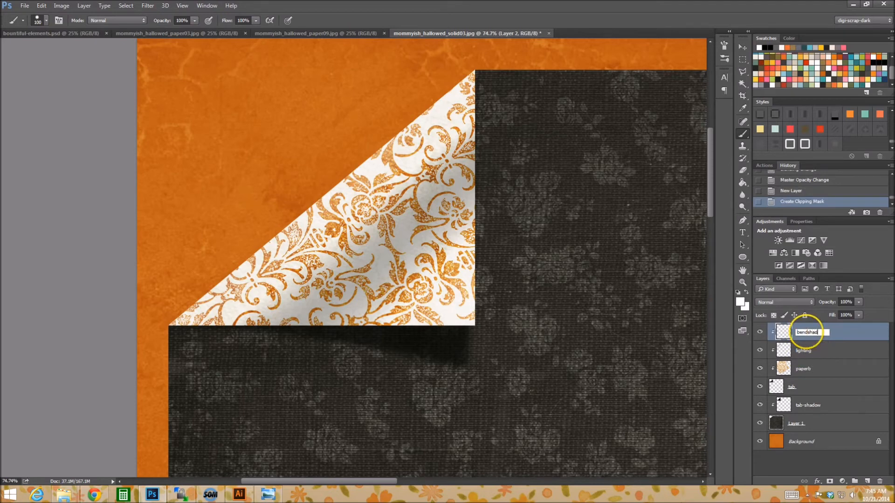
Name the new clipped layer bendshadow, set black foreground and Soft Light blending
key("Enter")
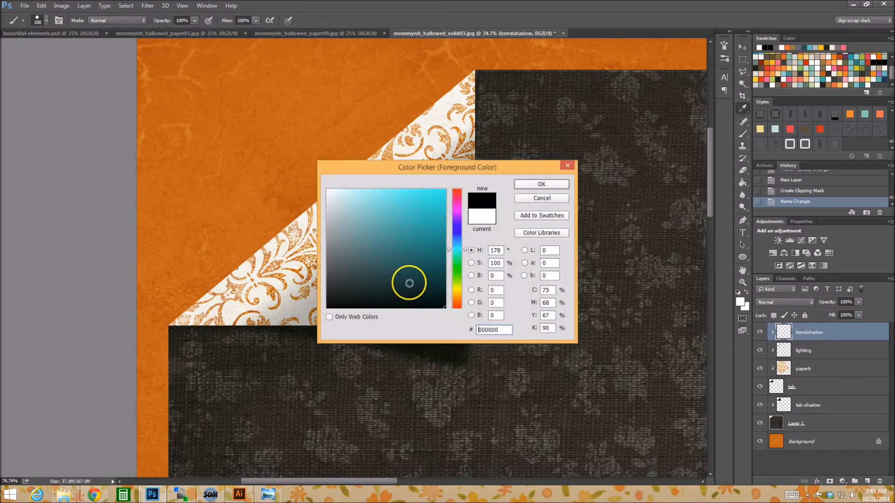
left_click(541, 184)
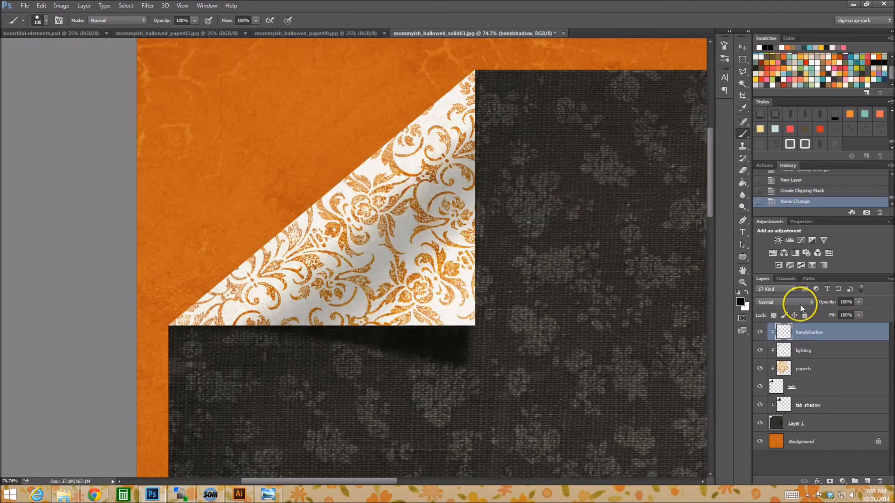
left_click(785, 302)
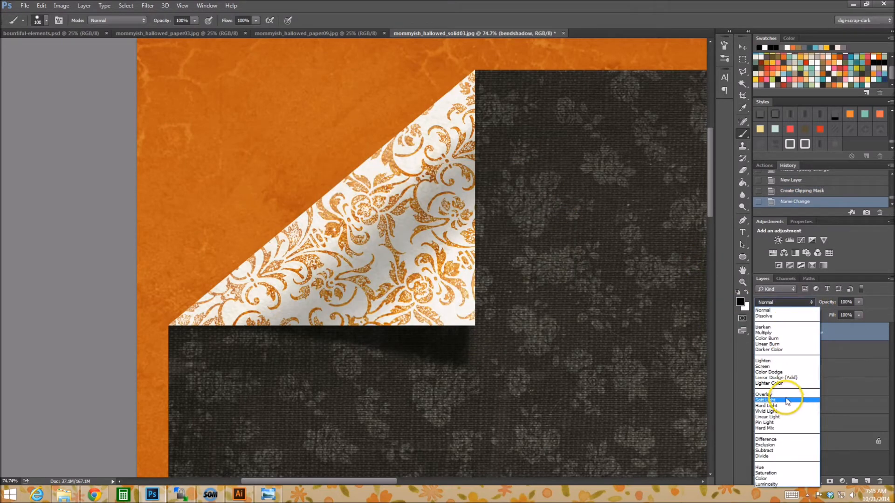
left_click(765, 400)
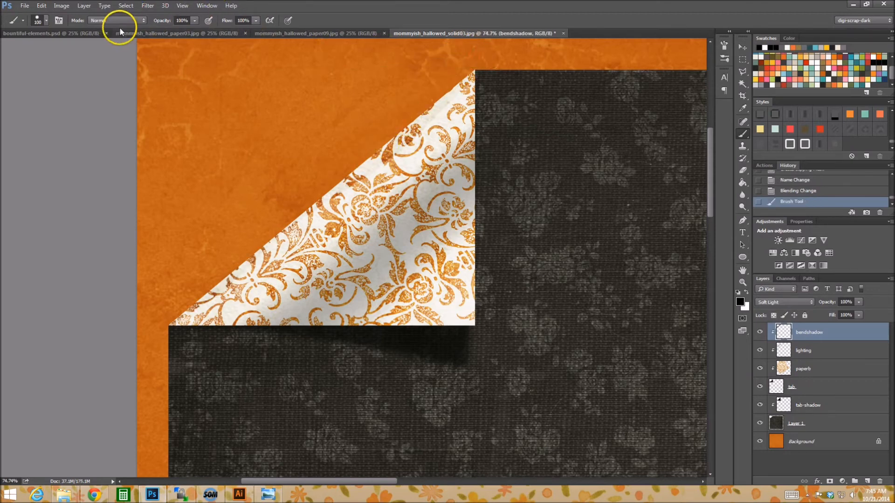
mouse_move(149, 9)
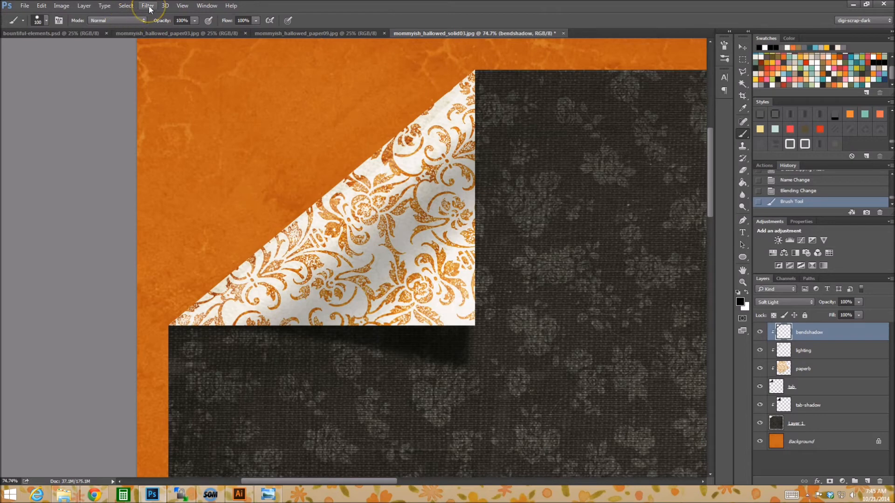
Hide the lighting layer and paint a dark shadow along the fold's diagonal edge
left_click(149, 5)
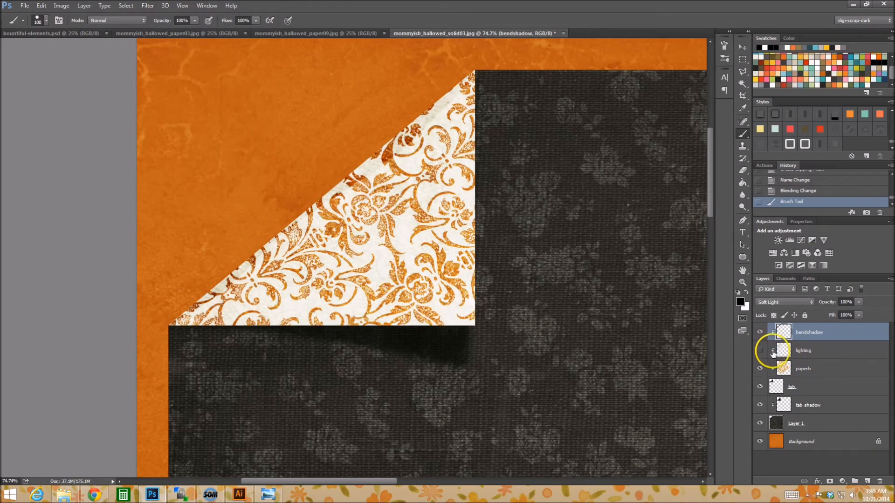
left_click(783, 302)
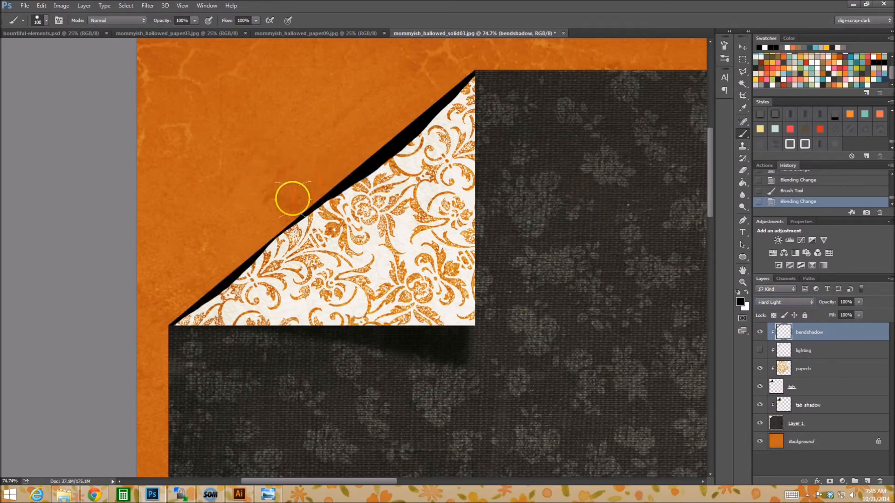
left_click_drag(292, 199, 471, 65)
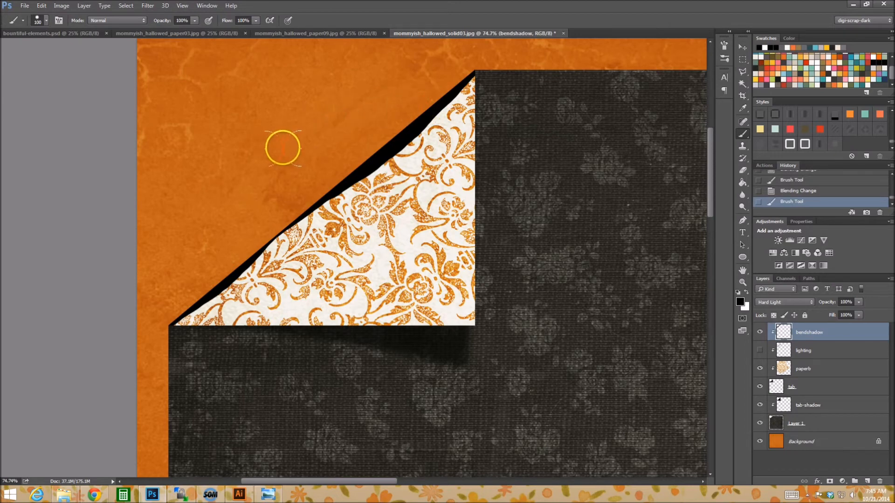
mouse_move(300, 147)
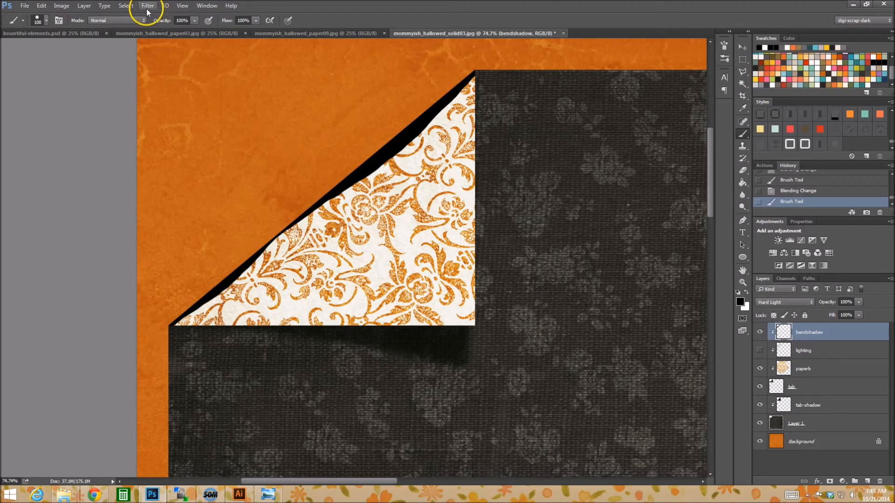
Gaussian-blur the bend shadow at about 26.4 px radius
left_click(148, 5)
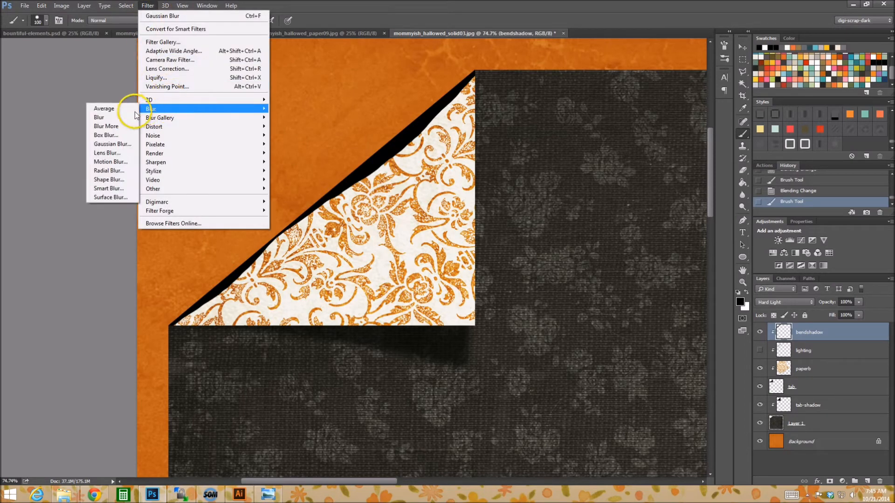
left_click(112, 143)
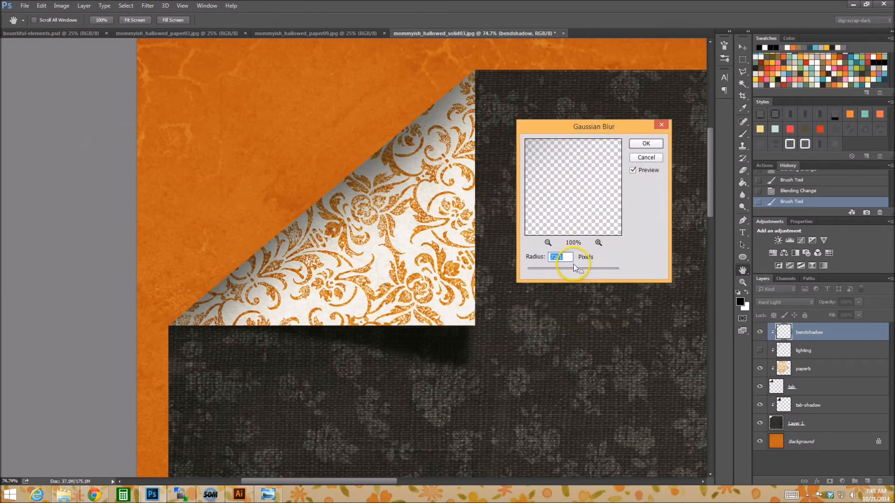
left_click_drag(576, 268, 561, 268)
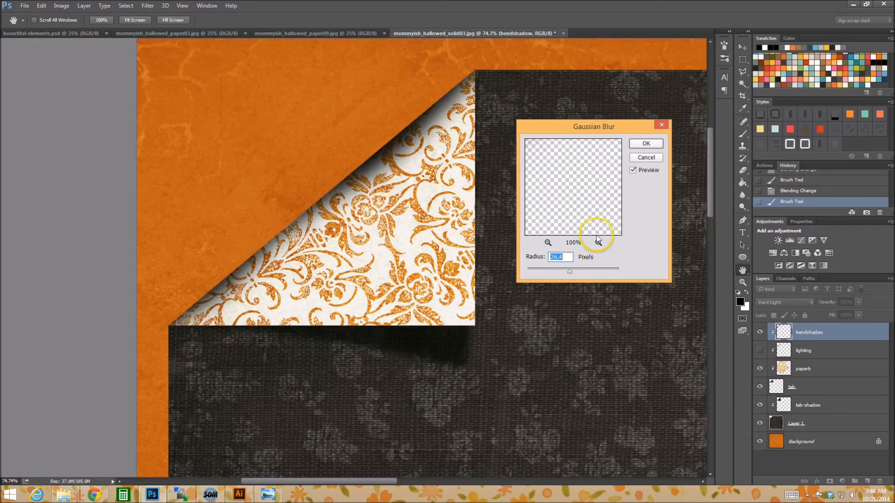
left_click(645, 144)
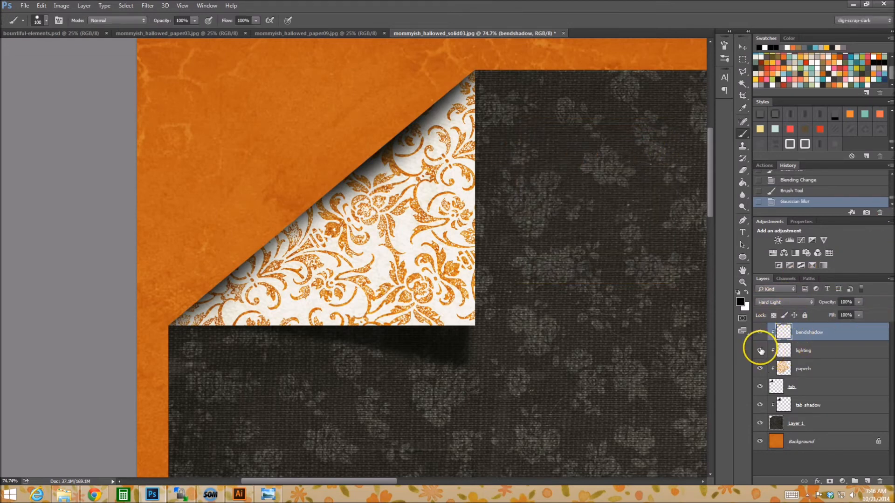
Show the lighting layer and blend bendshadow as Darker Color at about 41% fill
left_click(758, 350)
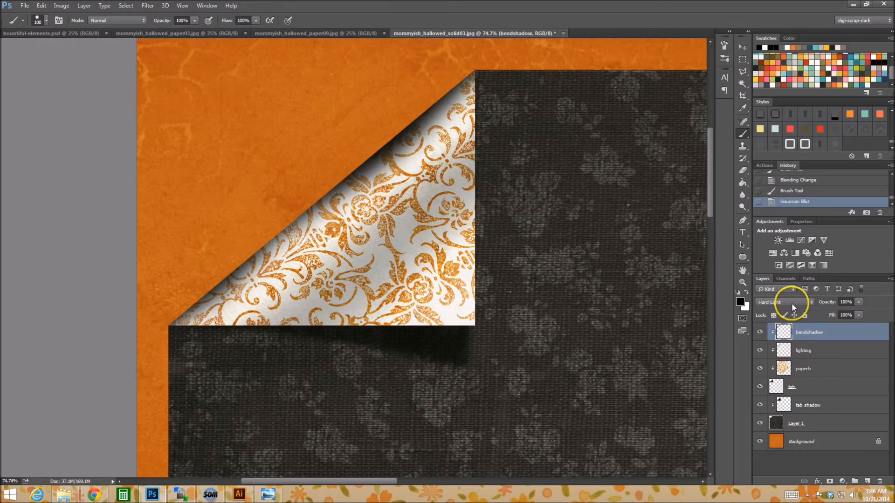
left_click(785, 302)
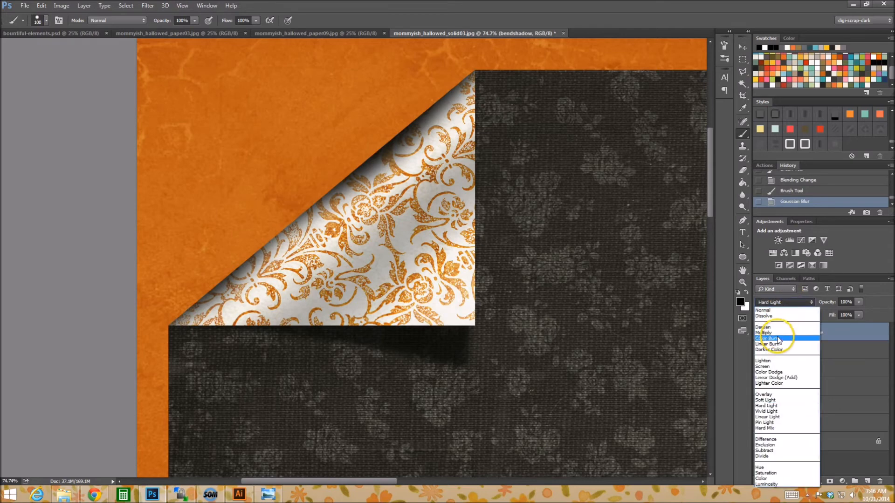
left_click(768, 350)
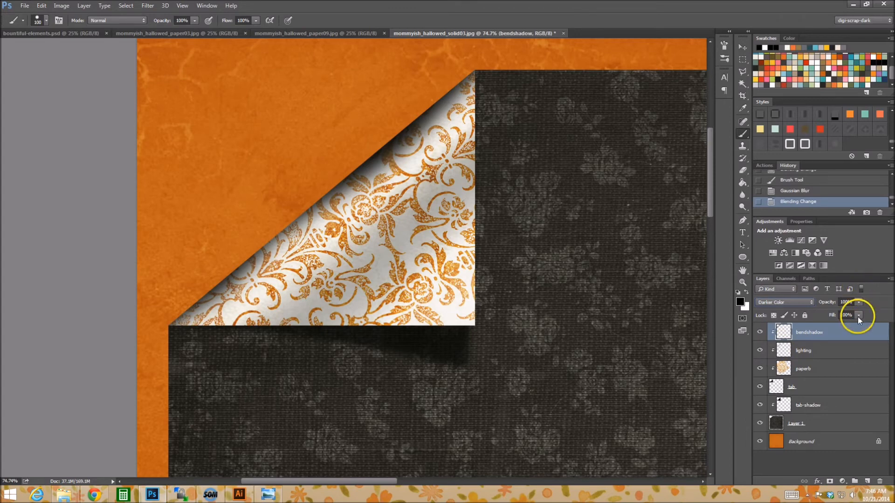
left_click_drag(859, 315, 831, 315)
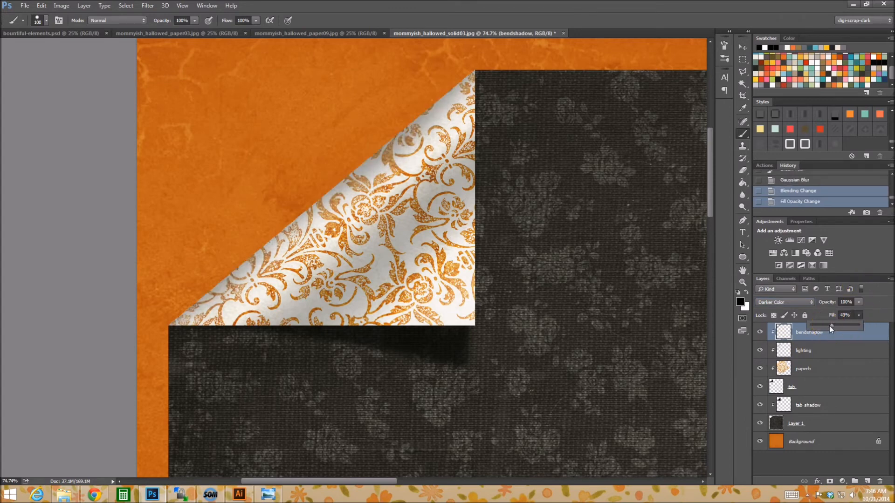
left_click_drag(833, 325, 831, 325)
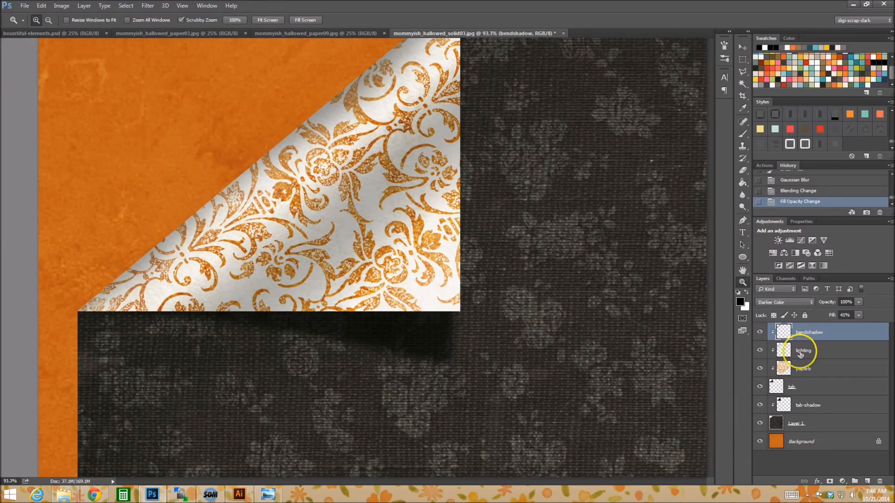
Set lighting to Hard Light and switch bendshadow to Linear Burn
left_click(803, 350)
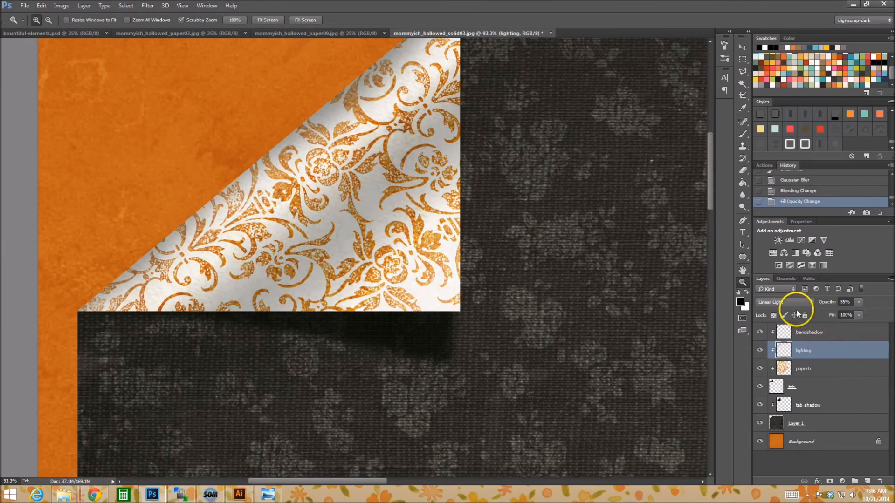
left_click(783, 302)
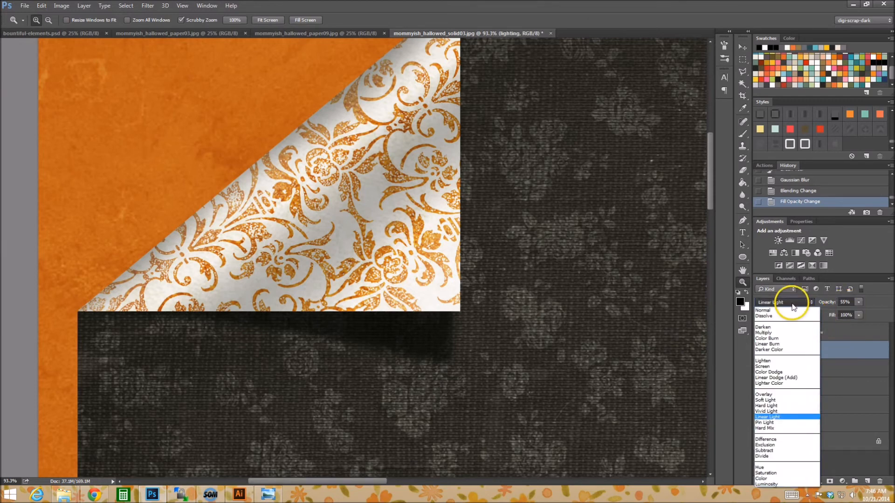
mouse_move(781, 405)
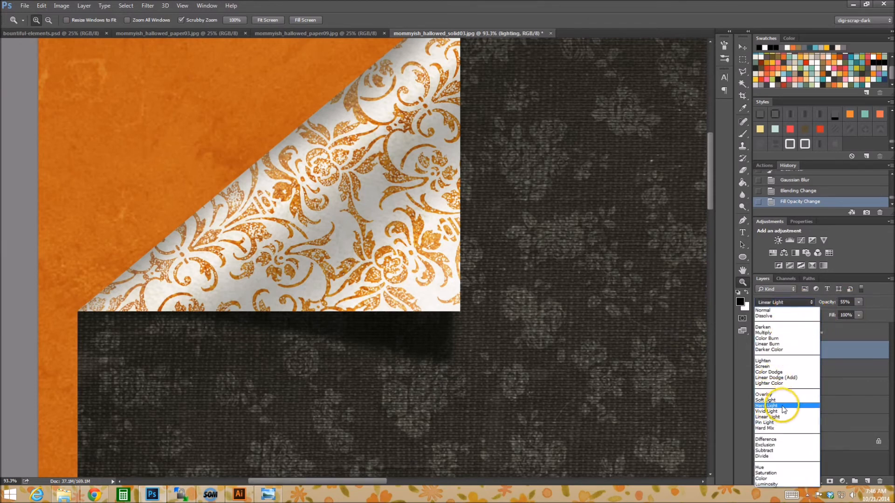
left_click(767, 405)
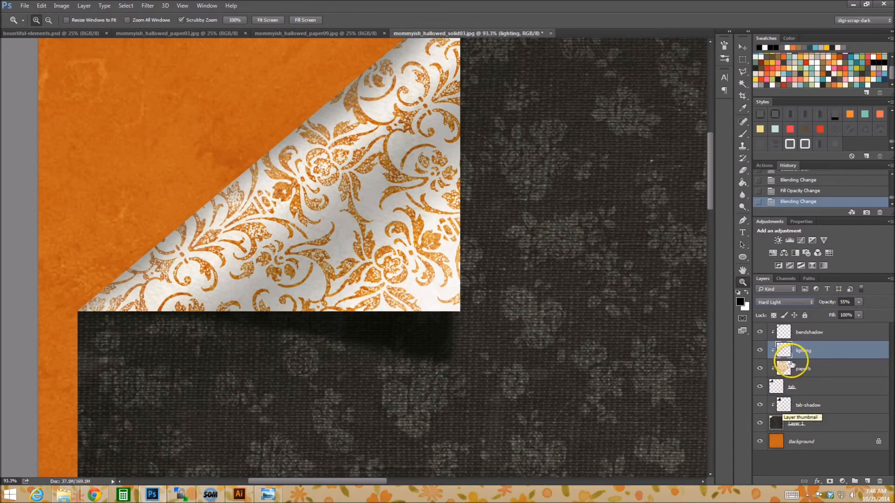
left_click(809, 332)
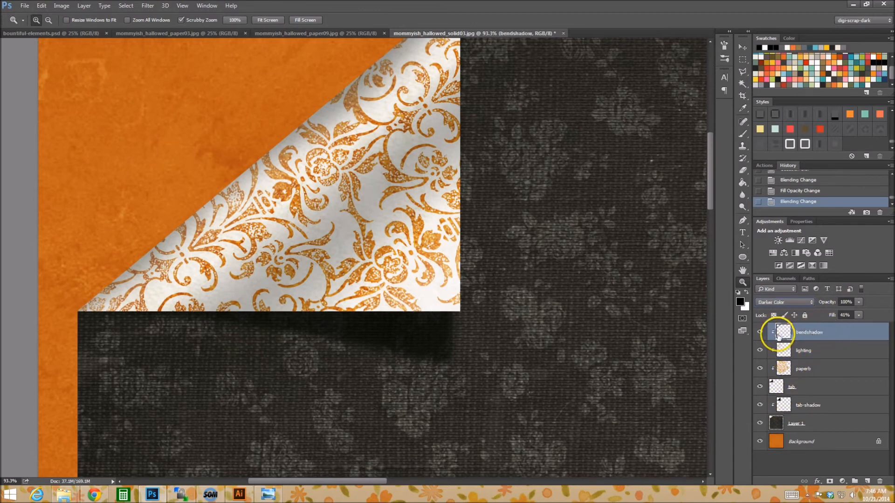
left_click(760, 332)
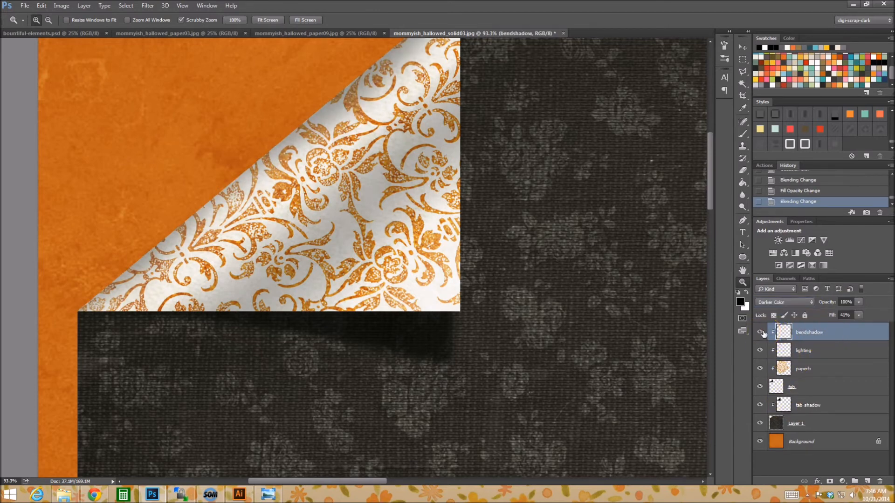
left_click(785, 302)
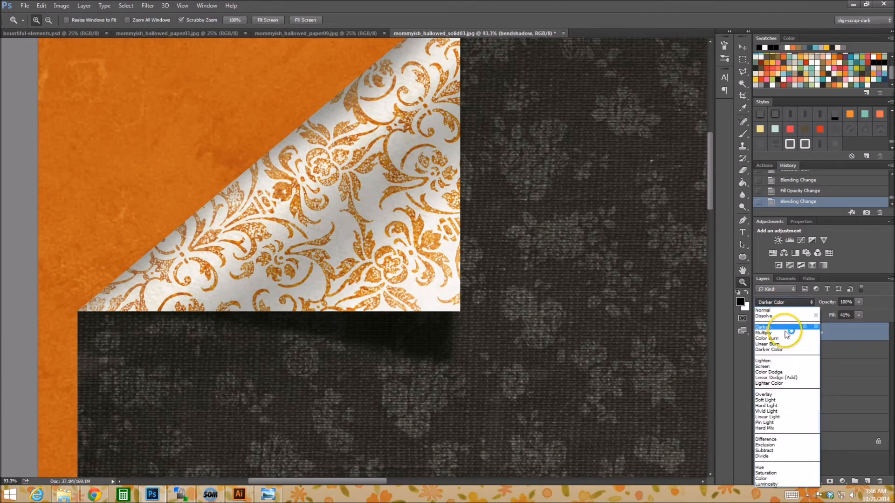
left_click(767, 344)
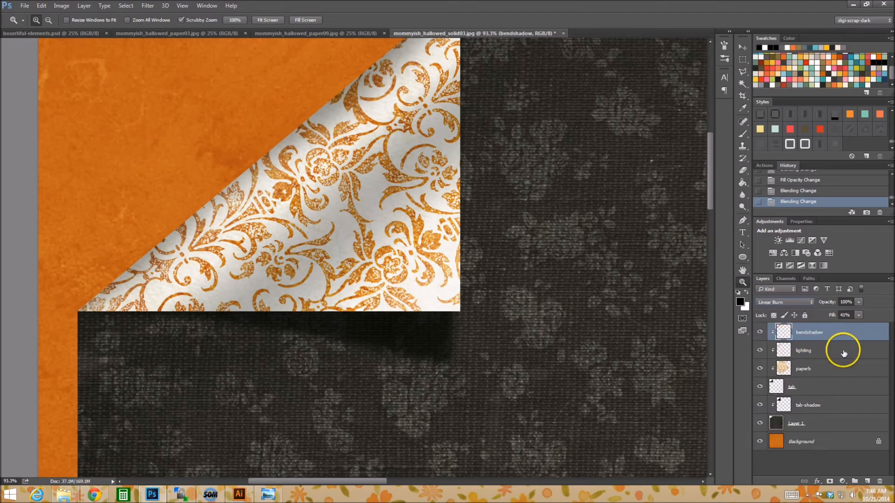
Select the tab layer holding the folded corner, ready for warping
left_click(803, 349)
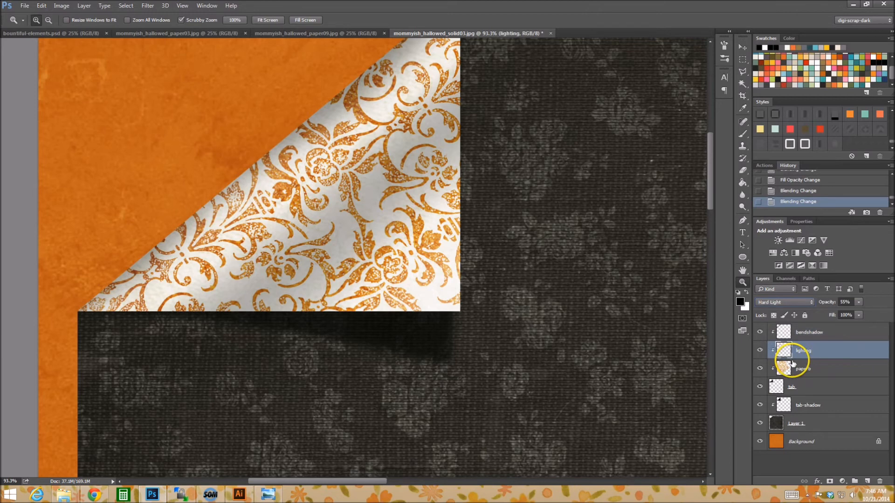
mouse_move(418, 298)
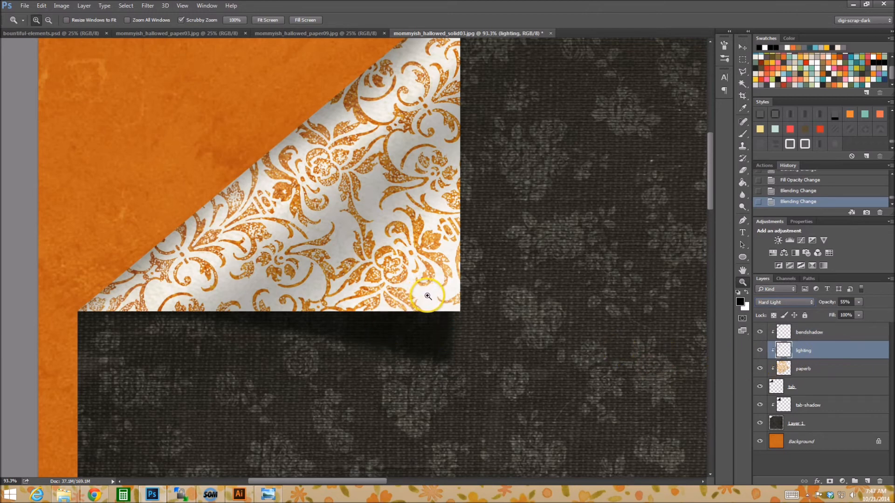
mouse_move(383, 328)
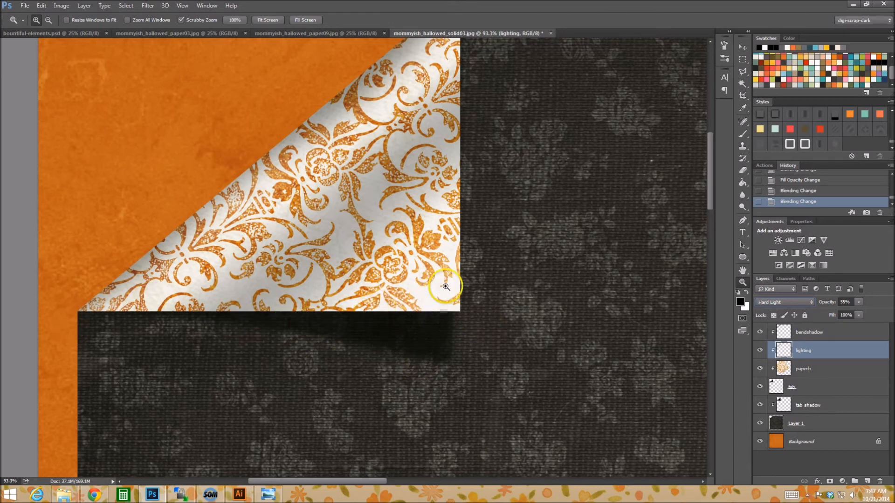
mouse_move(427, 316)
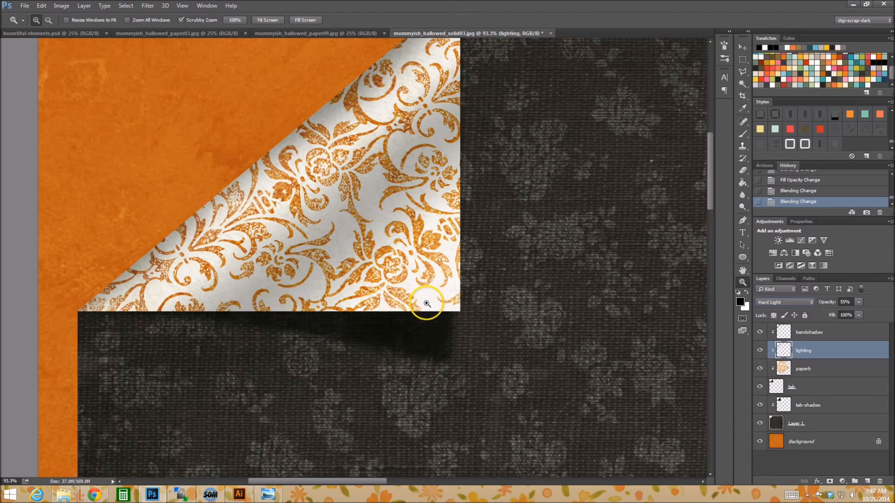
mouse_move(598, 342)
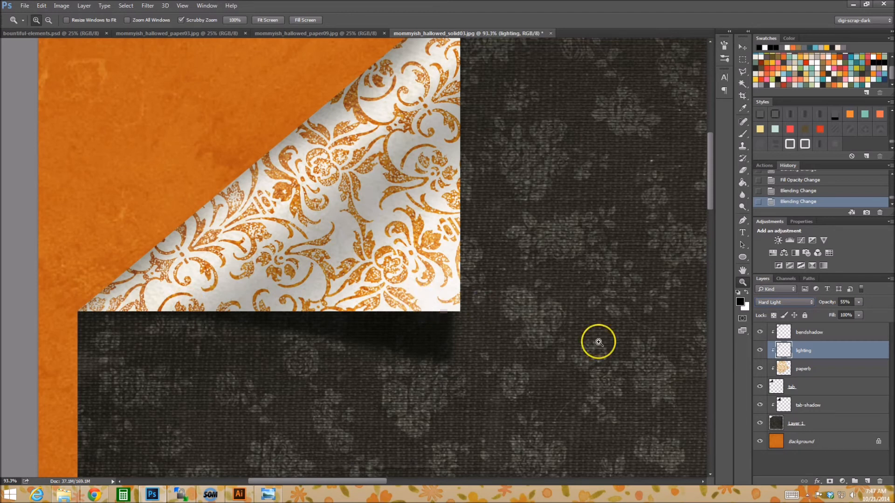
left_click(805, 386)
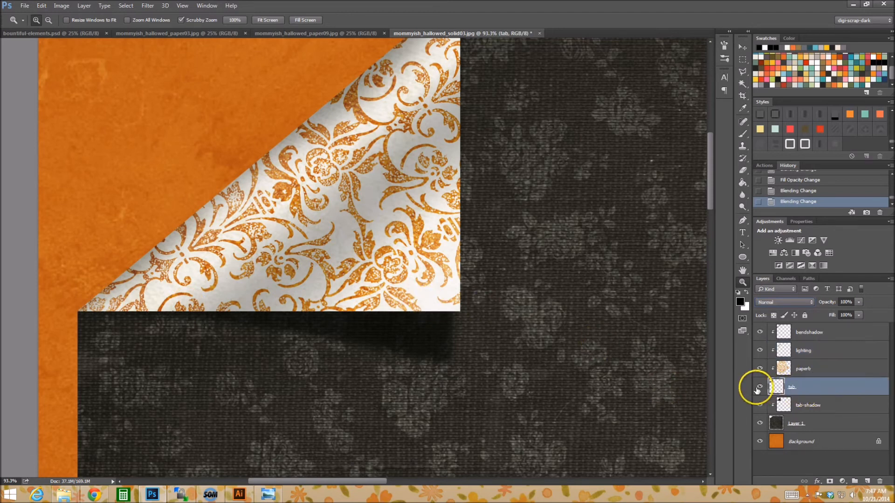
left_click(760, 387)
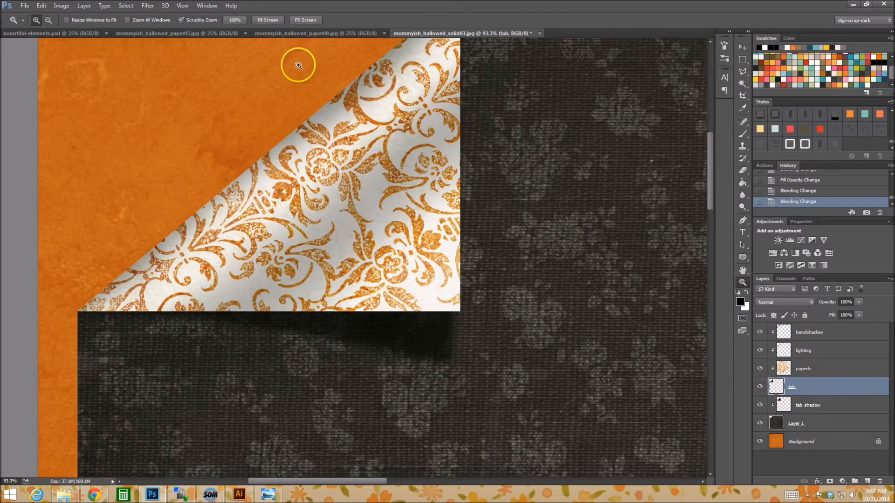
Warp the tab layer, curling its bottom-right corner, and apply
left_click(40, 5)
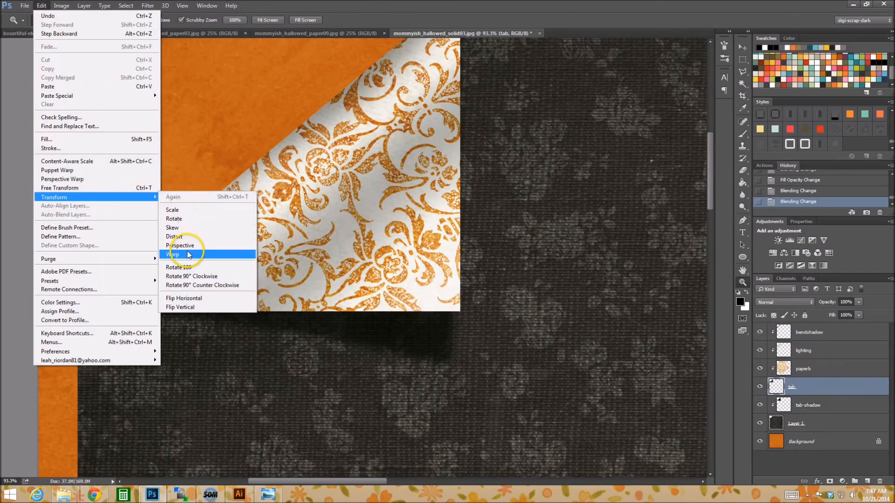
left_click(173, 254)
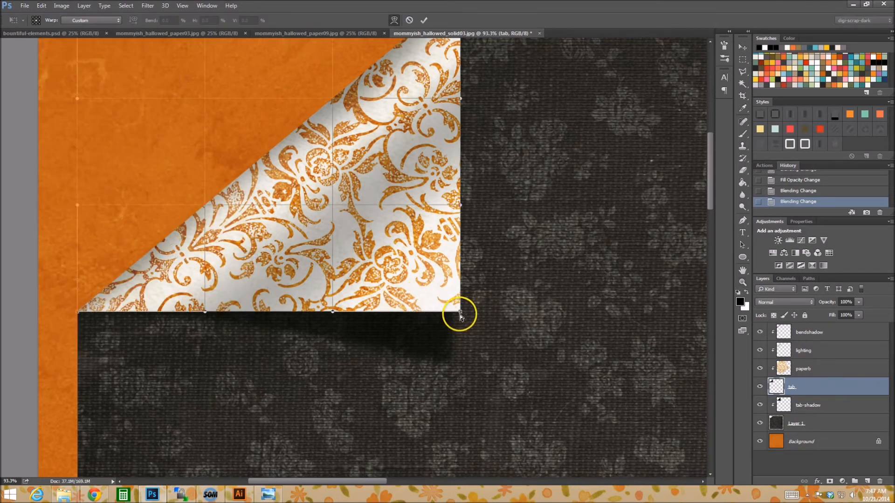
left_click_drag(460, 308, 460, 302)
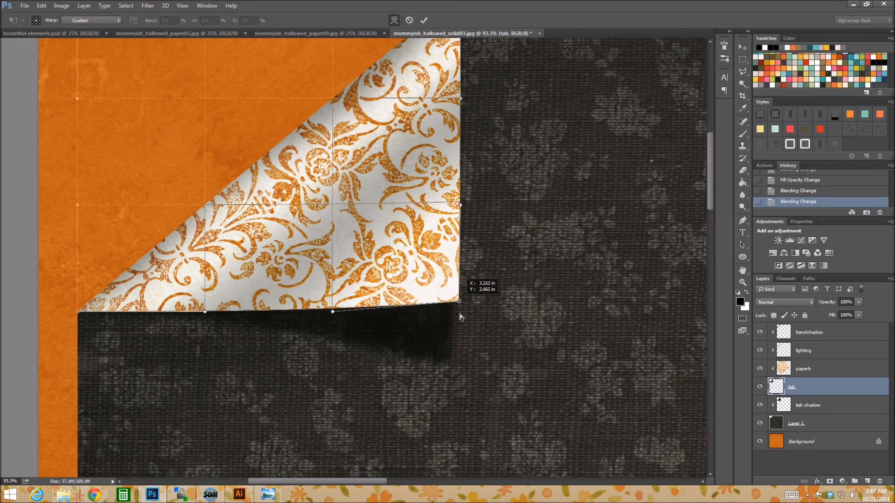
left_click_drag(459, 308, 462, 299)
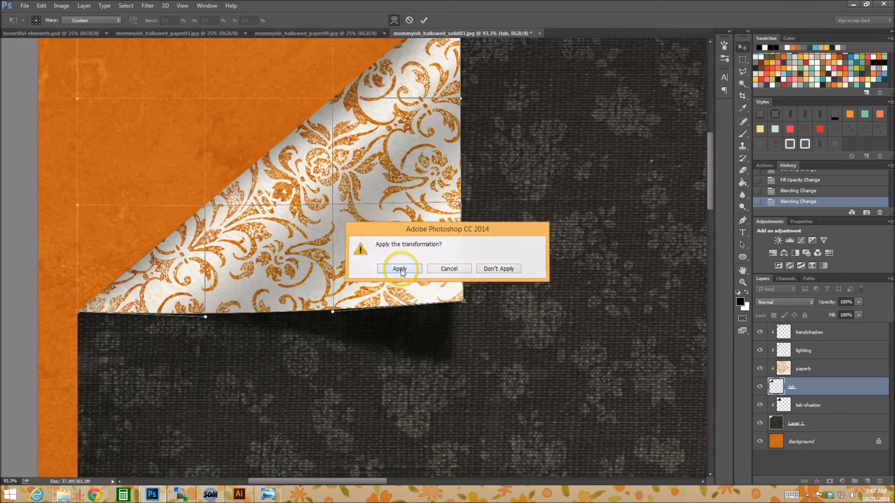
left_click(399, 268)
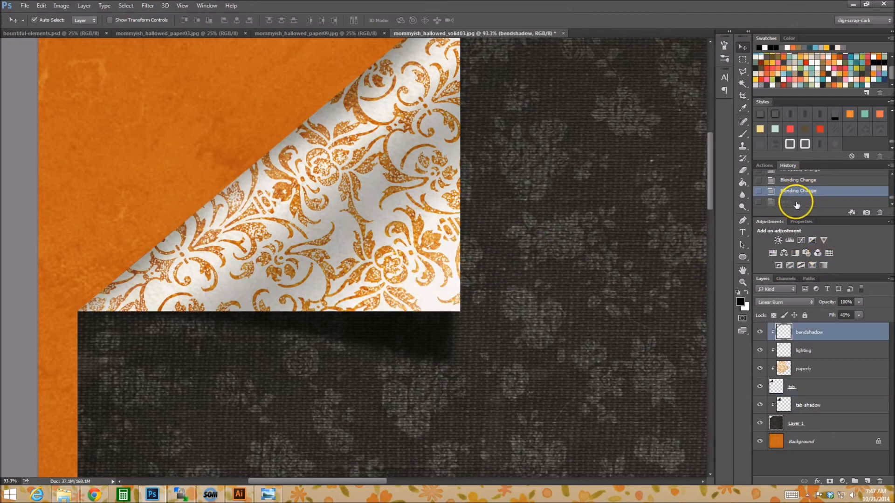
Reinstate the warped history state and set the lighting layer's opacity to about 43%
left_click(796, 201)
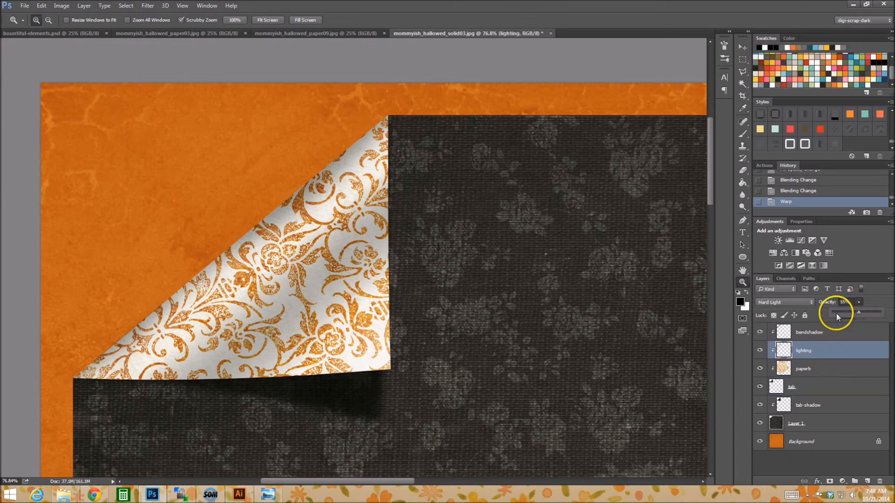
left_click_drag(868, 312, 839, 313)
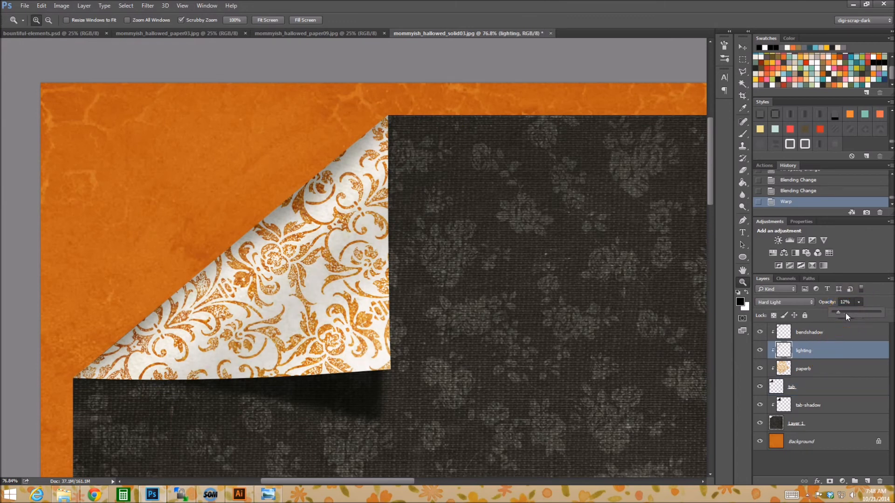
left_click_drag(838, 312, 850, 313)
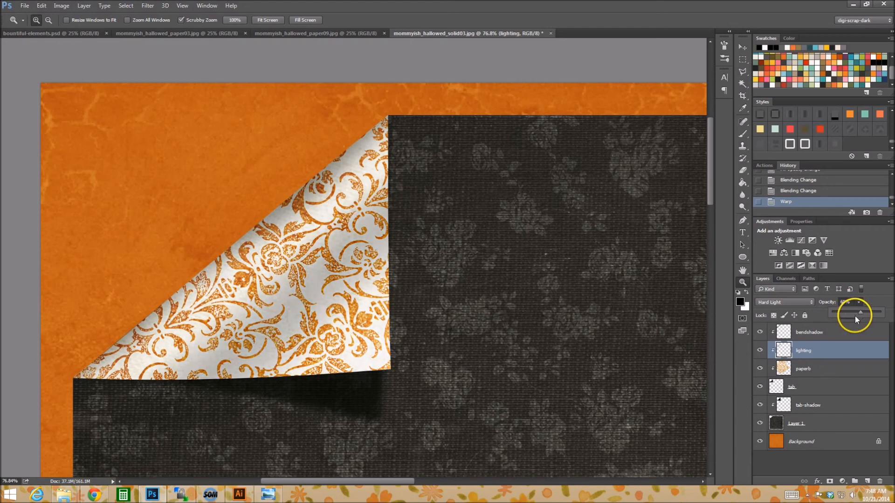
left_click_drag(856, 315, 857, 312)
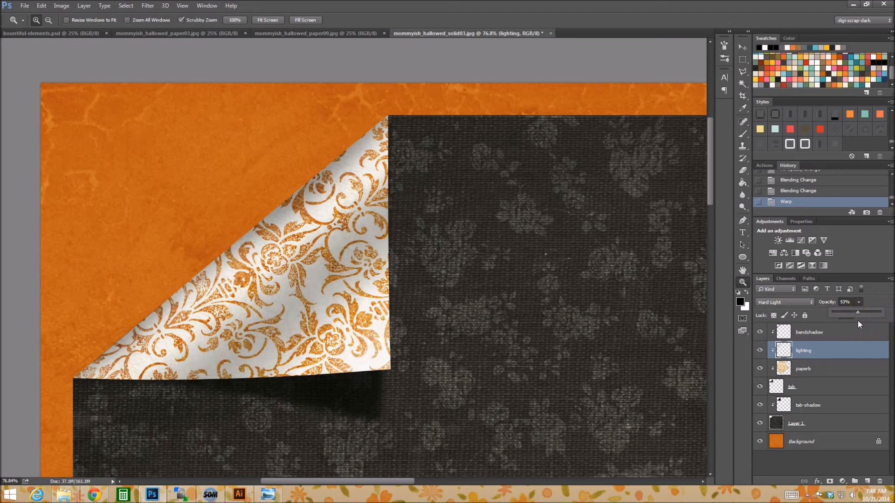
left_click_drag(858, 313, 855, 312)
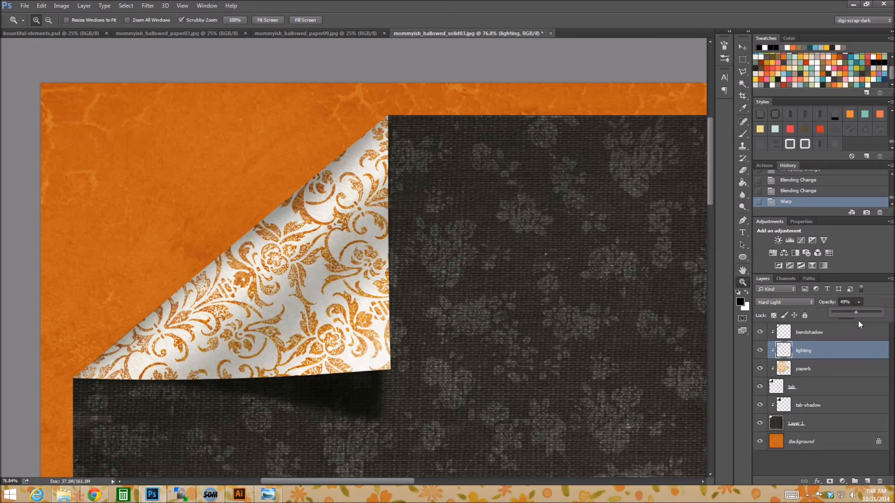
left_click_drag(855, 313, 852, 313)
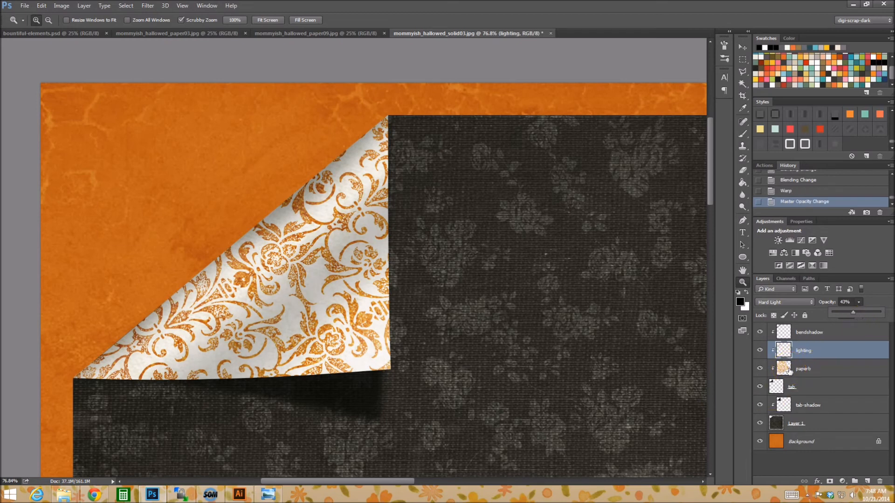
left_click(806, 386)
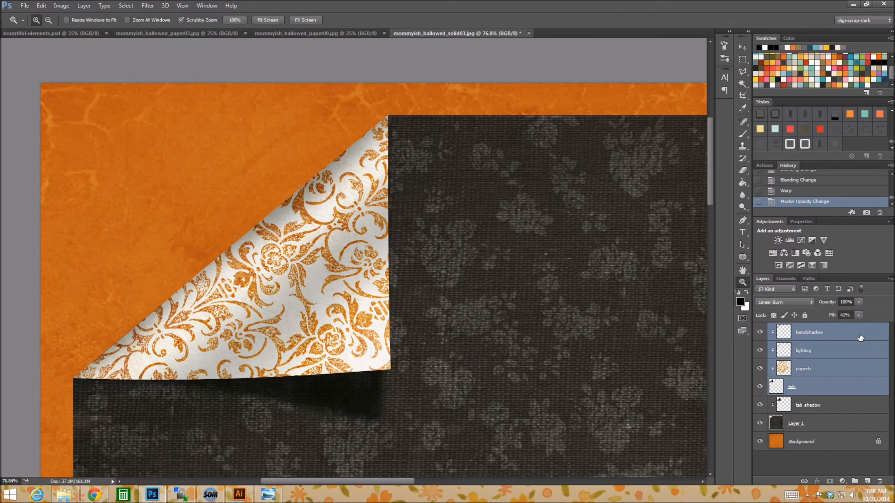
Merge tab, paperb, lighting and bendshadow into one clipped layer, toggling visibility to check
left_click(818, 405)
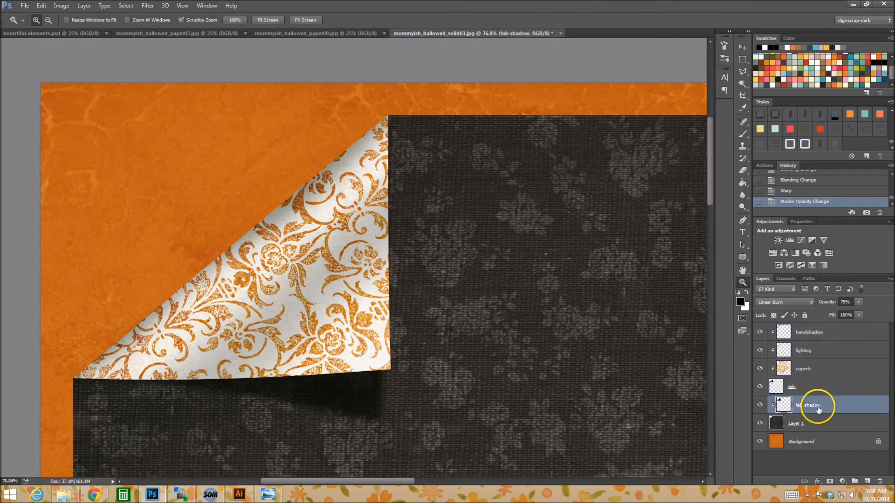
mouse_move(867, 398)
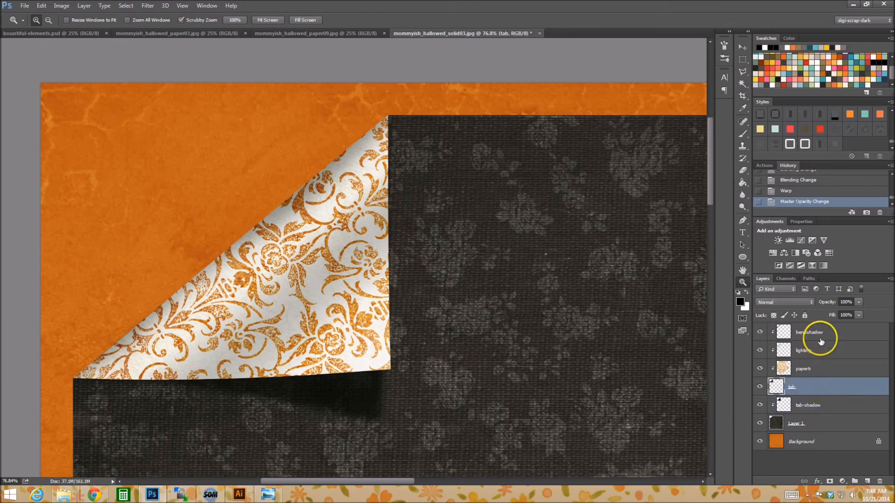
mouse_move(834, 335)
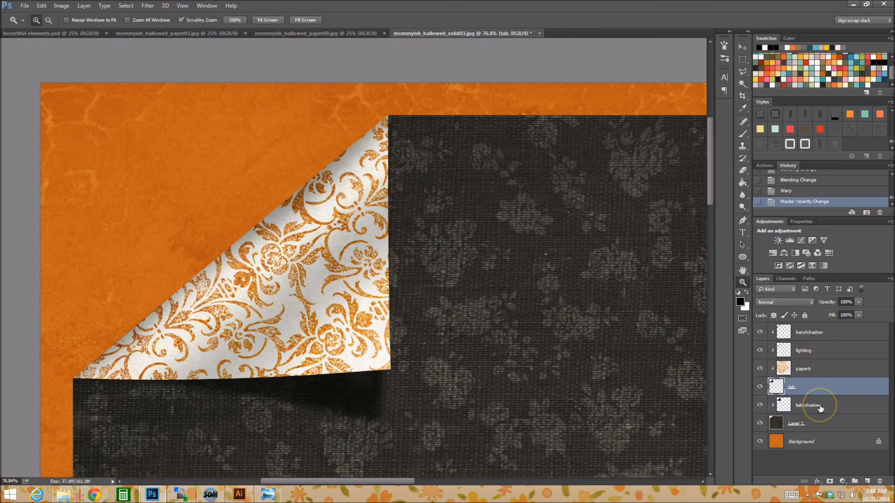
mouse_move(820, 407)
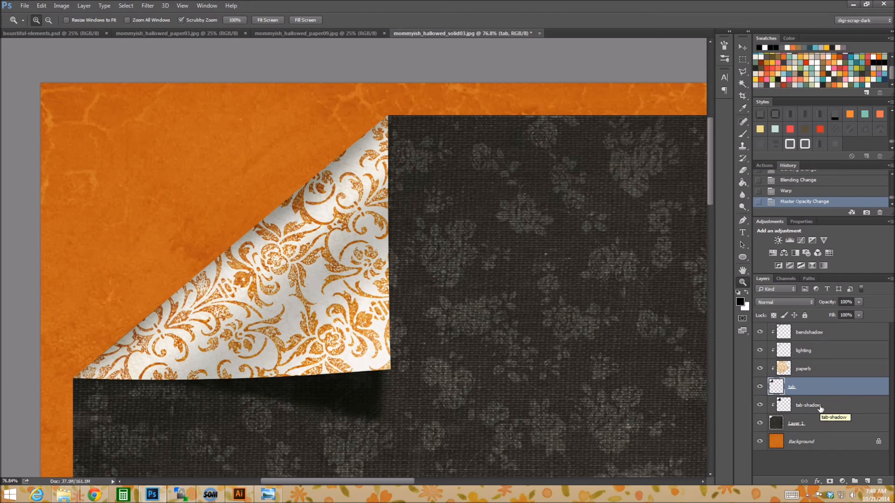
mouse_move(306, 221)
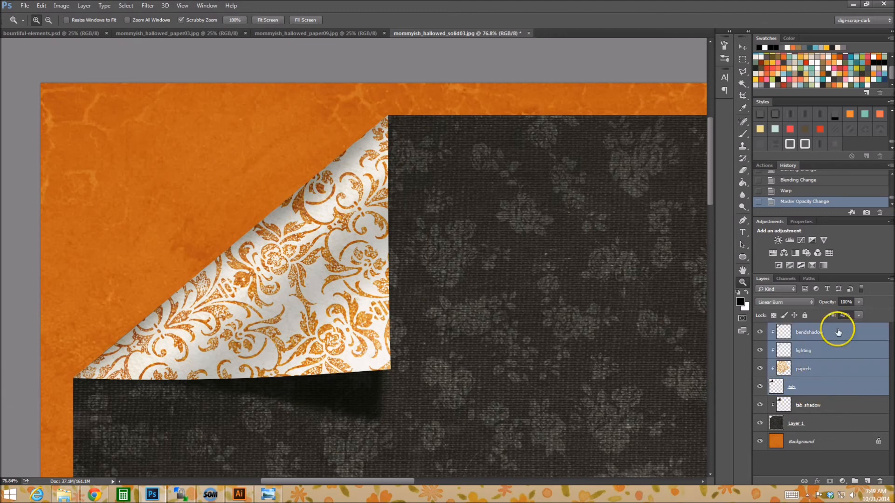
right_click(838, 331)
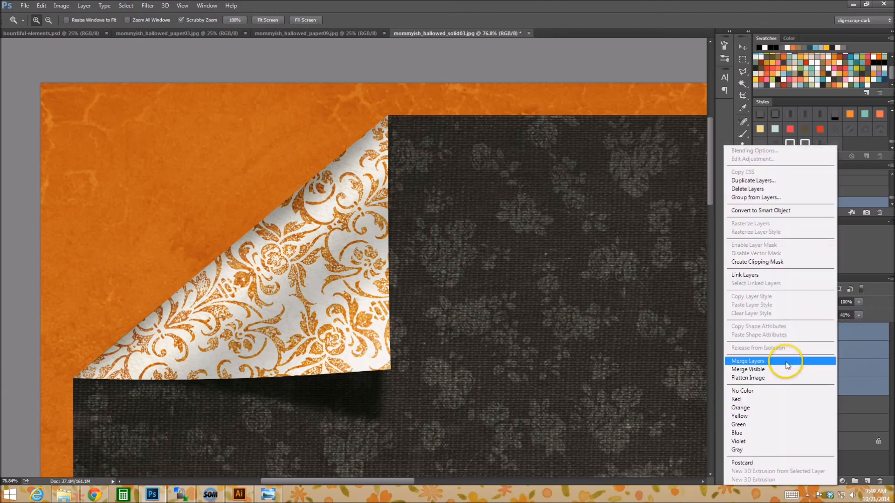
left_click(747, 362)
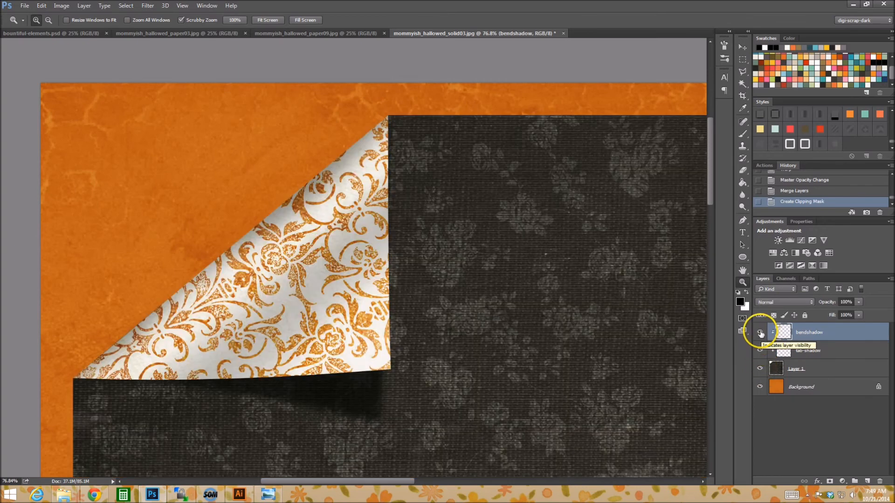
left_click(761, 332)
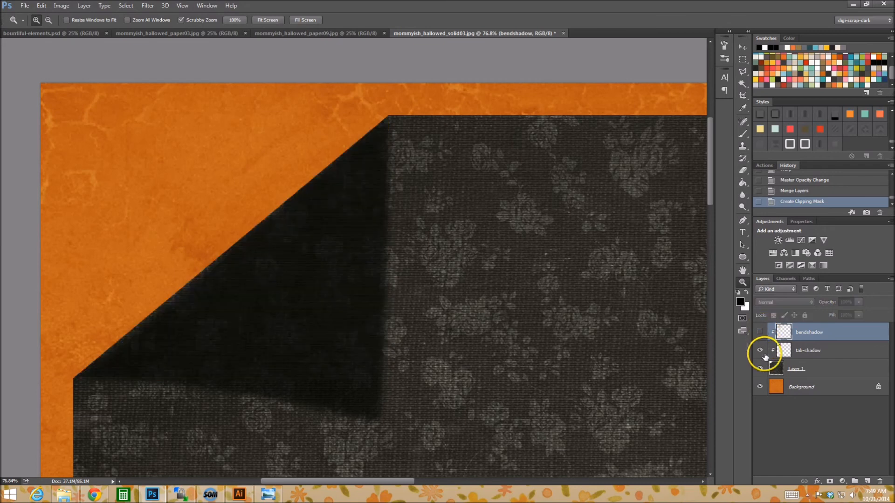
left_click(759, 332)
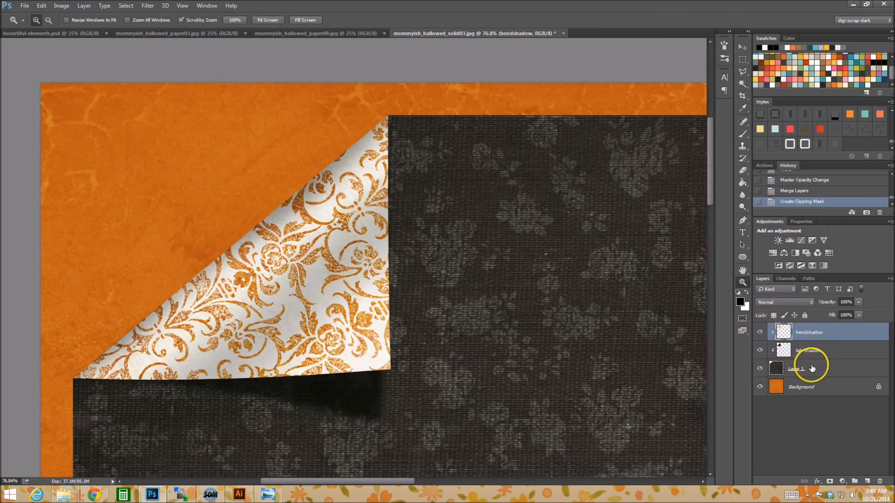
left_click(810, 369)
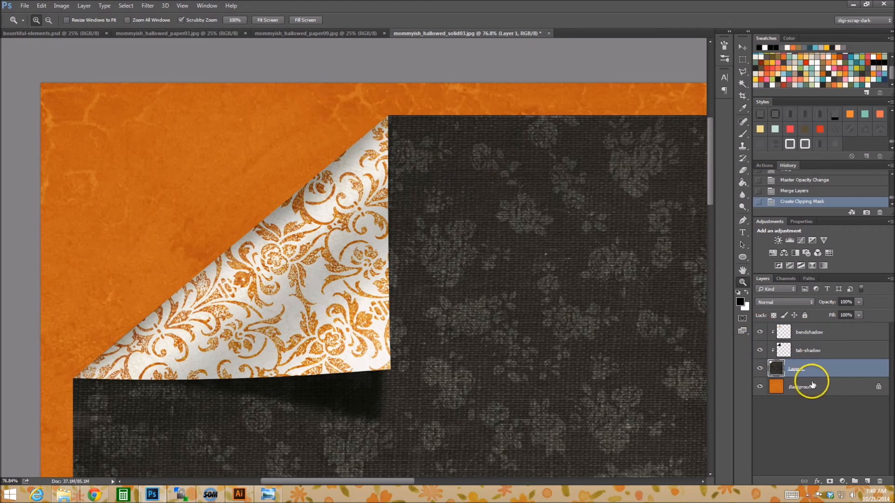
mouse_move(804, 373)
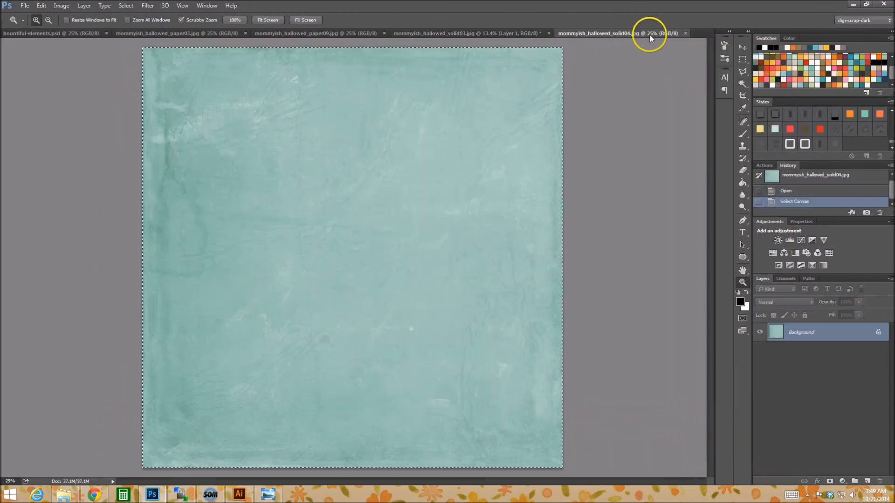
left_click(466, 33)
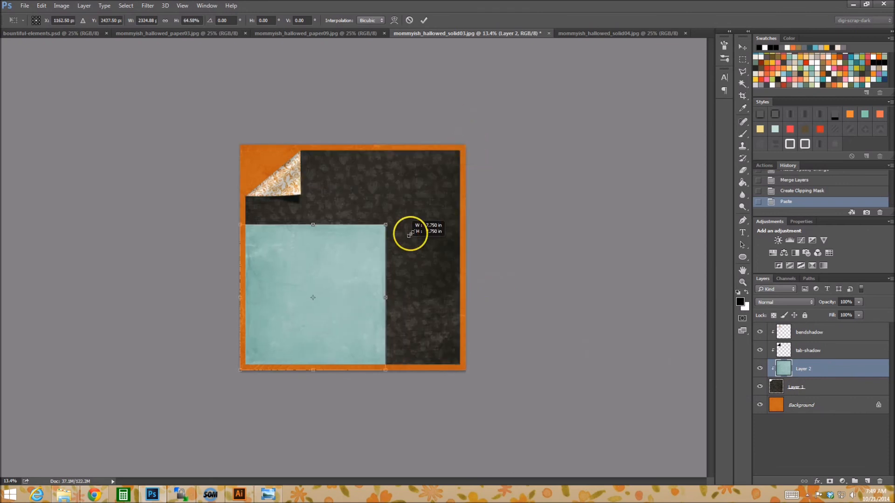
left_click_drag(410, 233, 344, 253)
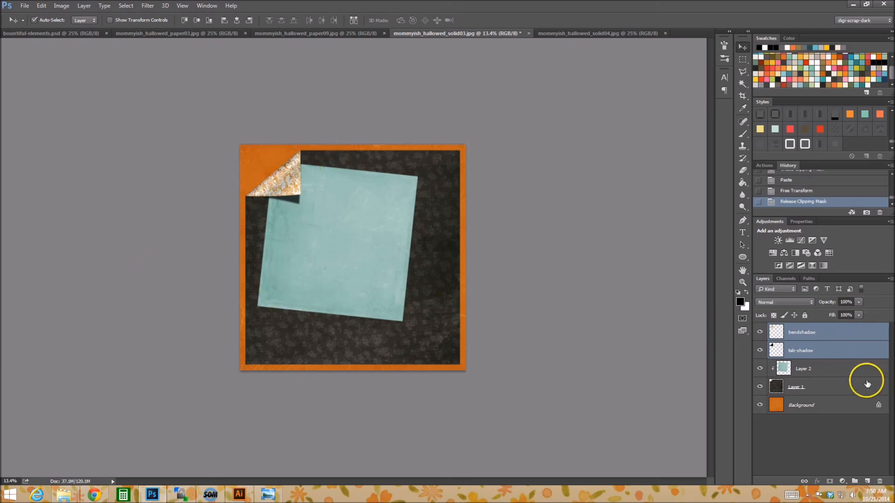
mouse_move(861, 387)
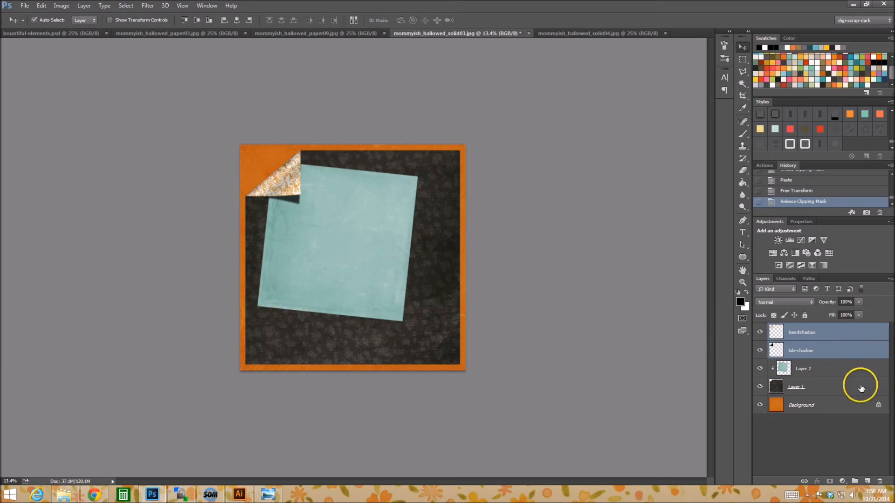
left_click(823, 369)
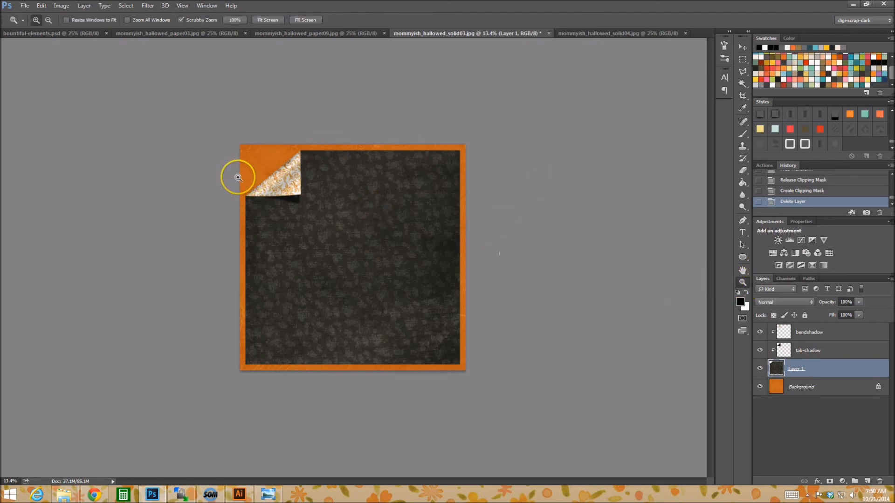
left_click(237, 177)
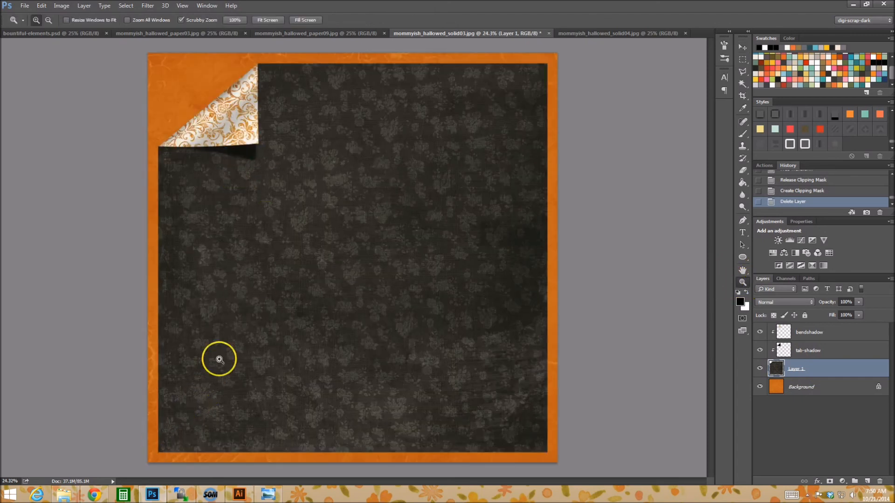
mouse_move(173, 98)
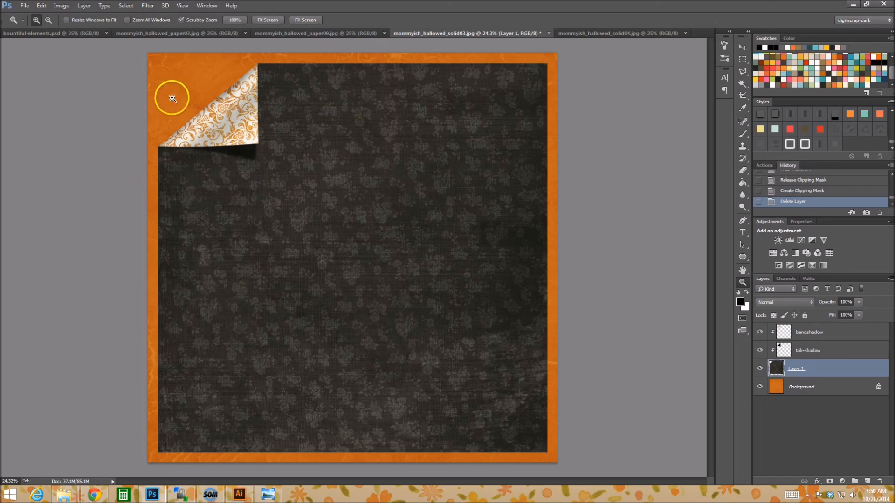
mouse_move(258, 275)
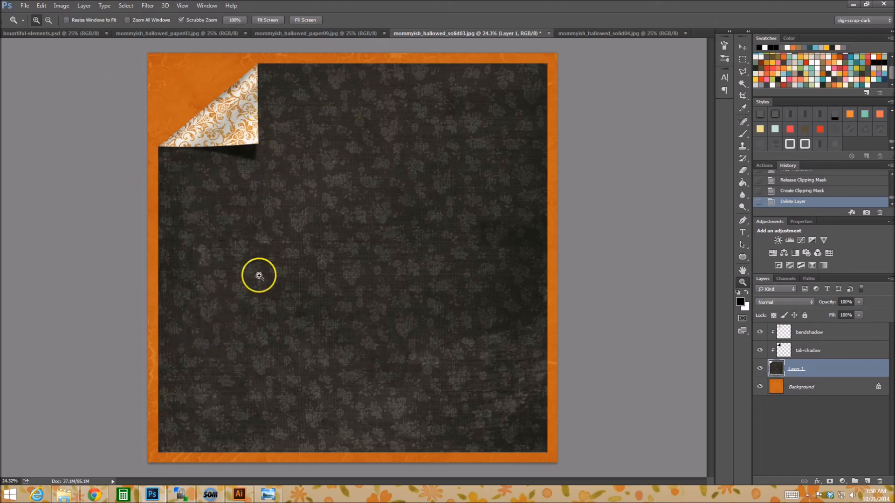
mouse_move(146, 468)
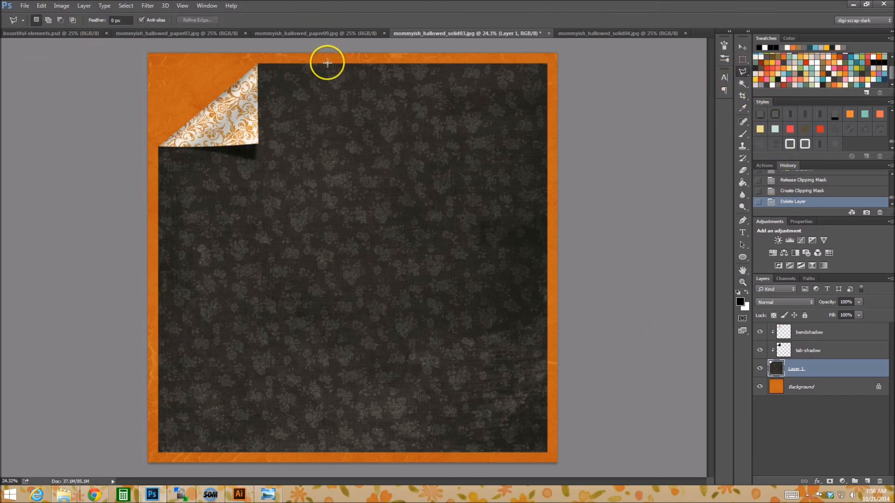
mouse_move(251, 119)
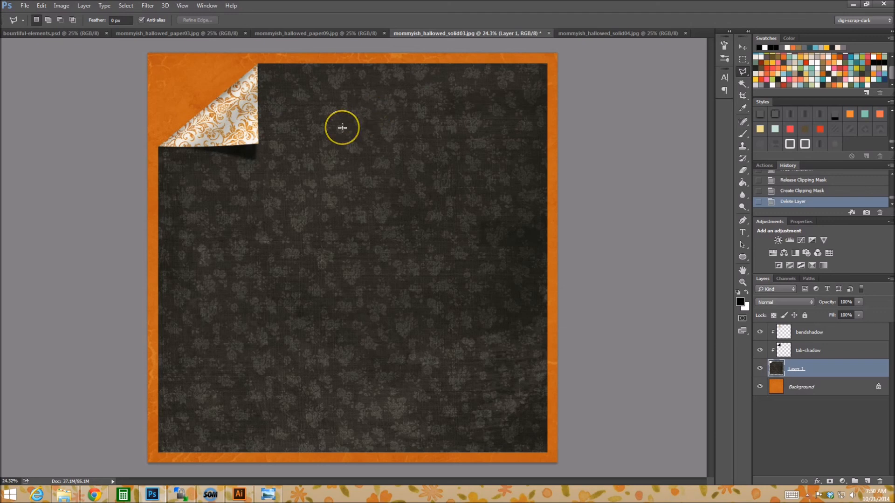
mouse_move(830, 383)
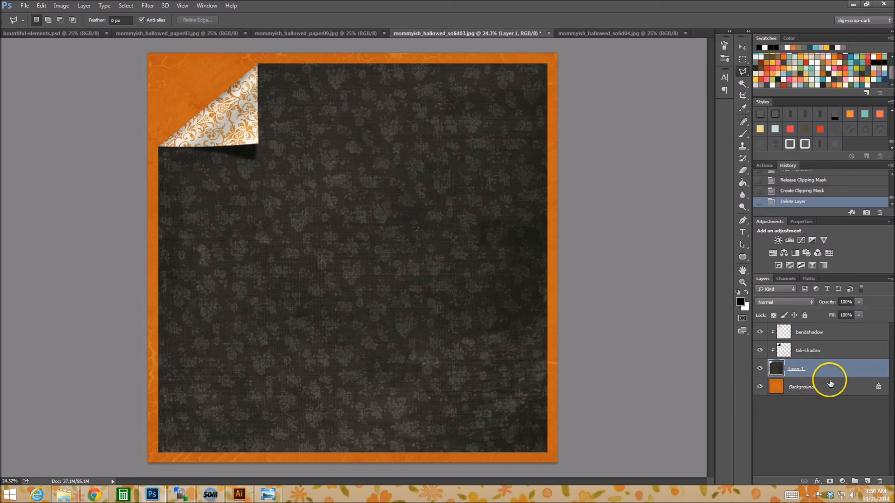